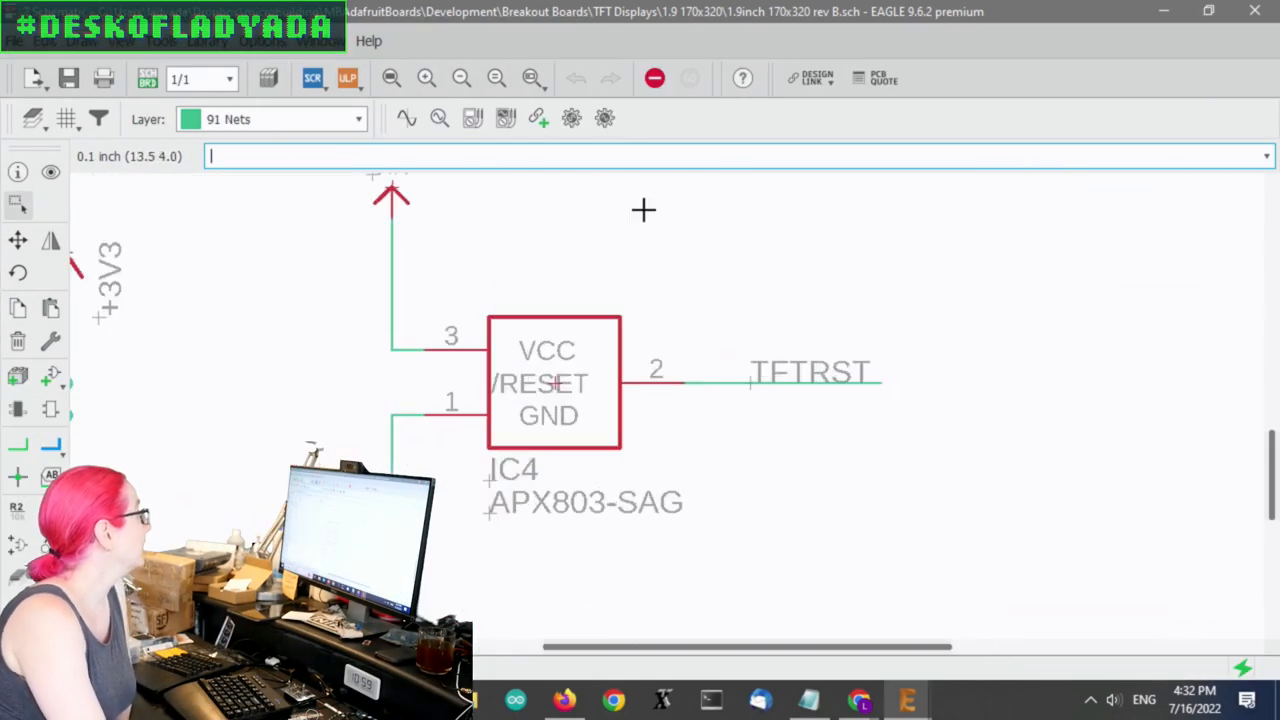
mouse_move(760, 236)
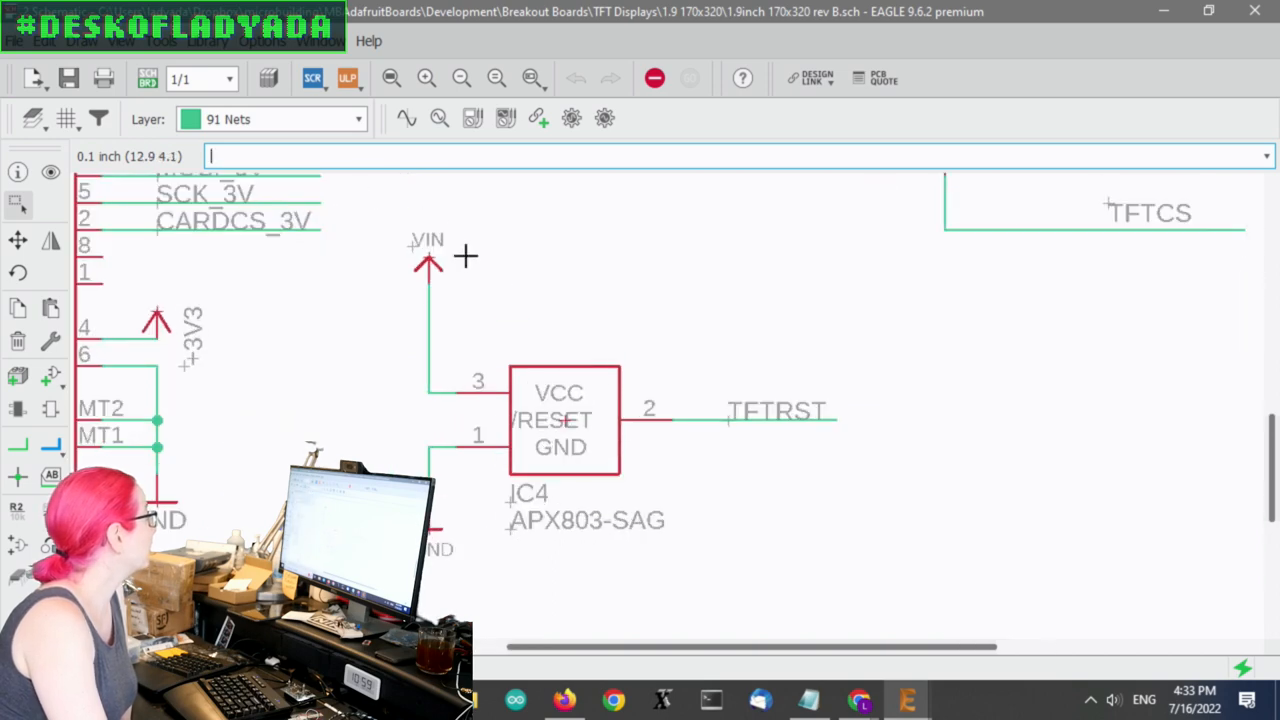
mouse_move(418, 224)
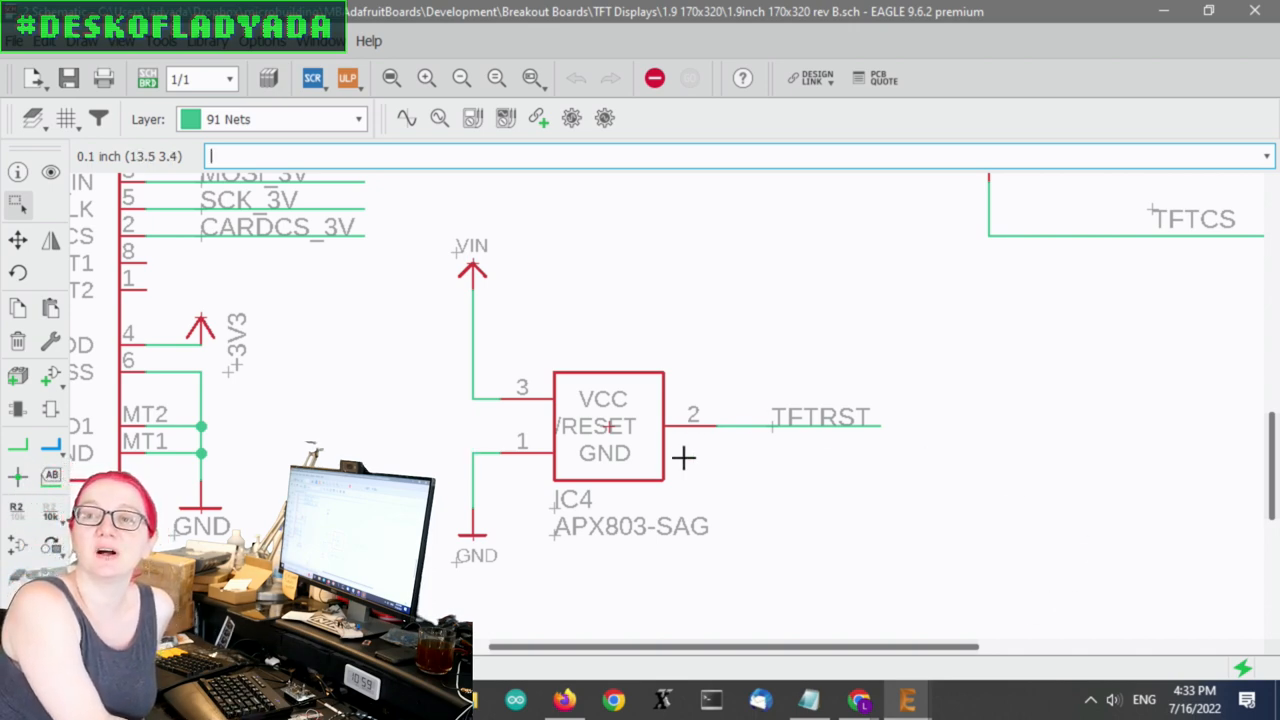
mouse_move(738, 436)
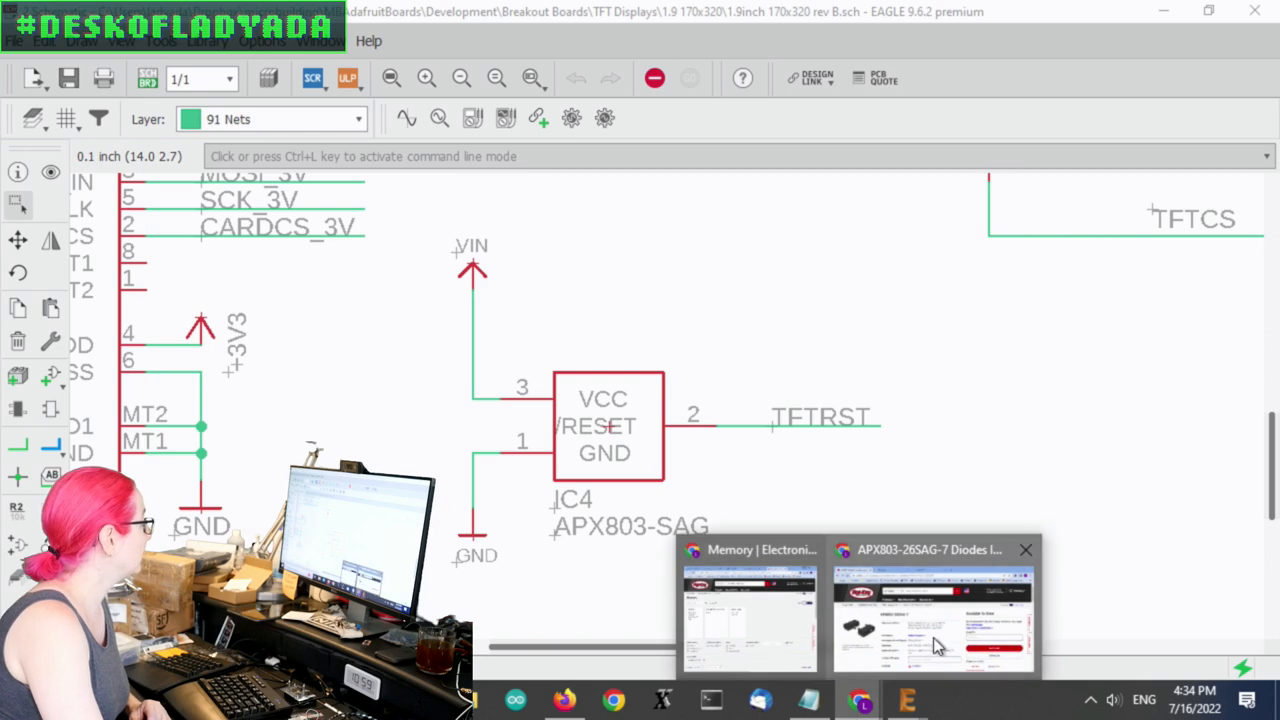
Bring up the APX803-26SAG-7 Digi-Key page and check the APX803/D datasheet's SOT23 pin assignments
left_click(930, 610)
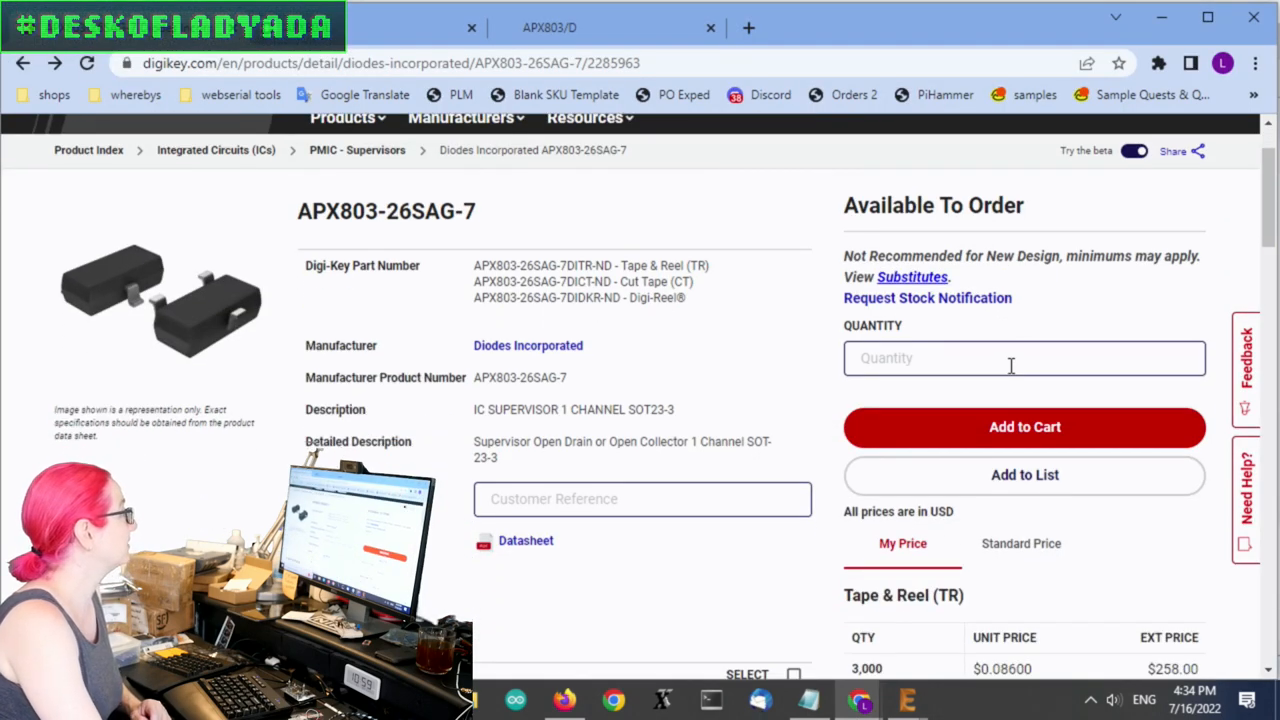
mouse_move(944, 284)
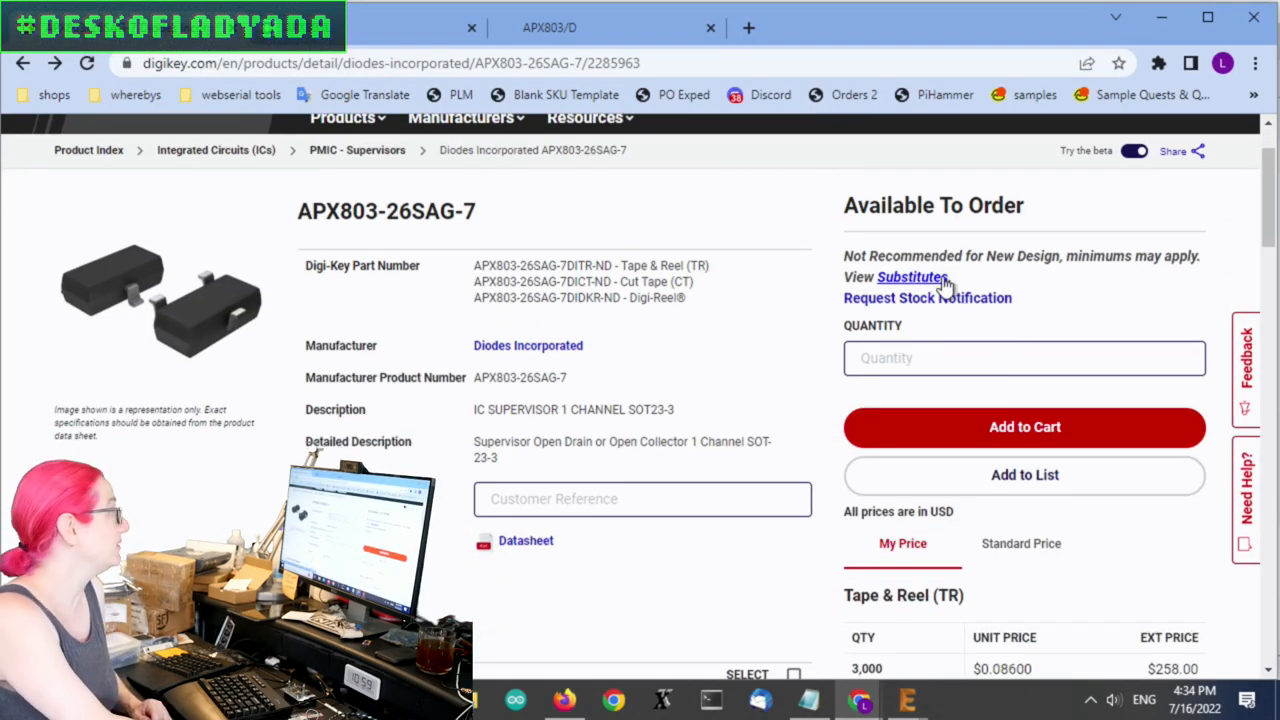
left_click(524, 540)
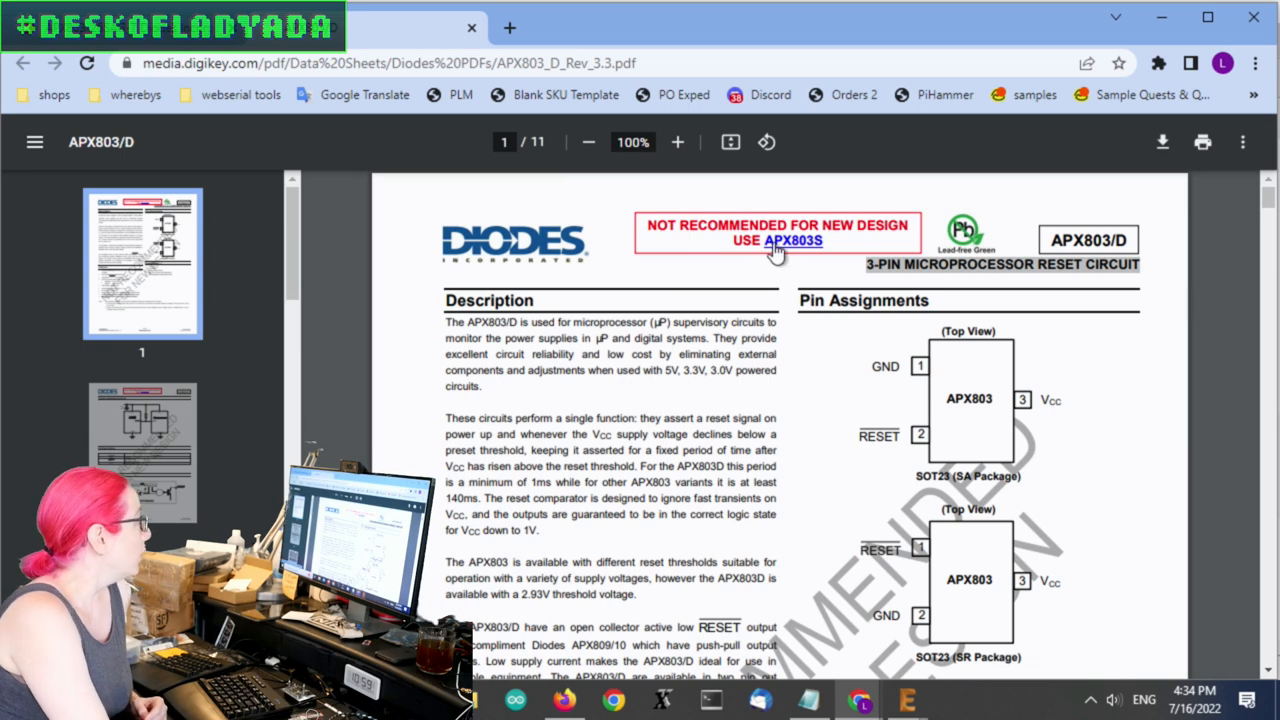
mouse_move(490, 204)
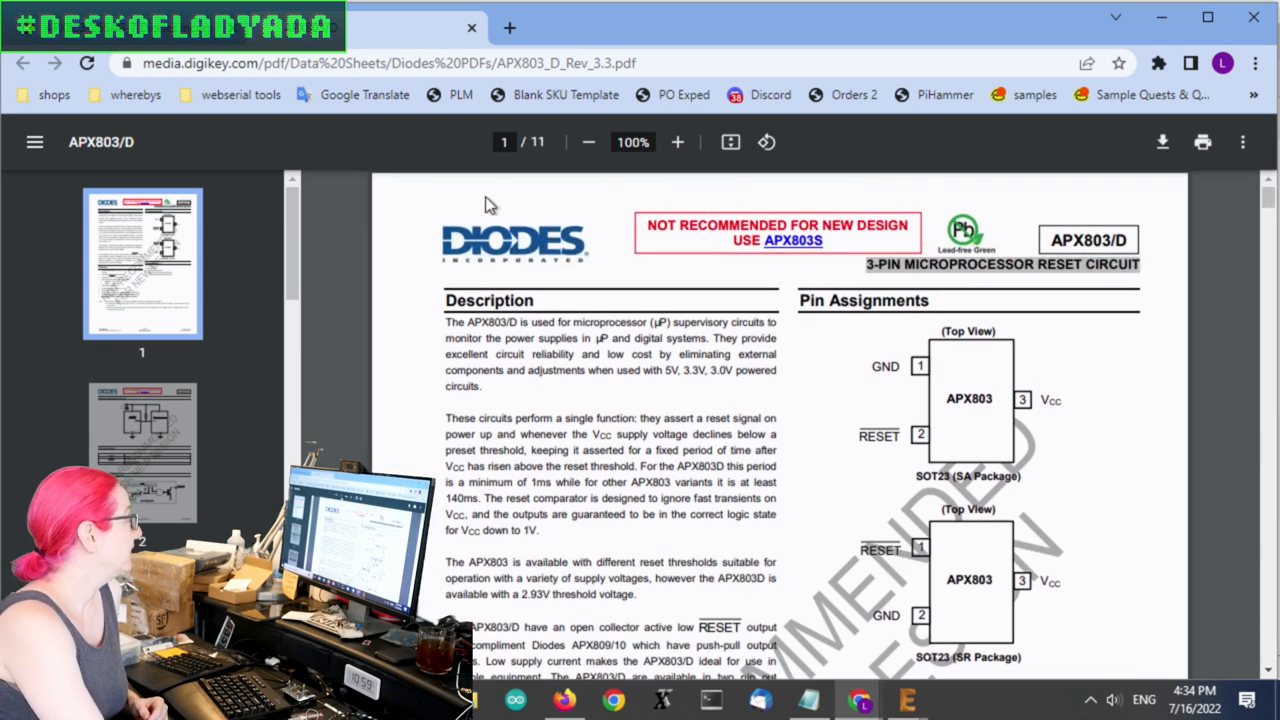
mouse_move(964, 452)
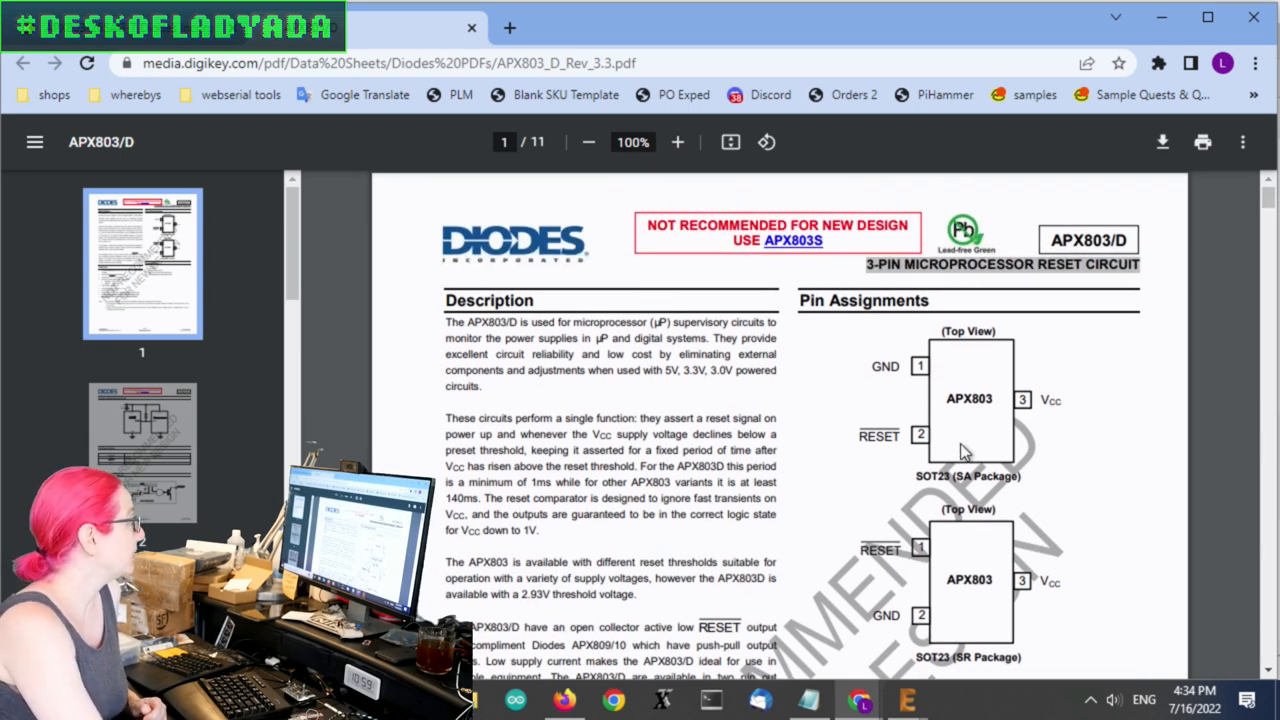
scroll("down", 3)
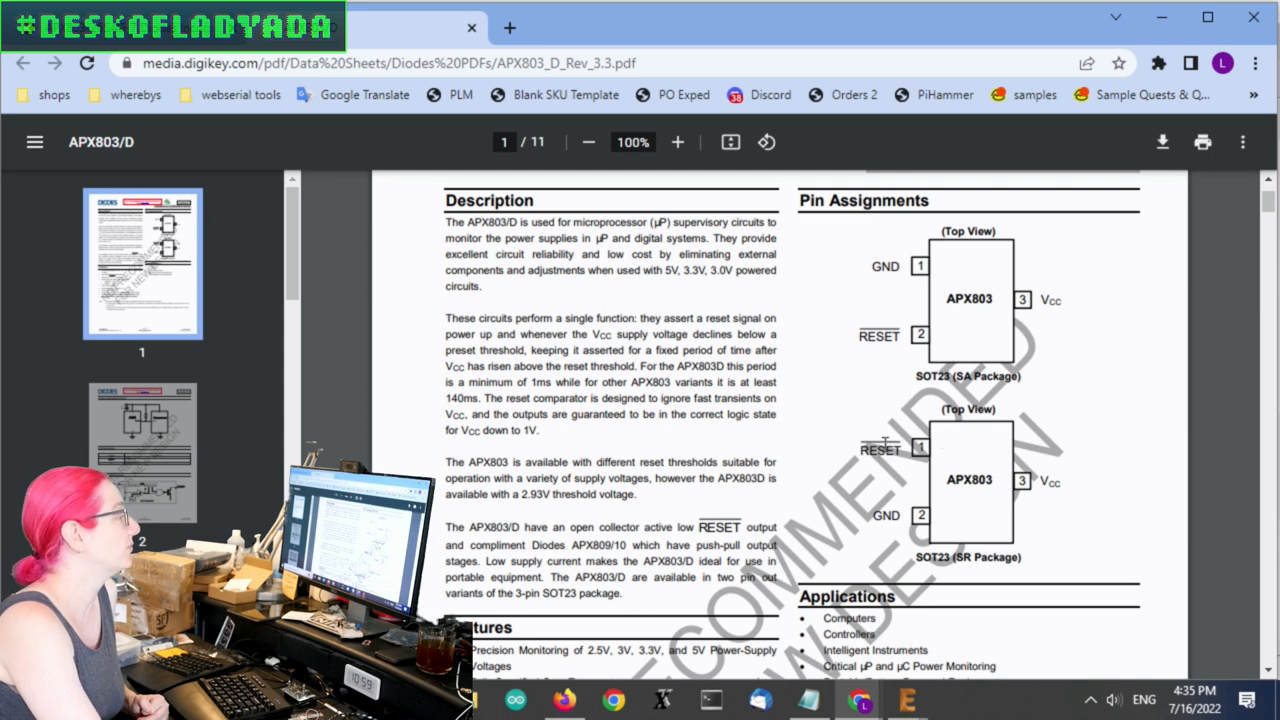
mouse_move(1068, 462)
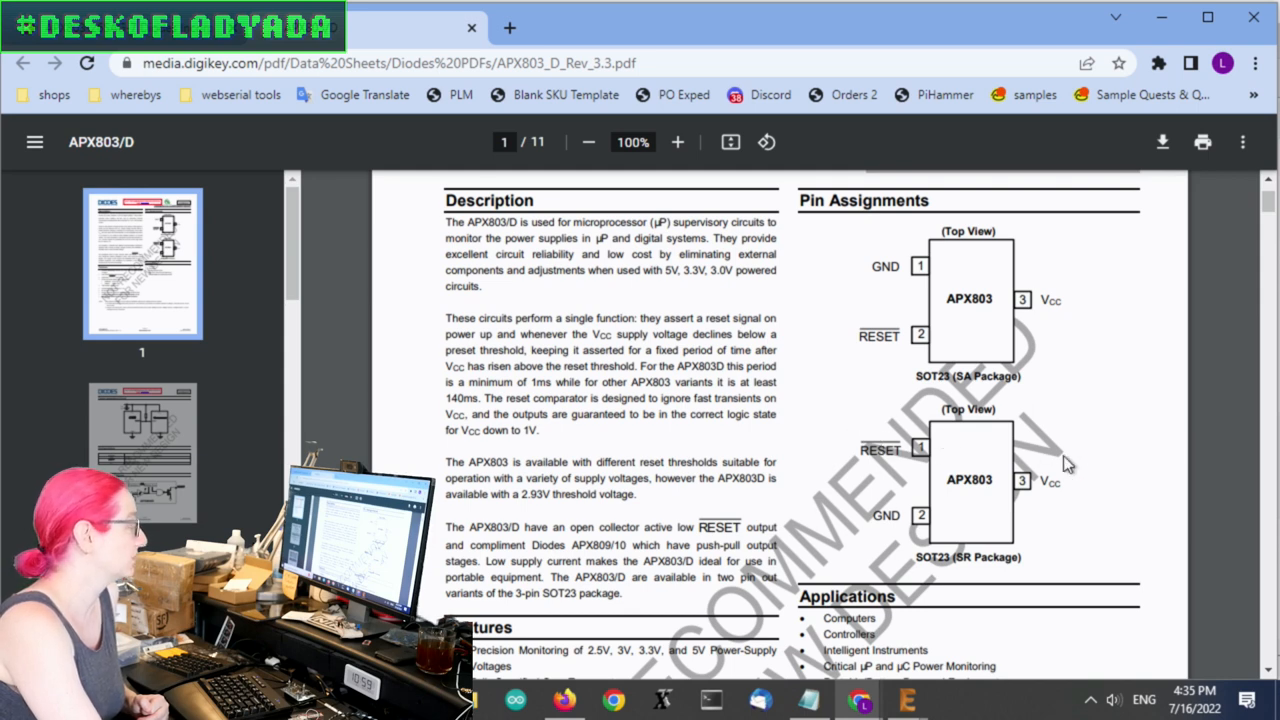
mouse_move(804, 448)
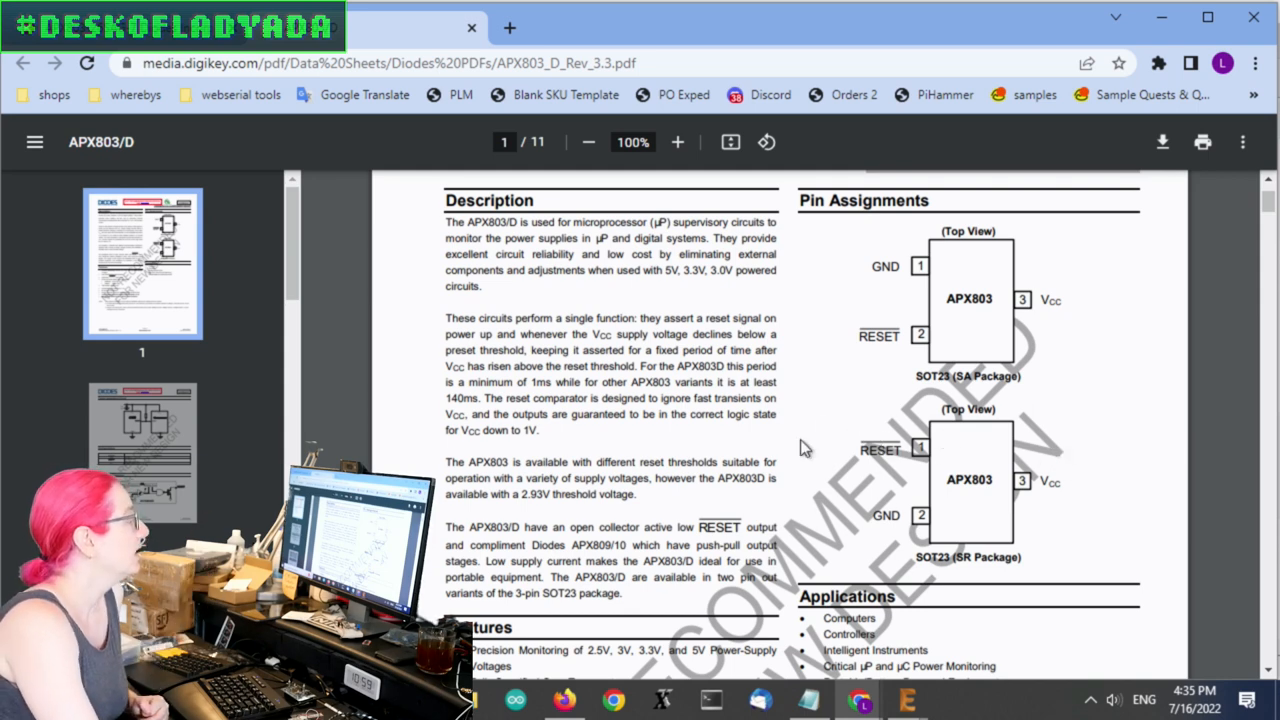
mouse_move(844, 488)
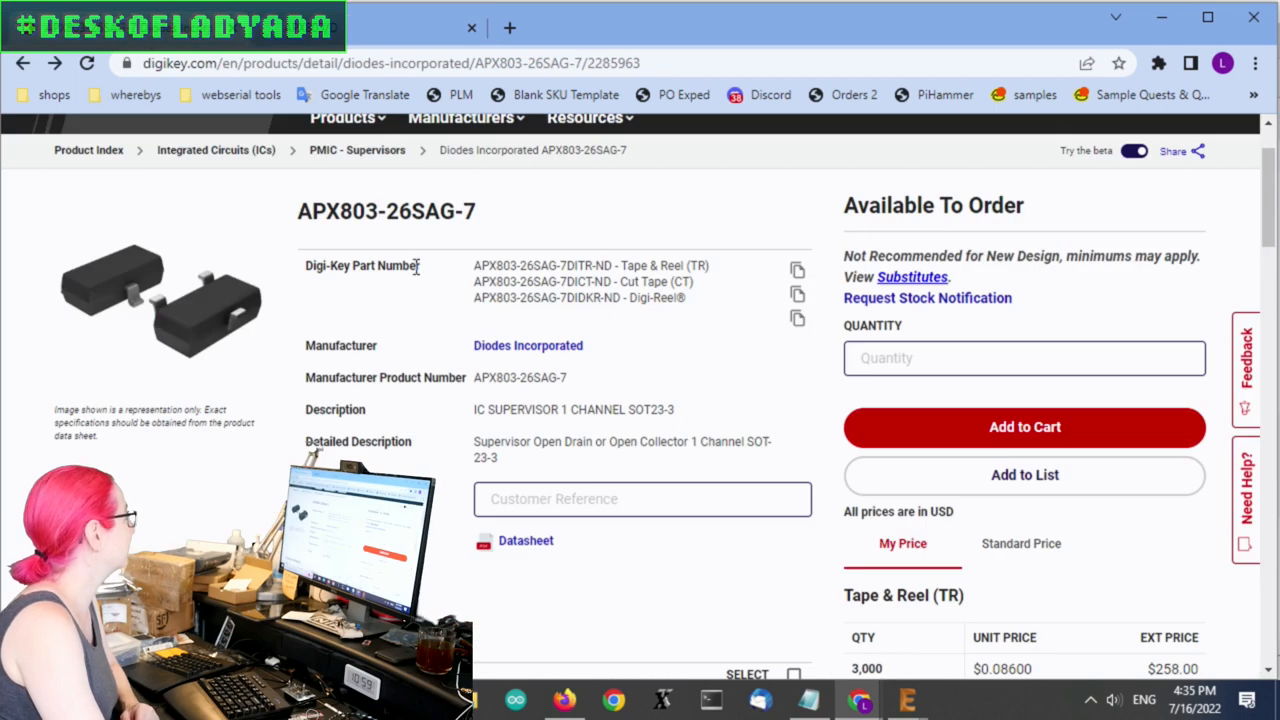
mouse_move(1256, 268)
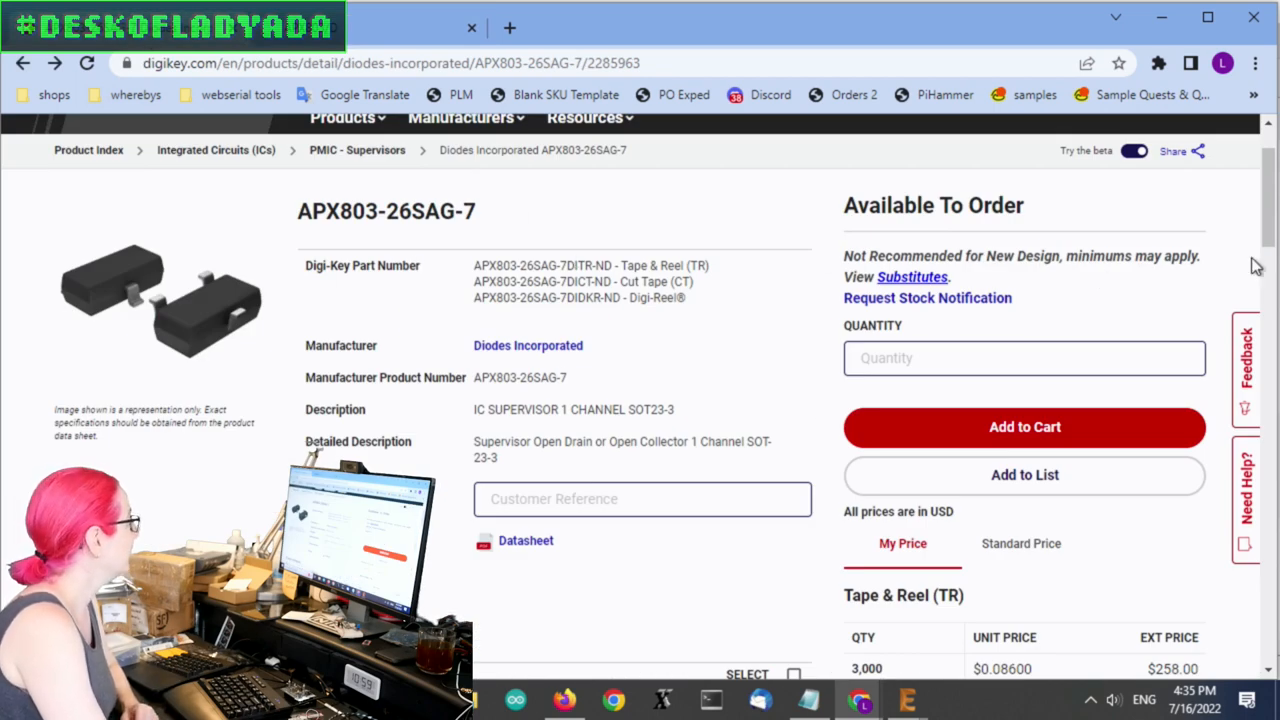
Tick Simple Reset type, single monitored voltage, open-drain output and 140 ms reset attributes, narrowing similar parts to 768
scroll("down", 3)
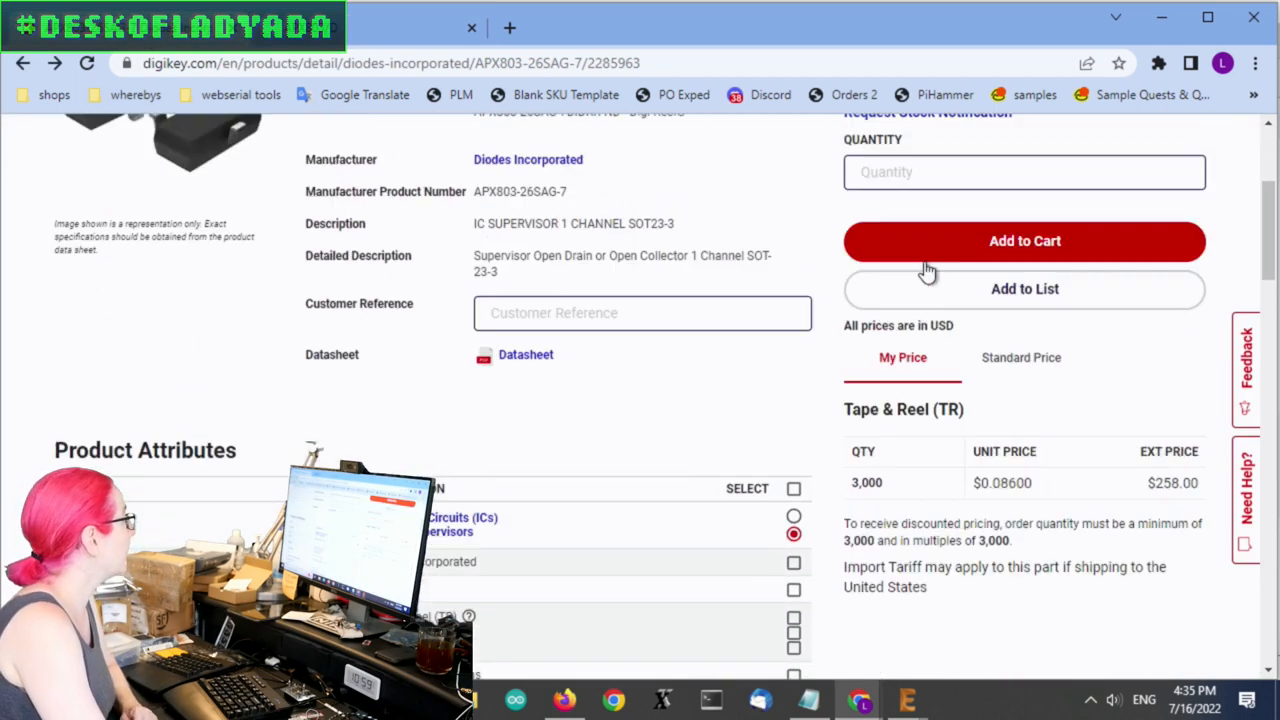
scroll("down", 3)
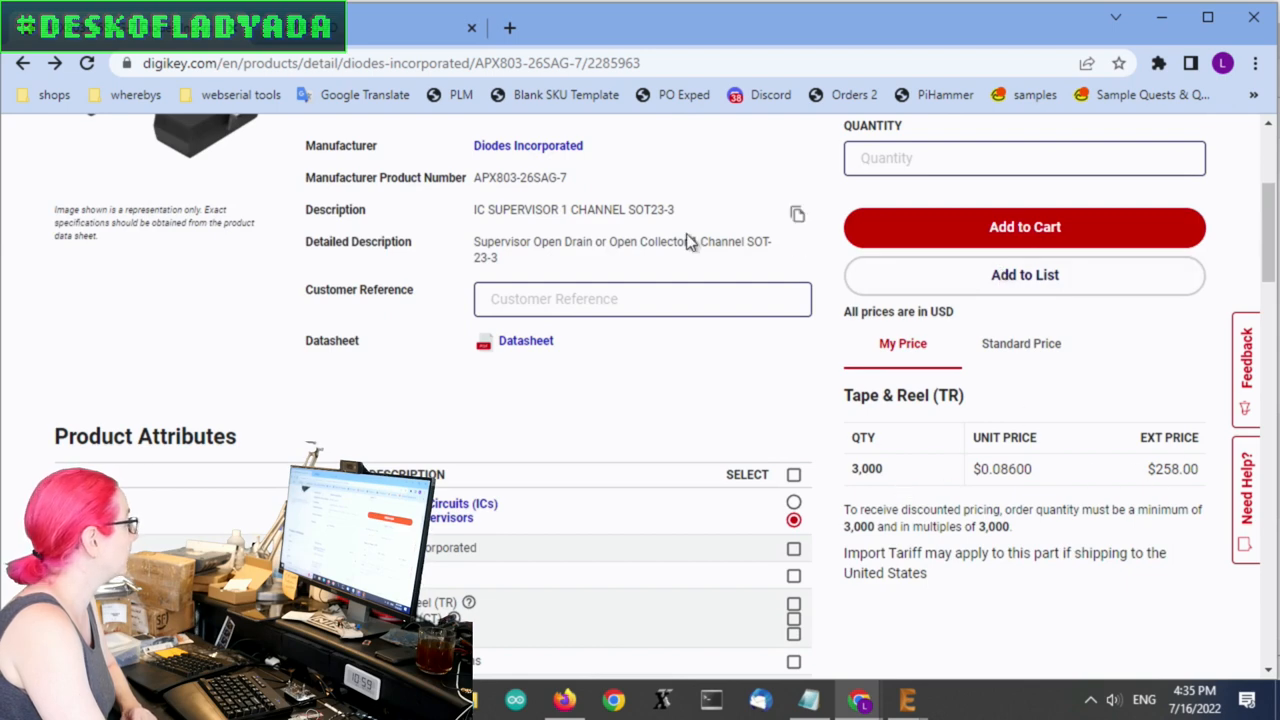
scroll("down", 3)
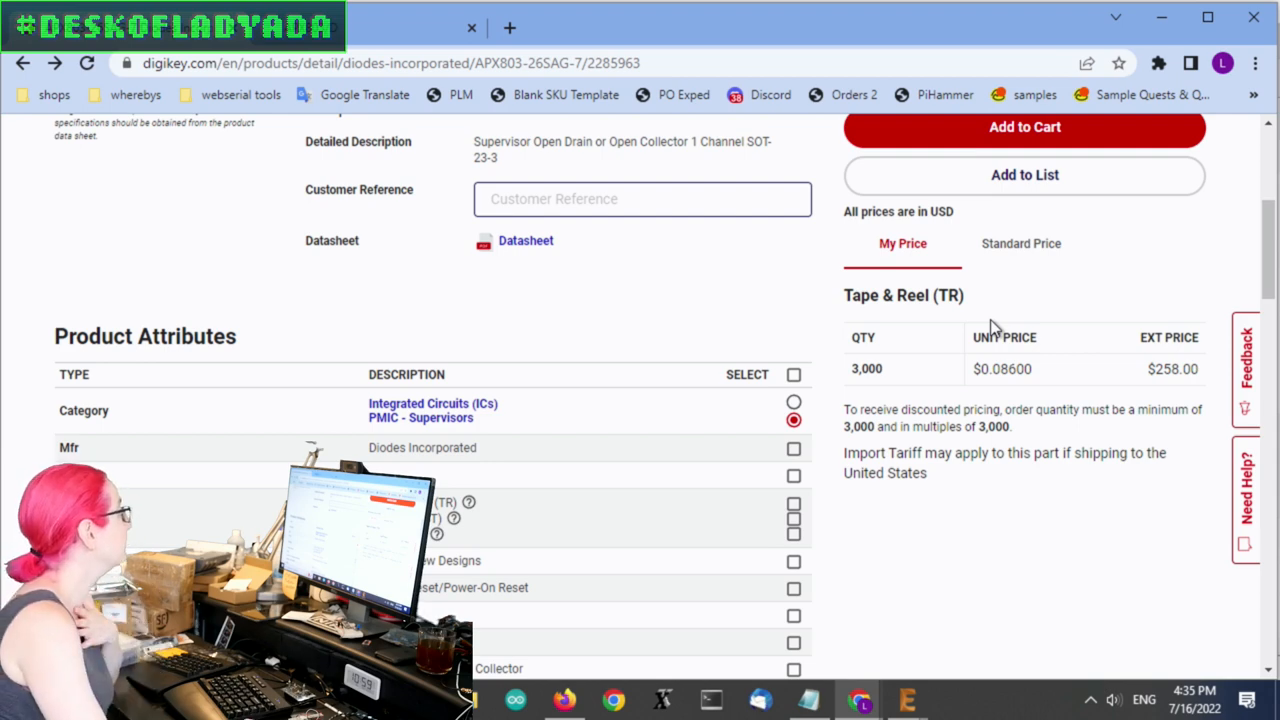
scroll("down", 3)
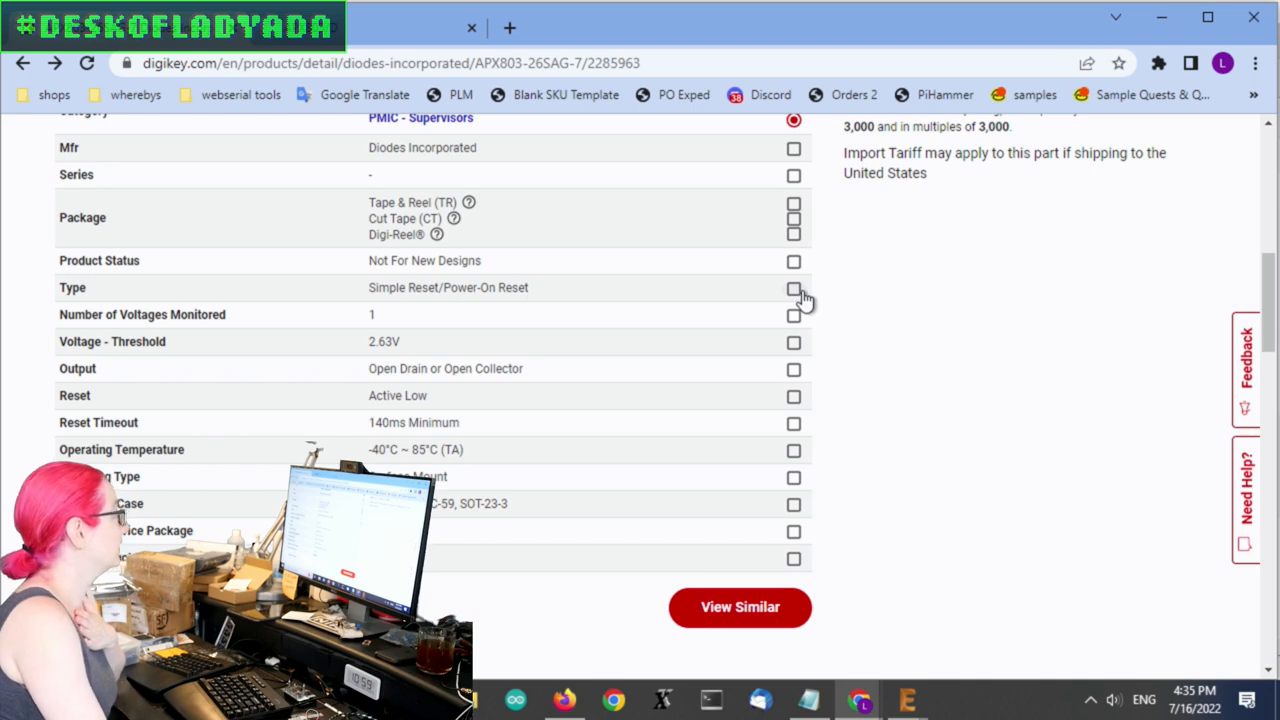
left_click(792, 288)
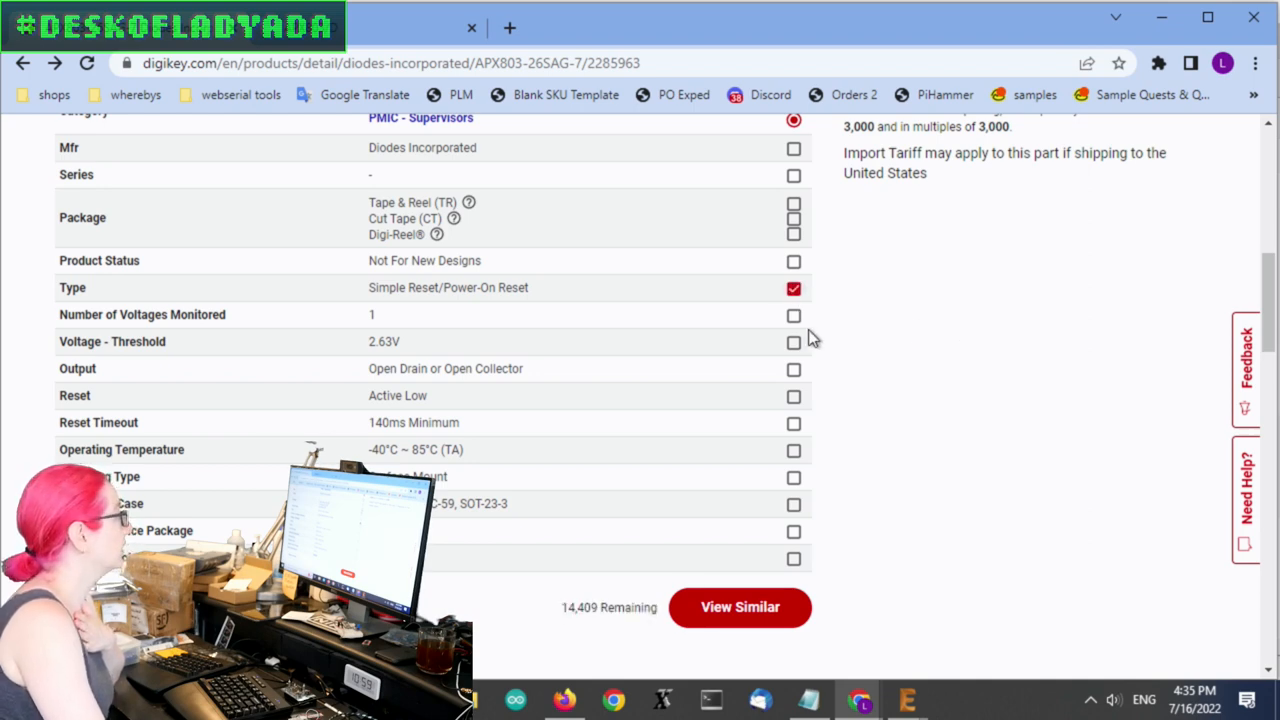
left_click(792, 316)
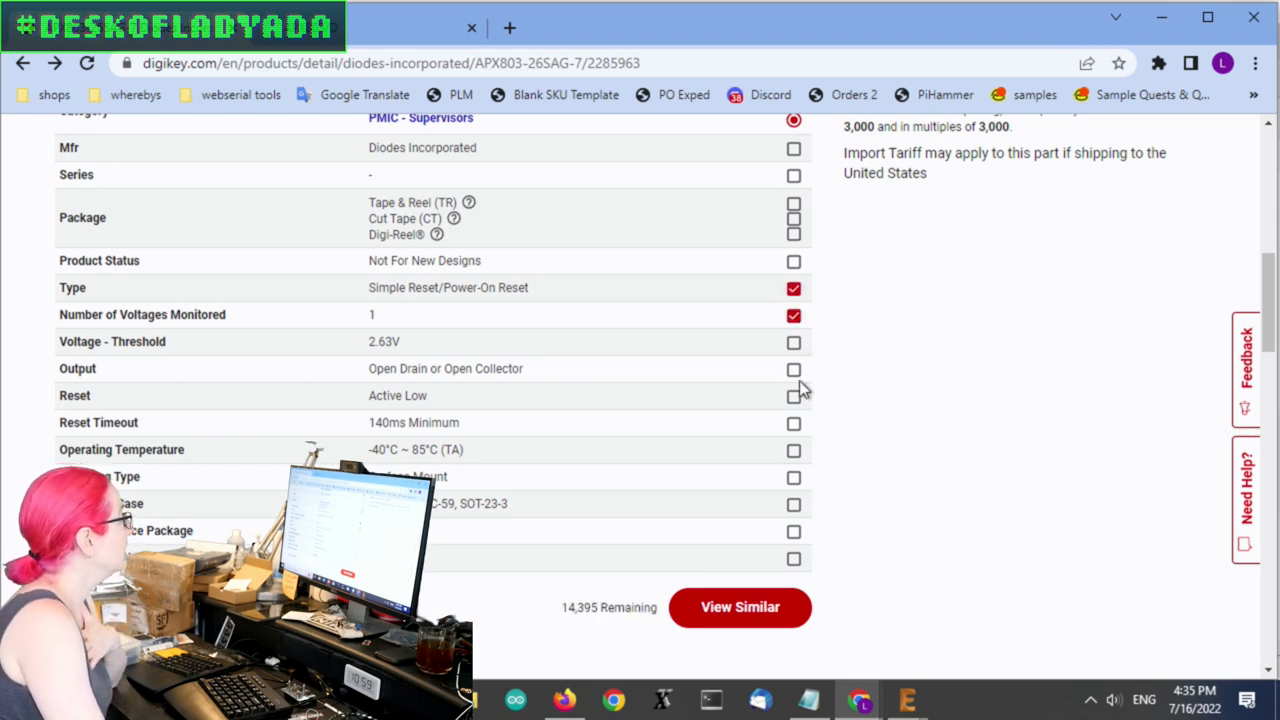
left_click(792, 368)
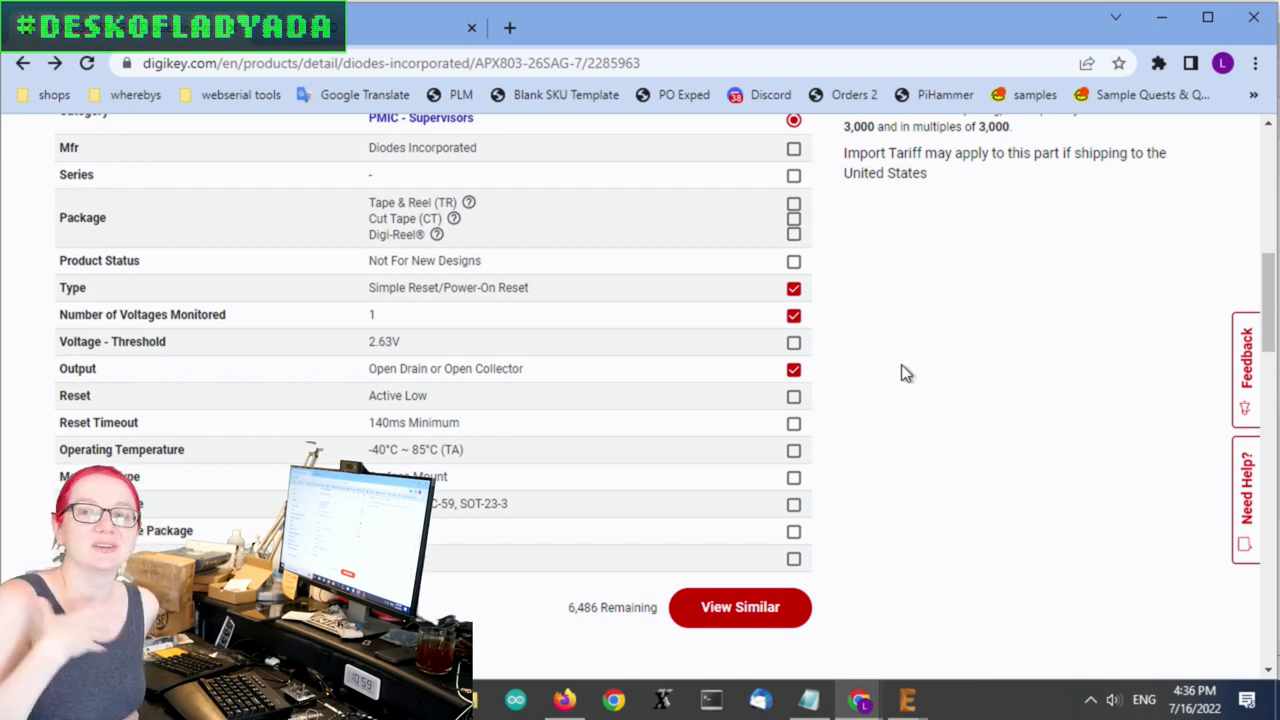
mouse_move(936, 428)
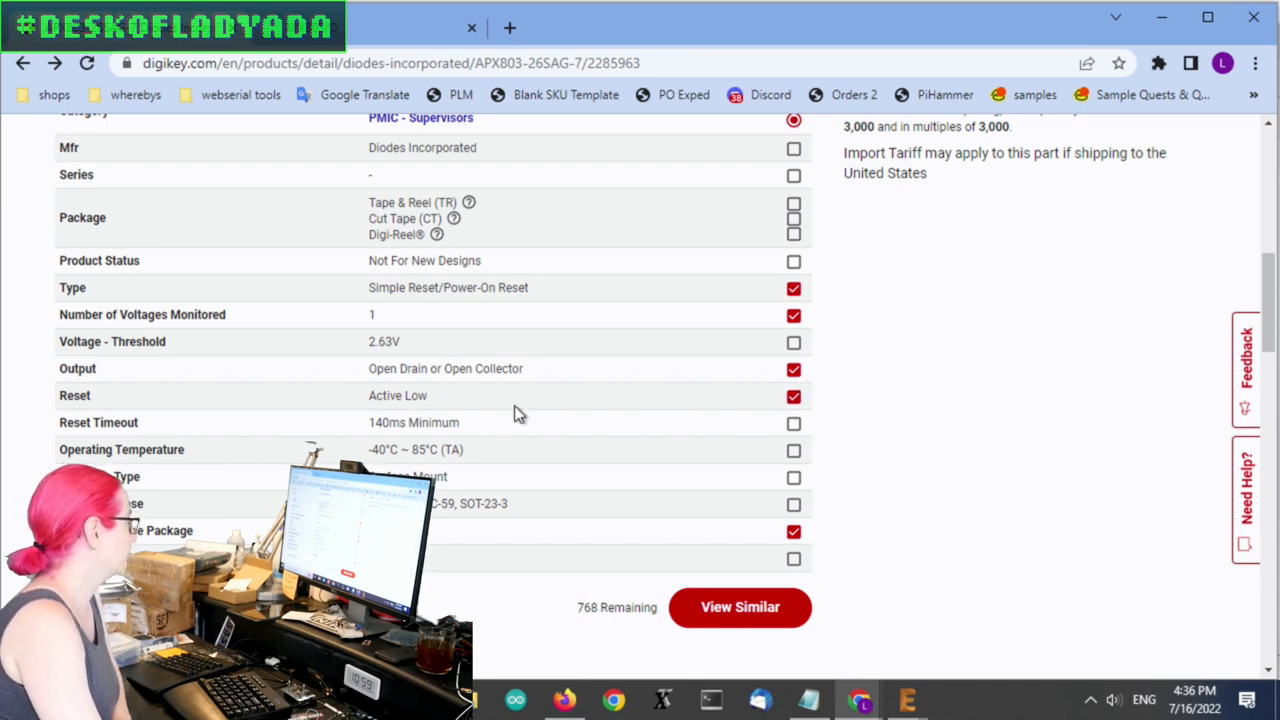
double_click(412, 422)
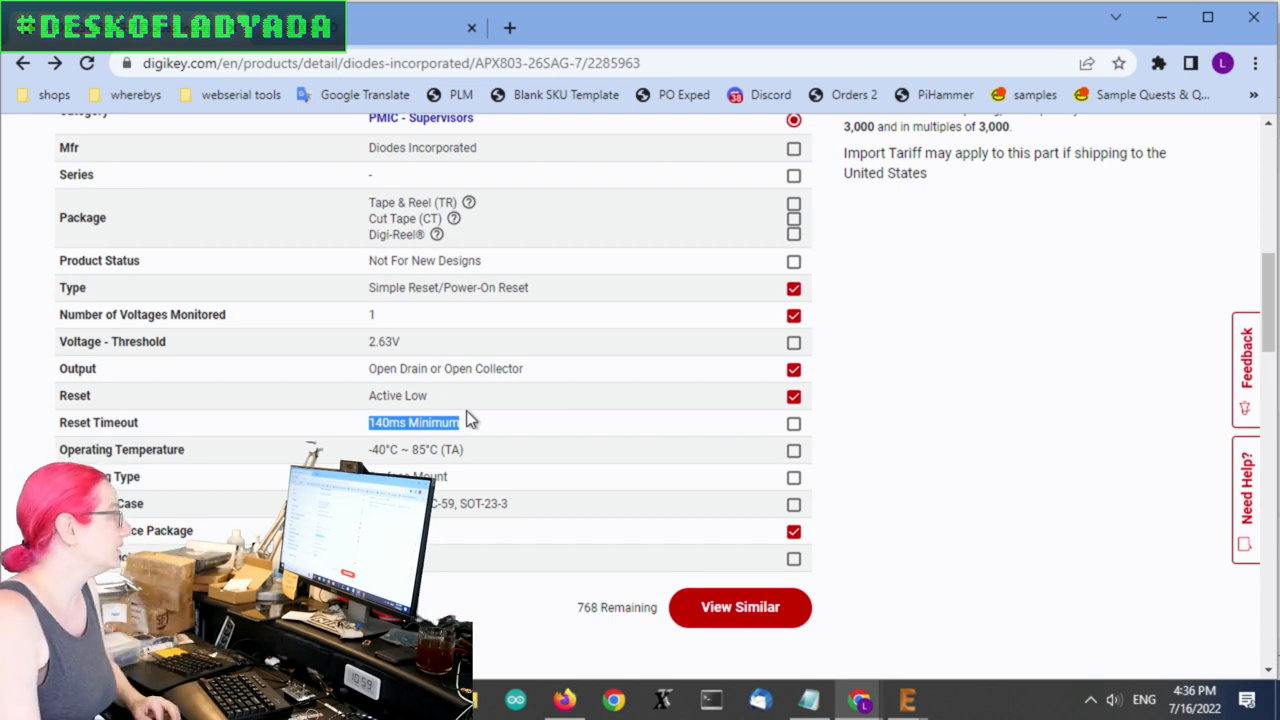
mouse_move(1048, 452)
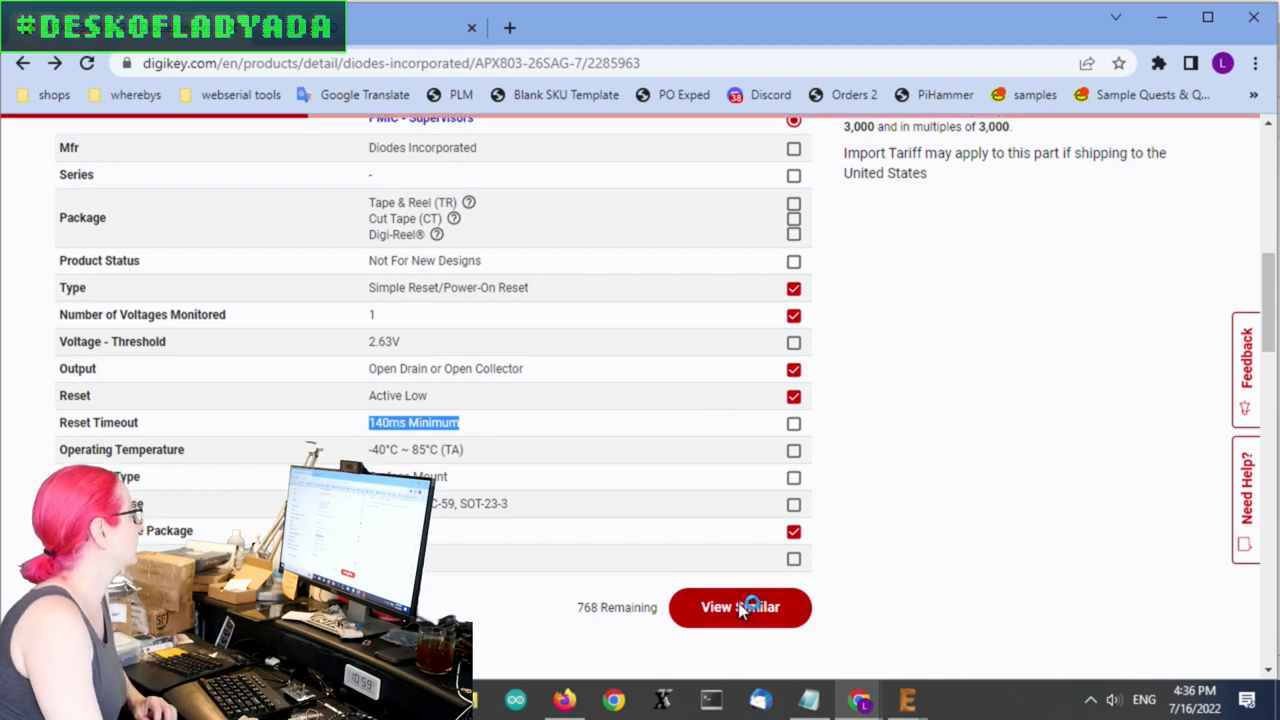
List the similar parts and apply a 2.5–2.9 V threshold-voltage filter, leaving 87 results
left_click(740, 608)
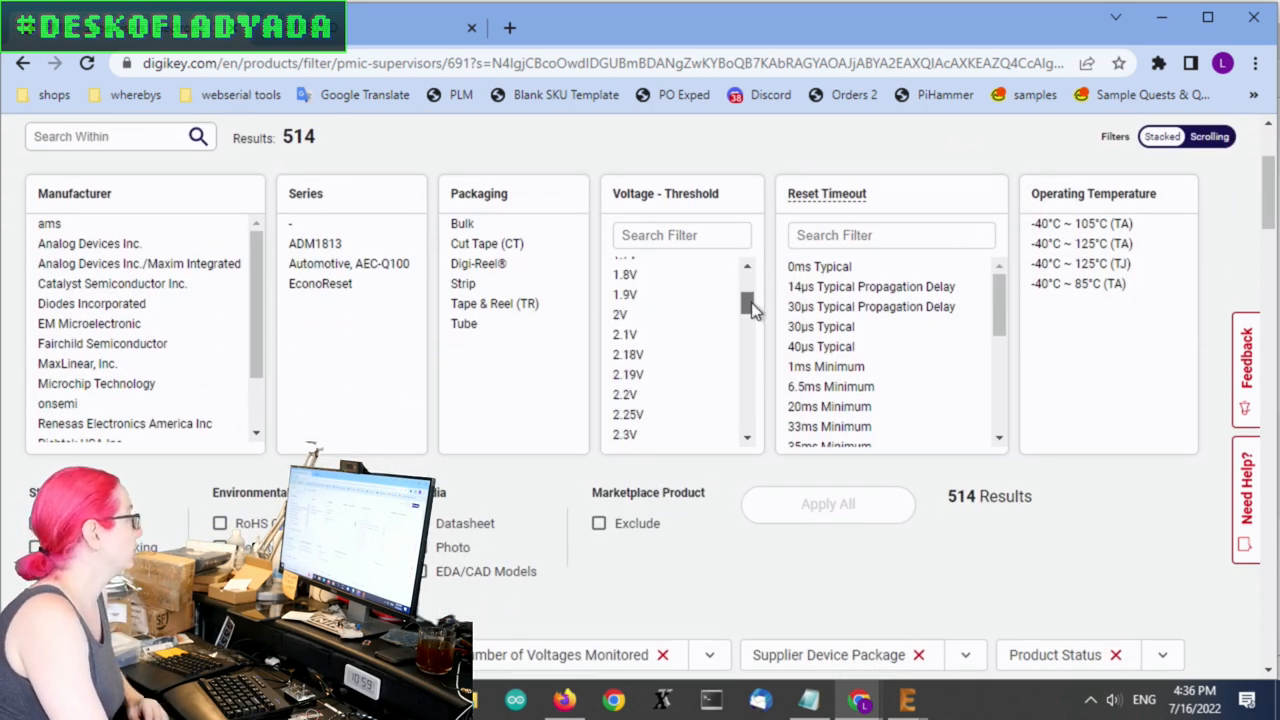
scroll("down", 3)
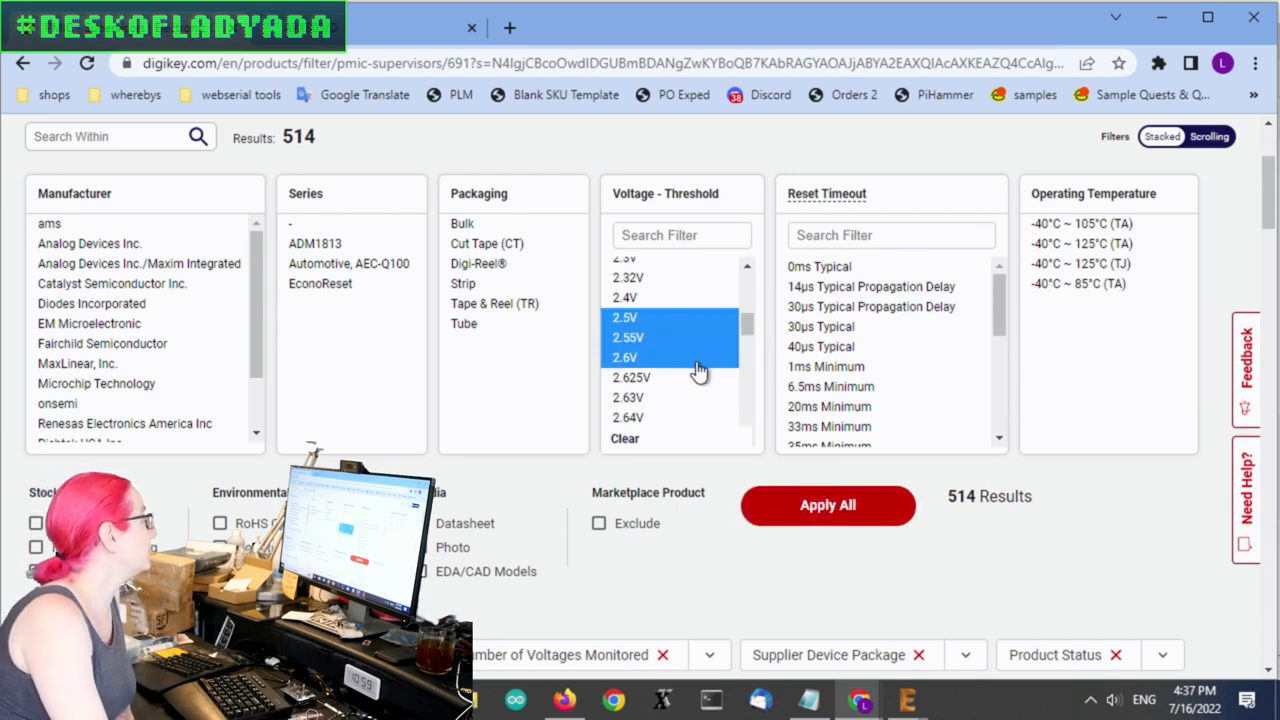
scroll("down", 3)
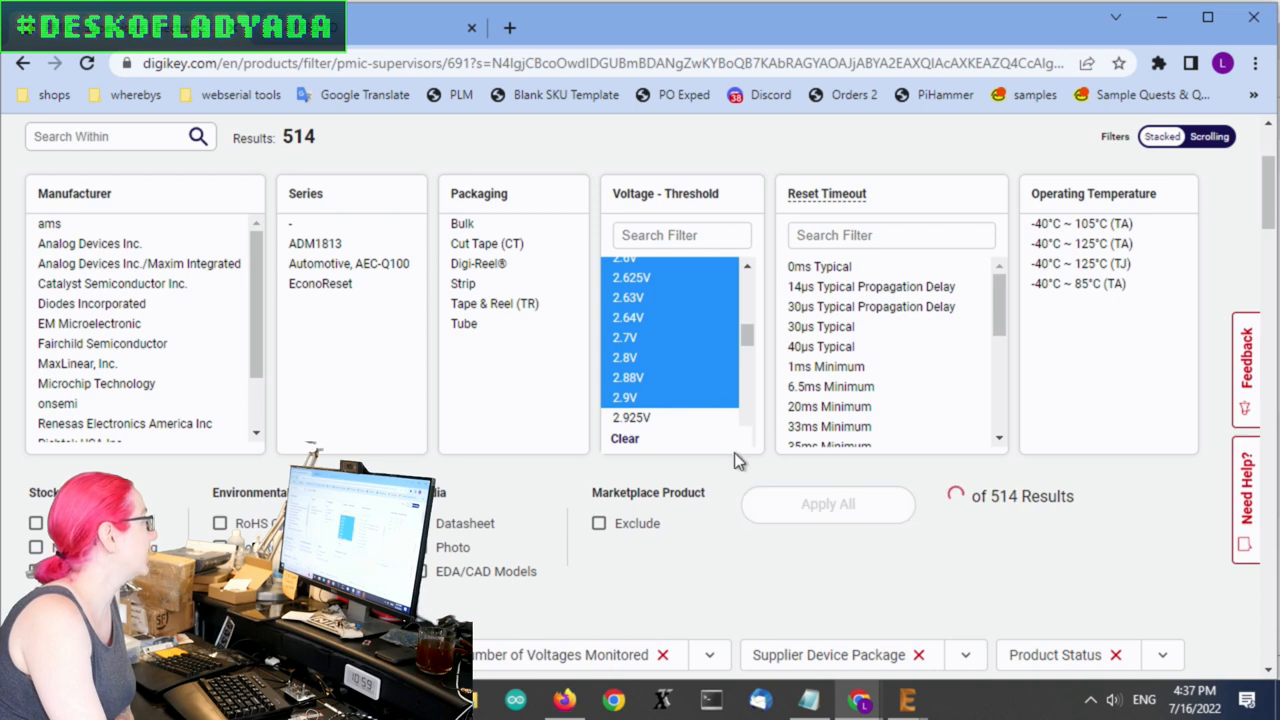
scroll("down", 3)
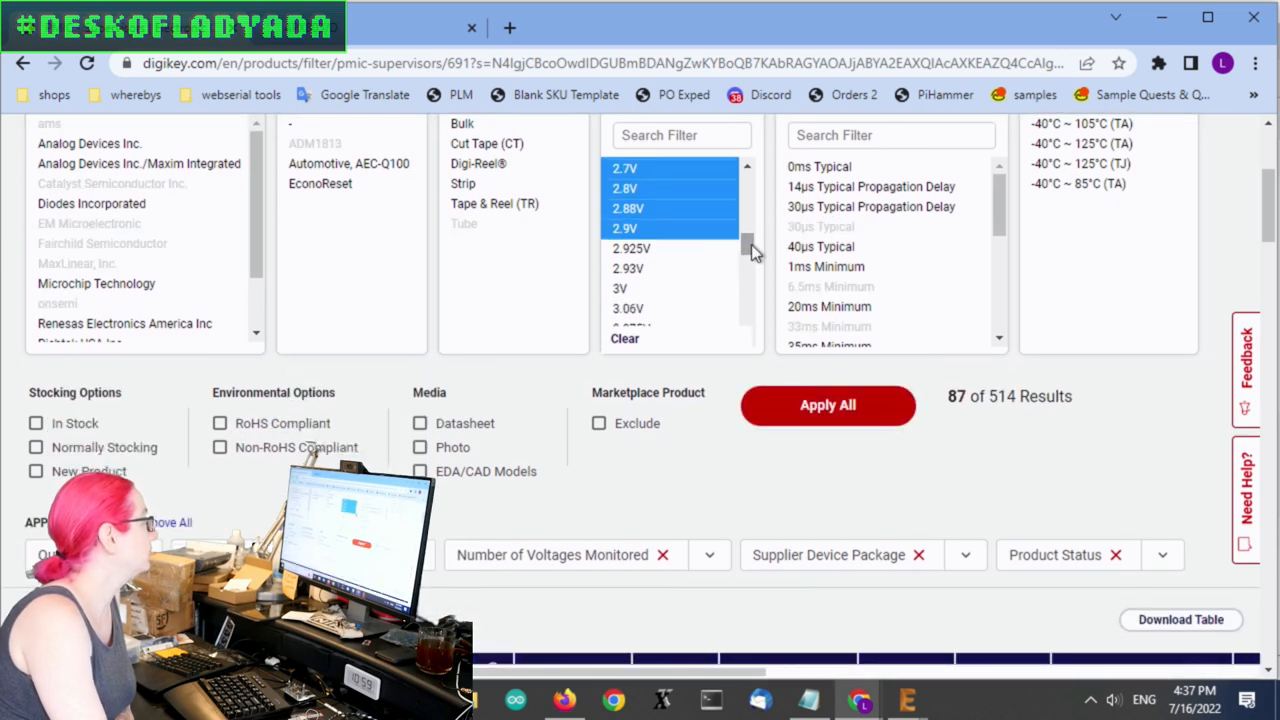
scroll("down", 3)
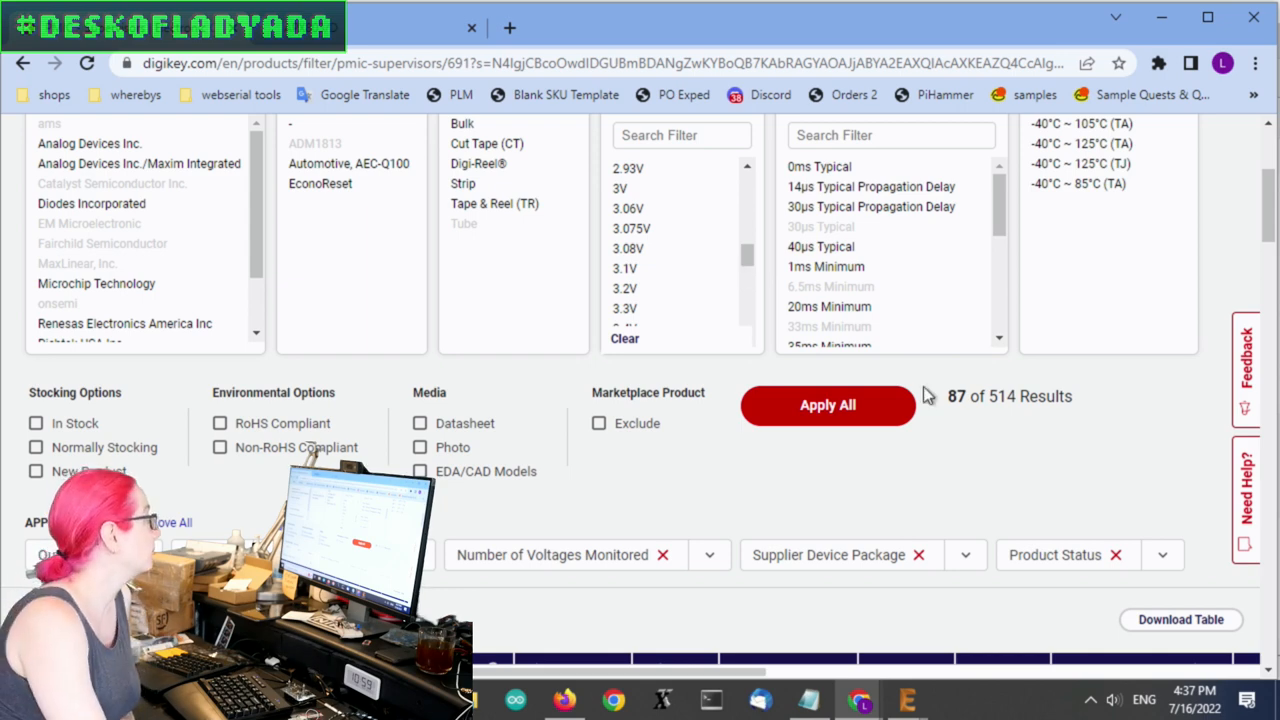
mouse_move(1170, 396)
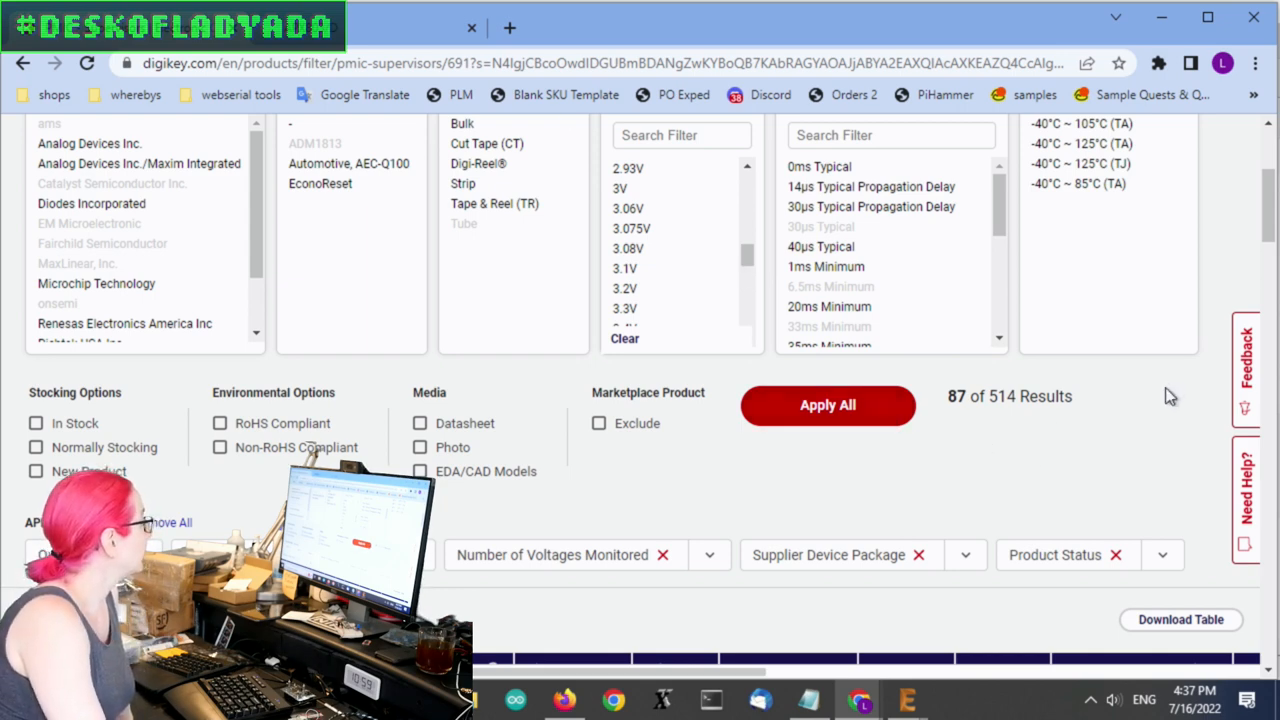
left_click(828, 404)
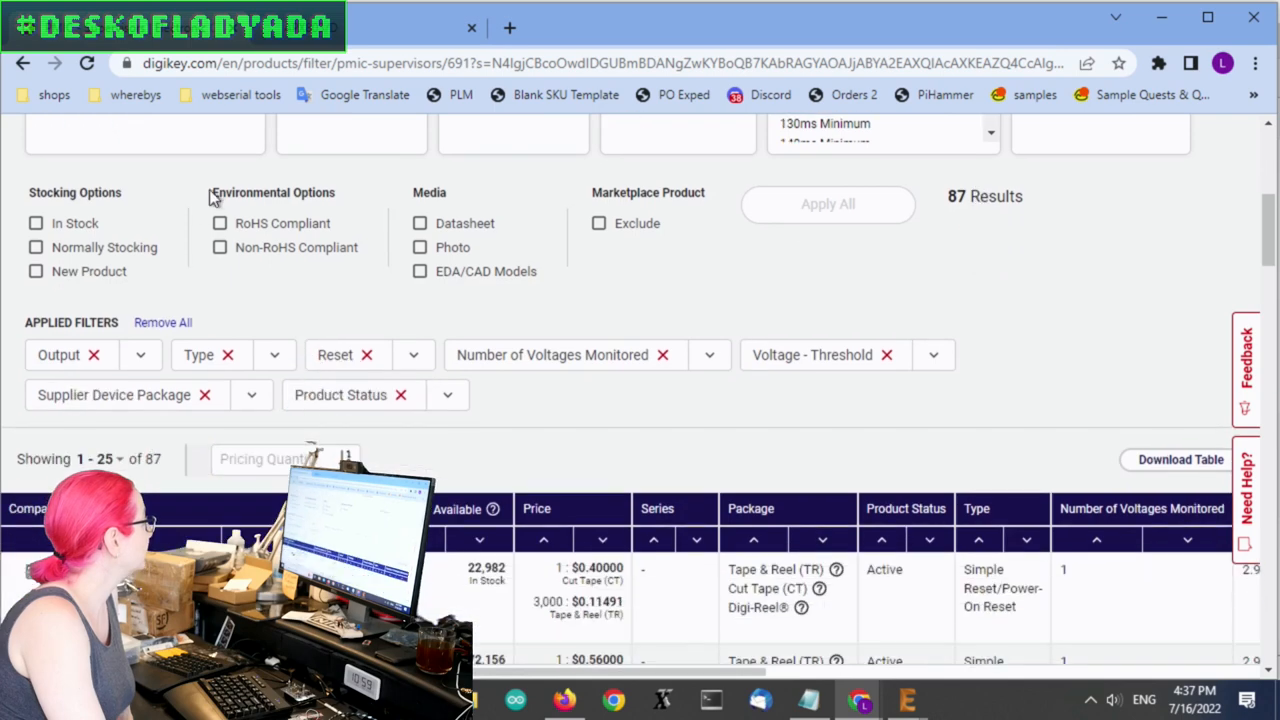
Restrict to 36 in-stock parts priced at 10,000 units cheapest first, and open the APX803L20-29SA-7 datasheet
left_click(36, 224)
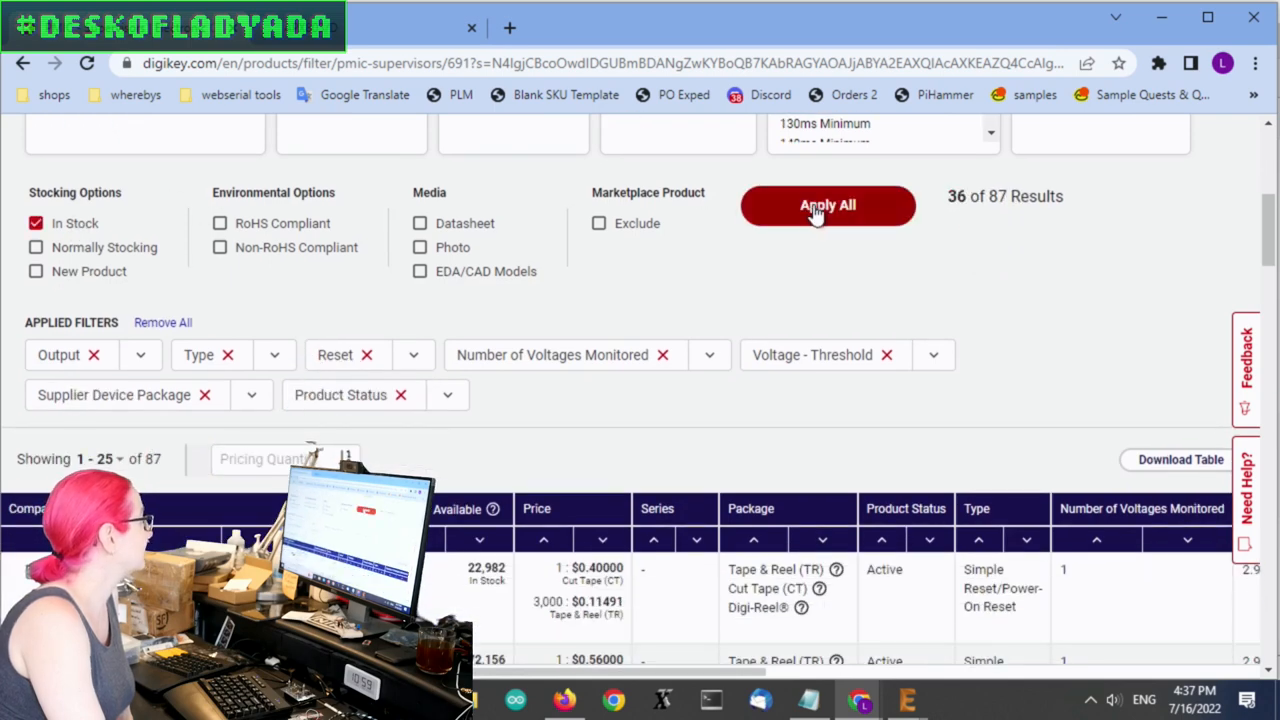
left_click(828, 204)
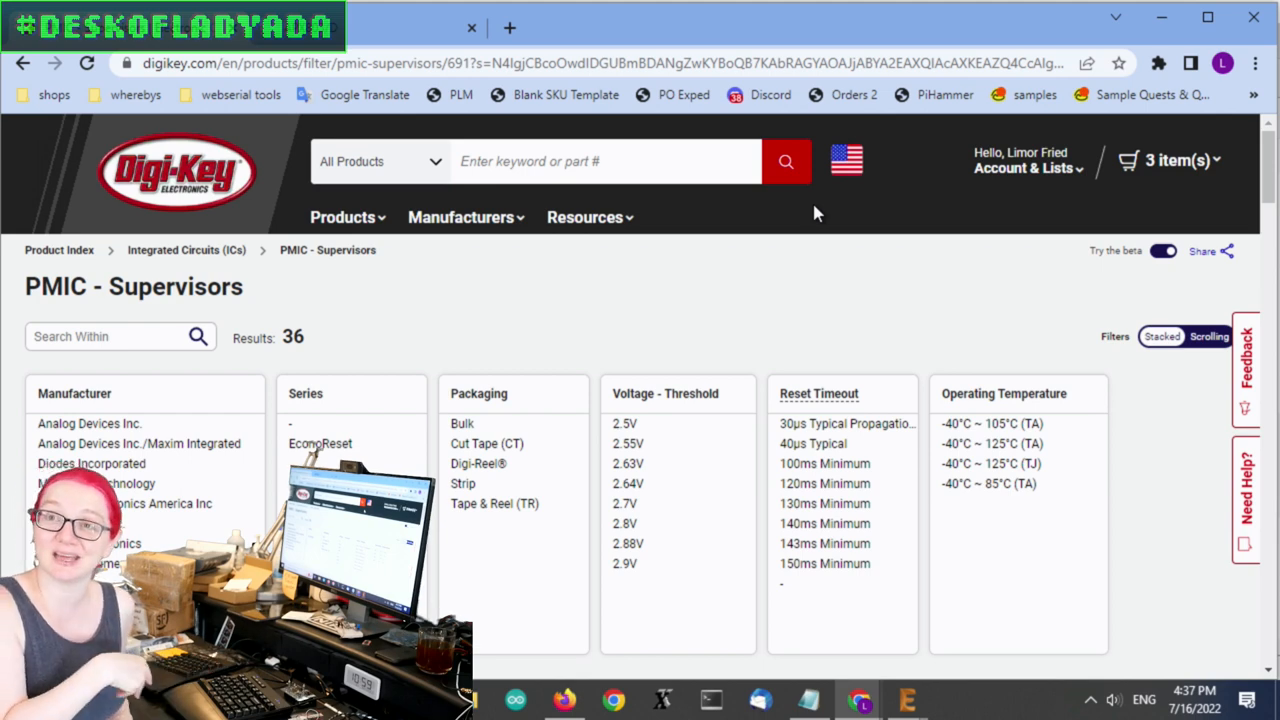
mouse_move(830, 324)
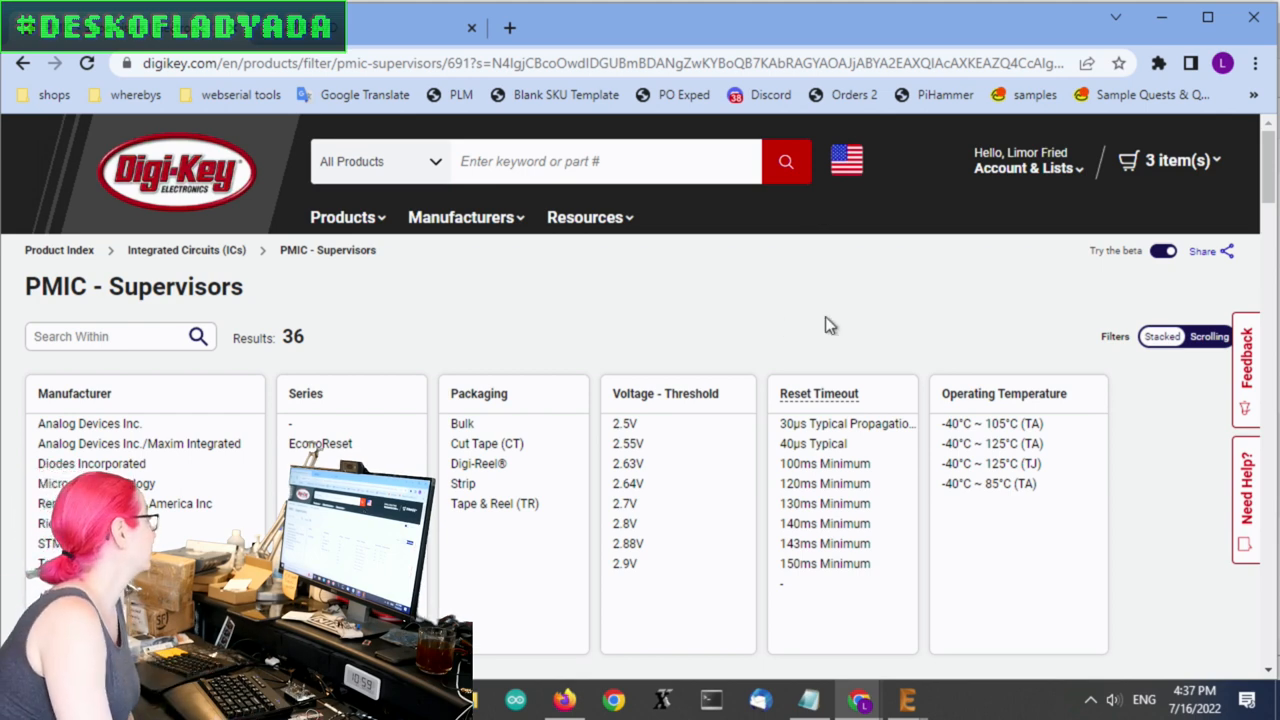
scroll("down", 3)
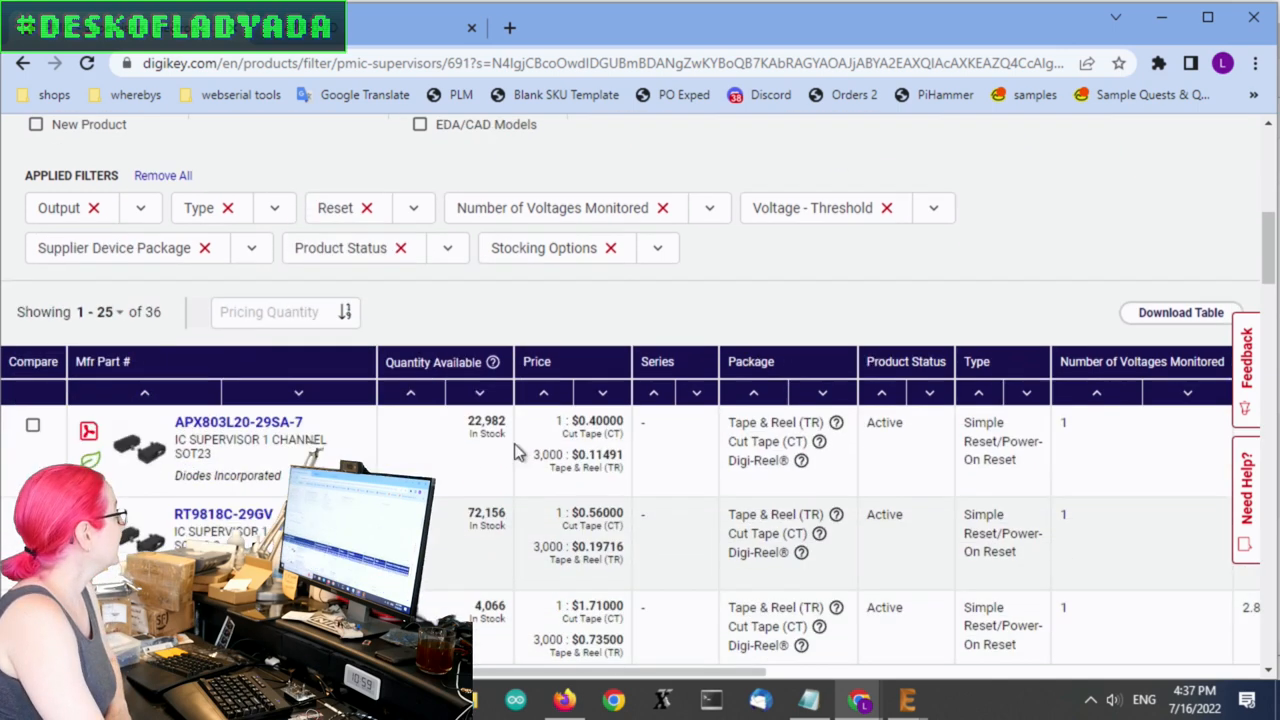
type("10000")
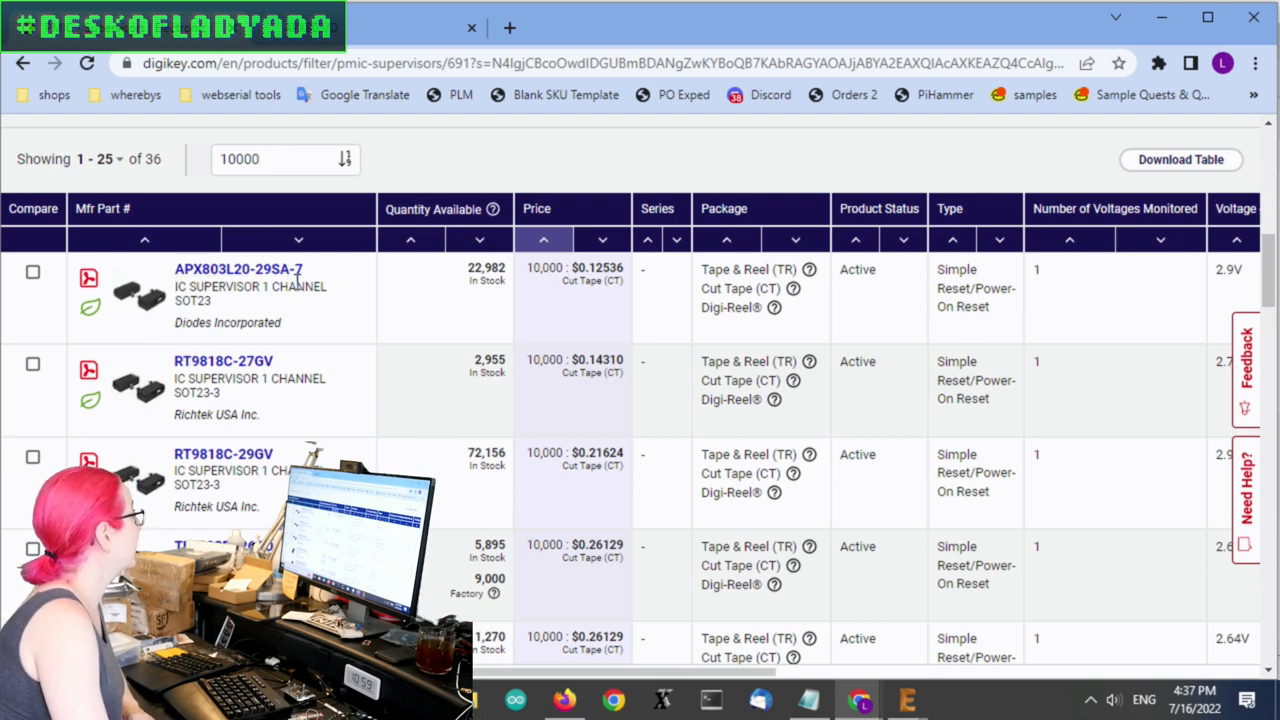
left_click(238, 268)
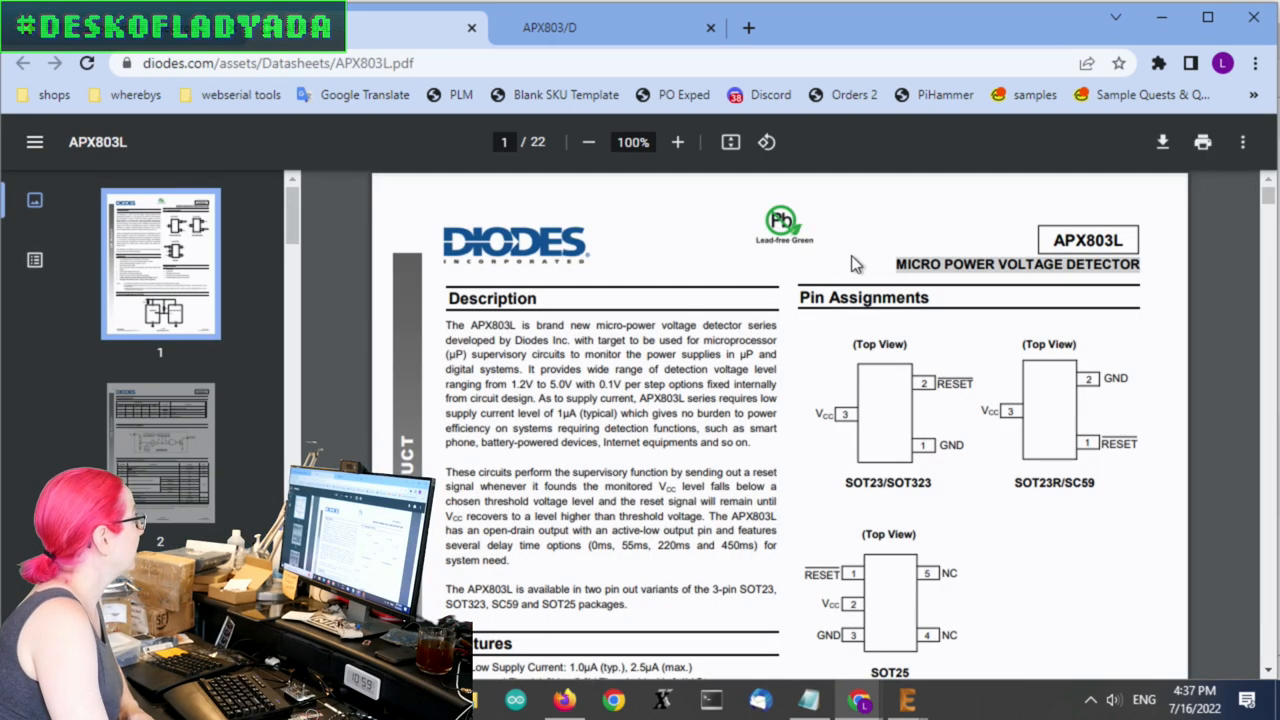
Read the APX803L datasheet's pin table through to page 6 ordering information and mark the APX803L20 SOT23 row
scroll("down", 3)
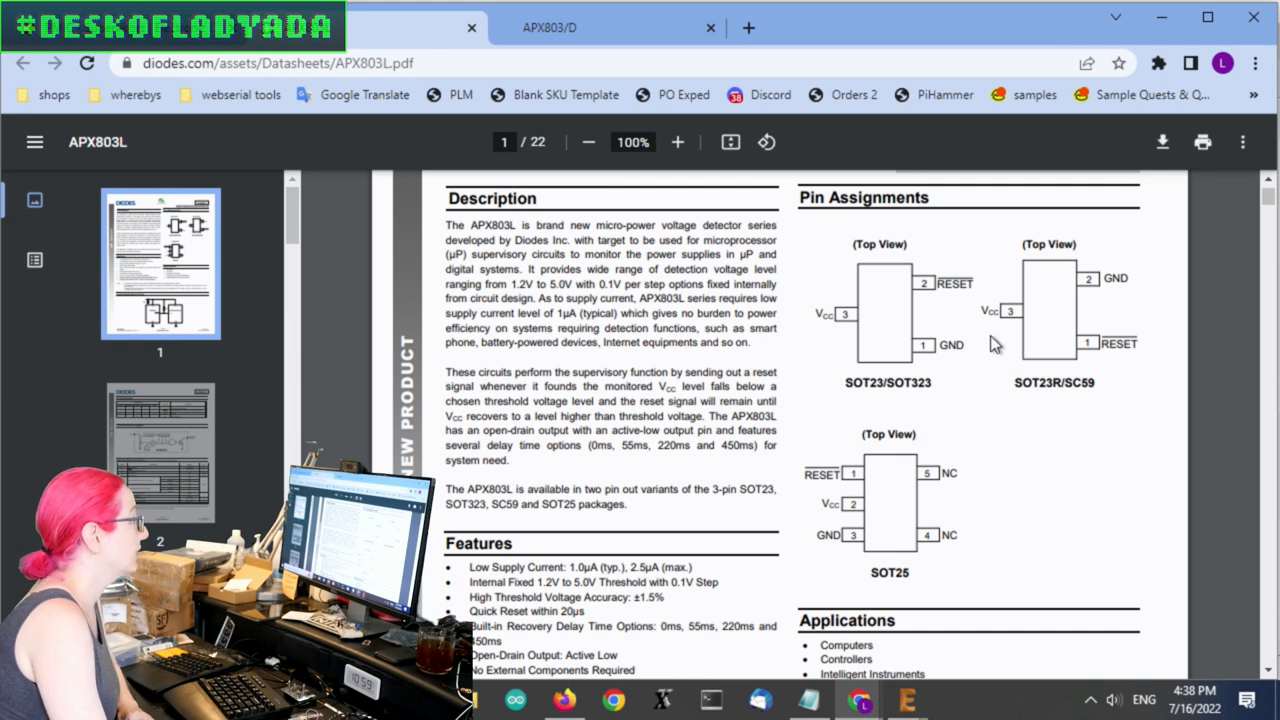
double_click(888, 382)
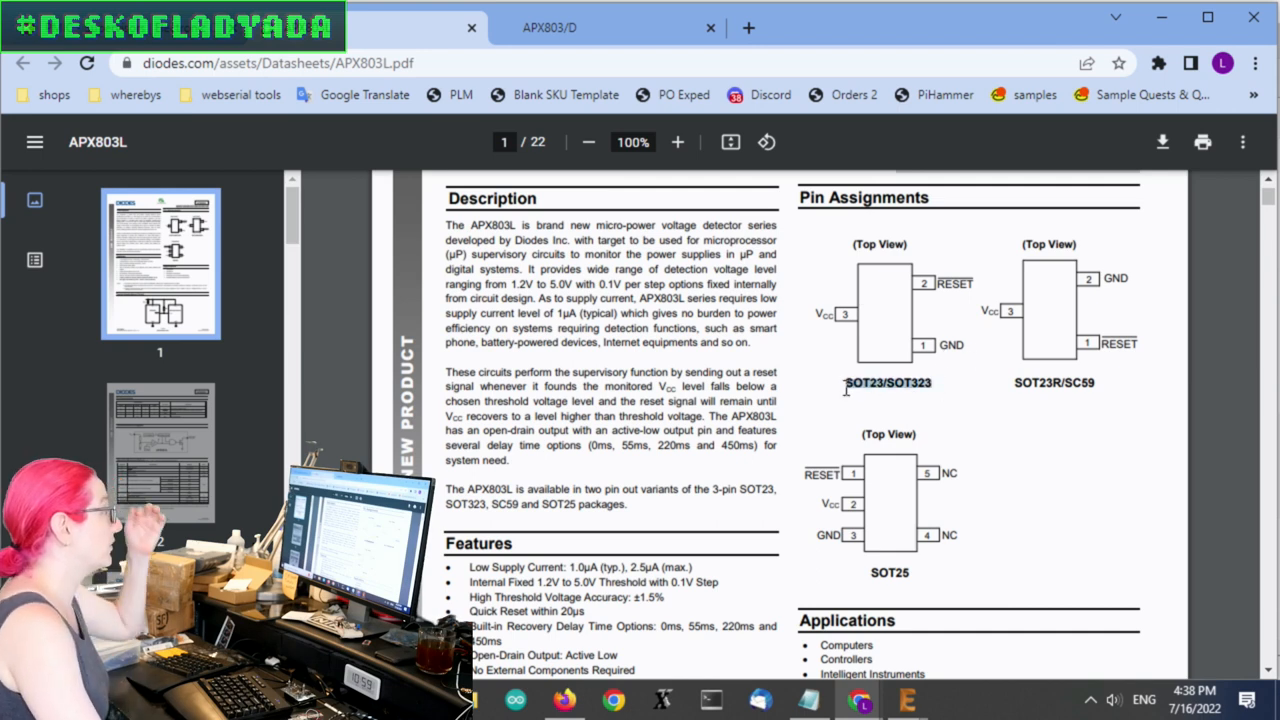
scroll("down", 3)
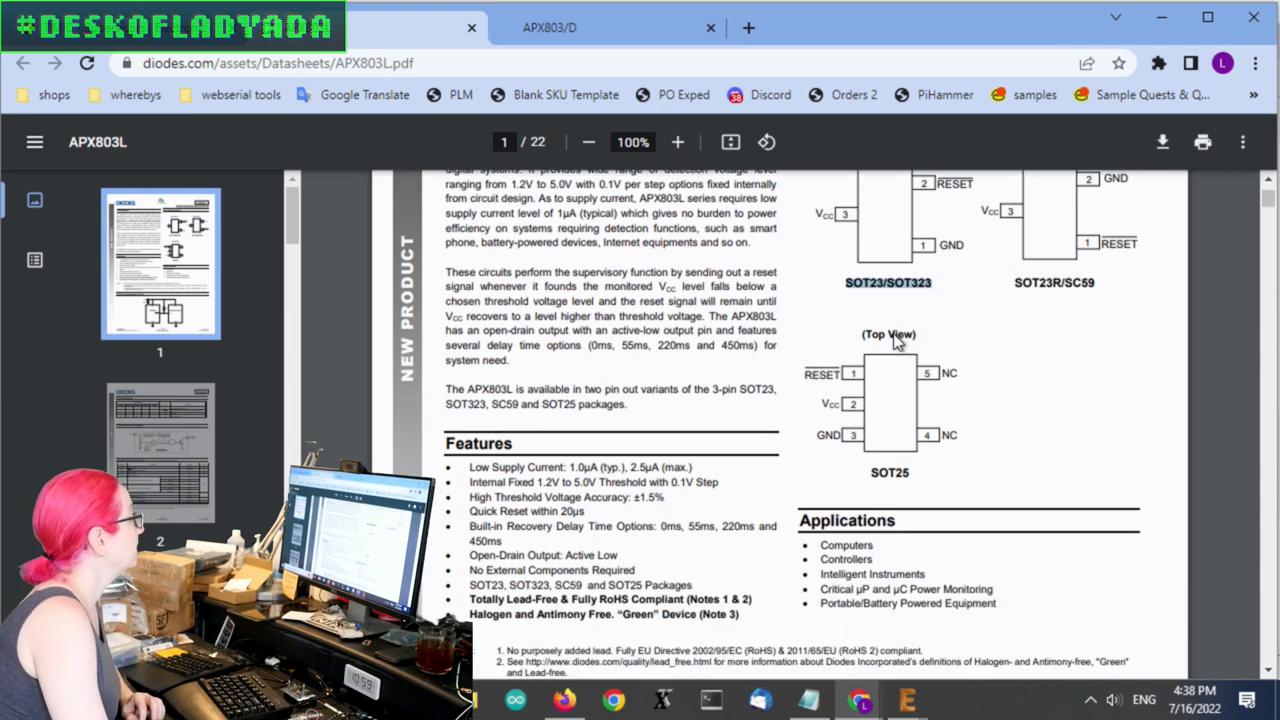
scroll("down", 3)
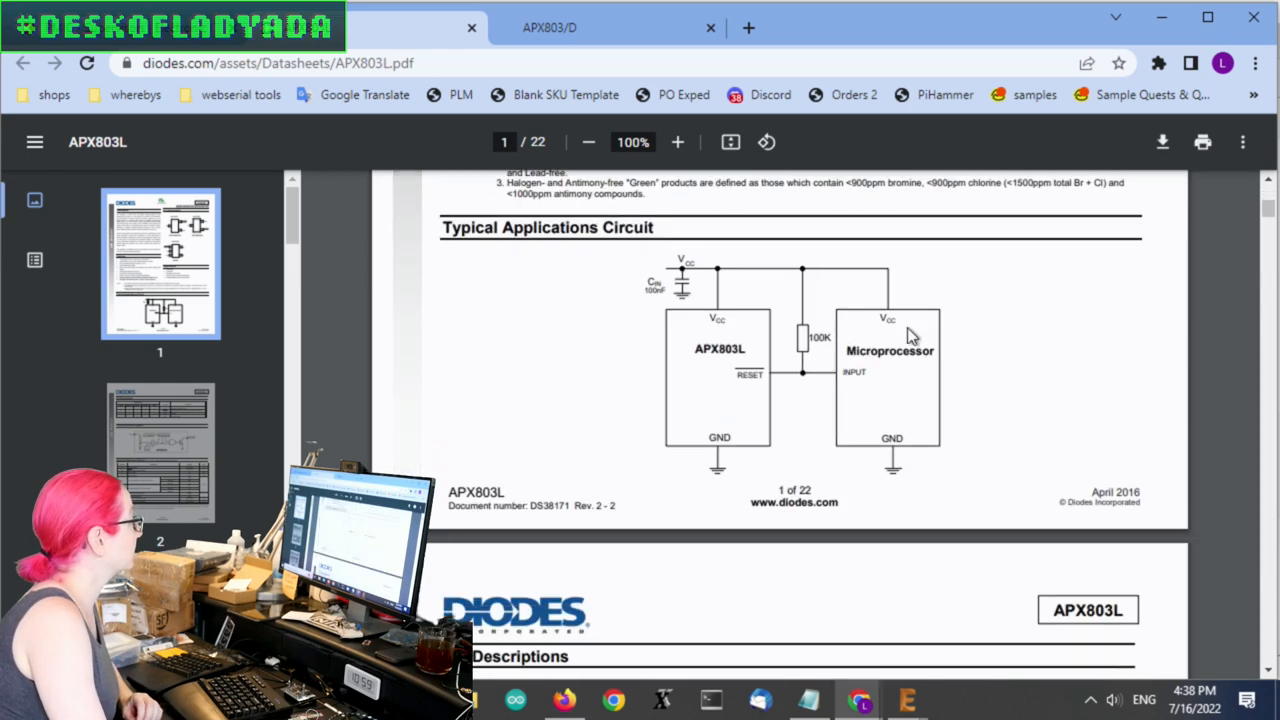
scroll("down", 3)
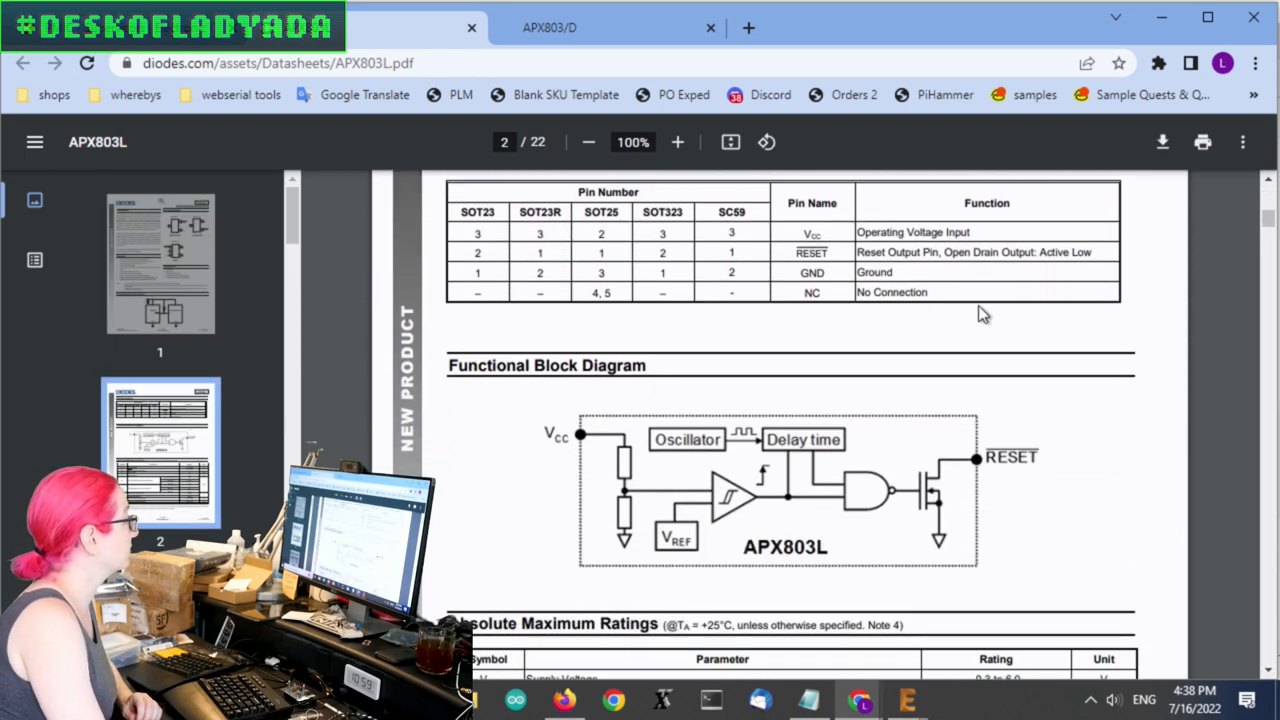
scroll("down", 3)
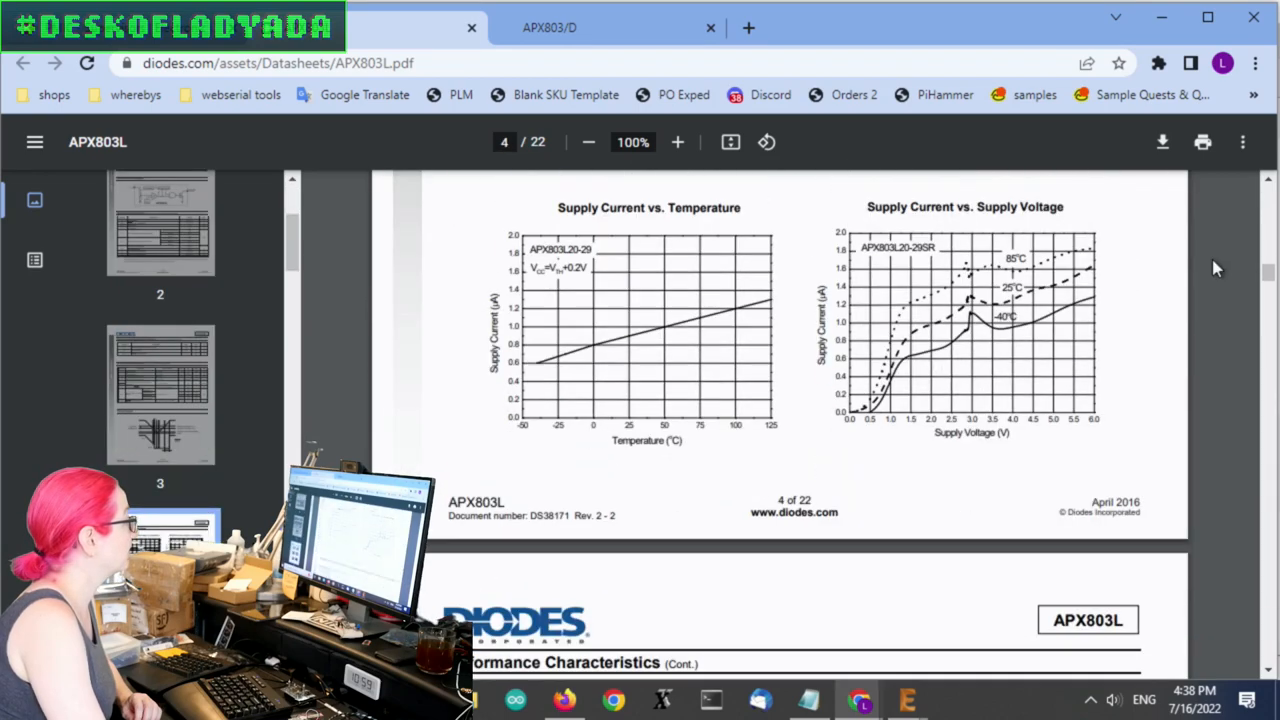
scroll("down", 3)
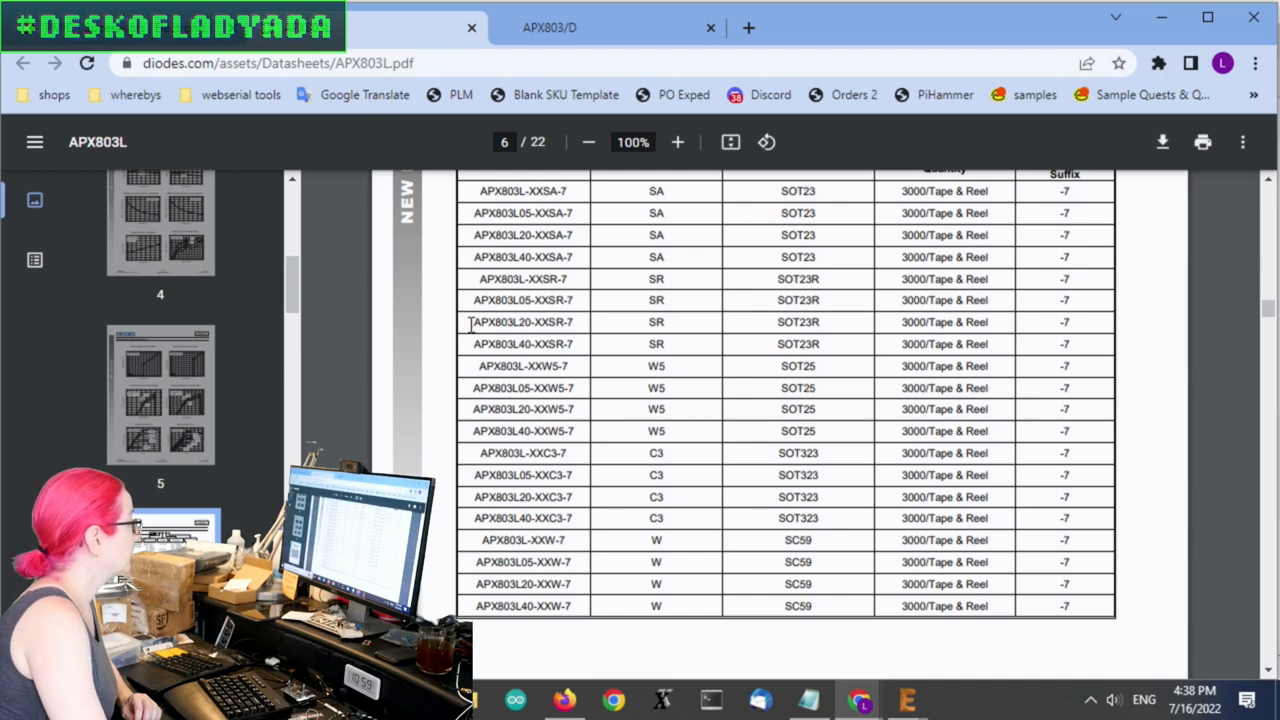
double_click(520, 320)
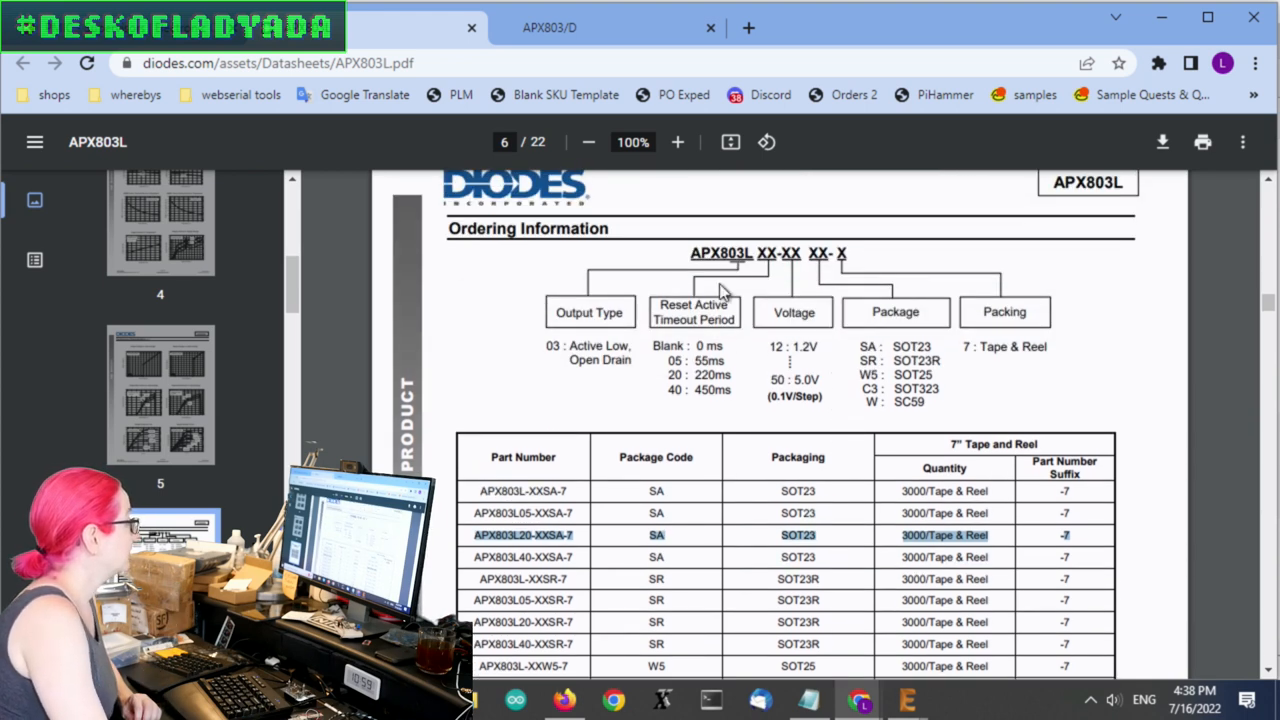
mouse_move(692, 364)
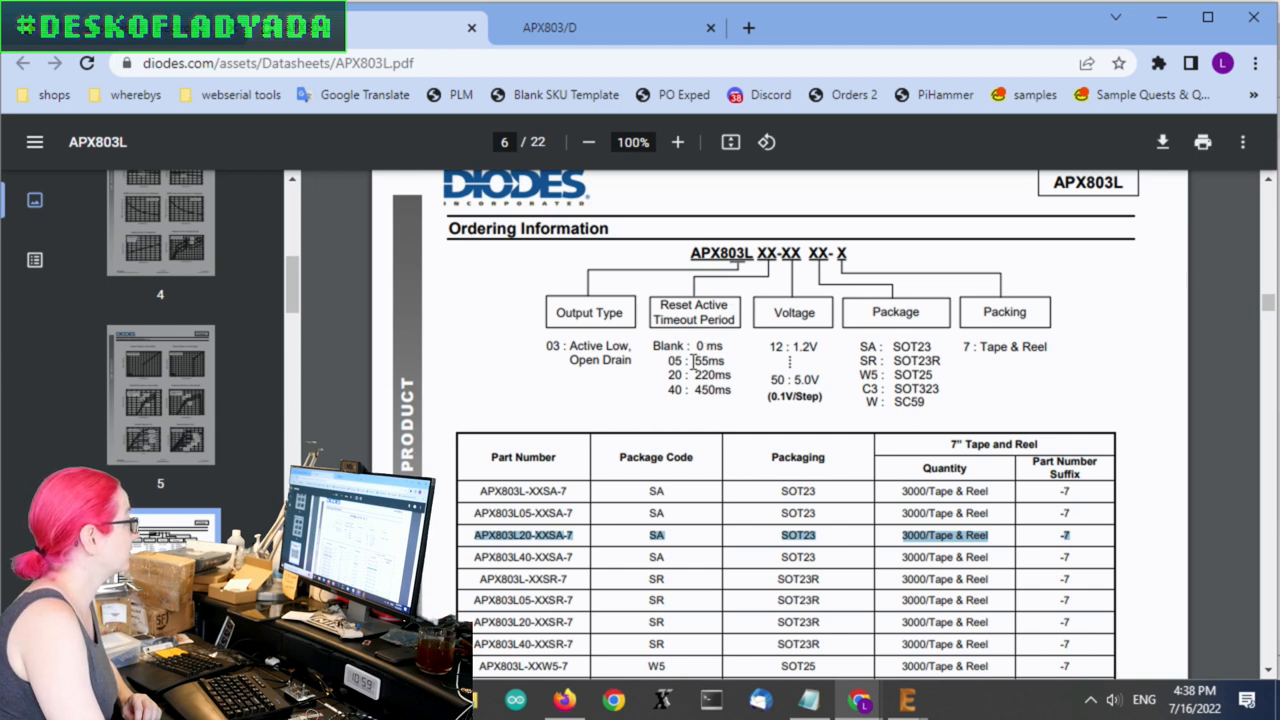
mouse_move(884, 336)
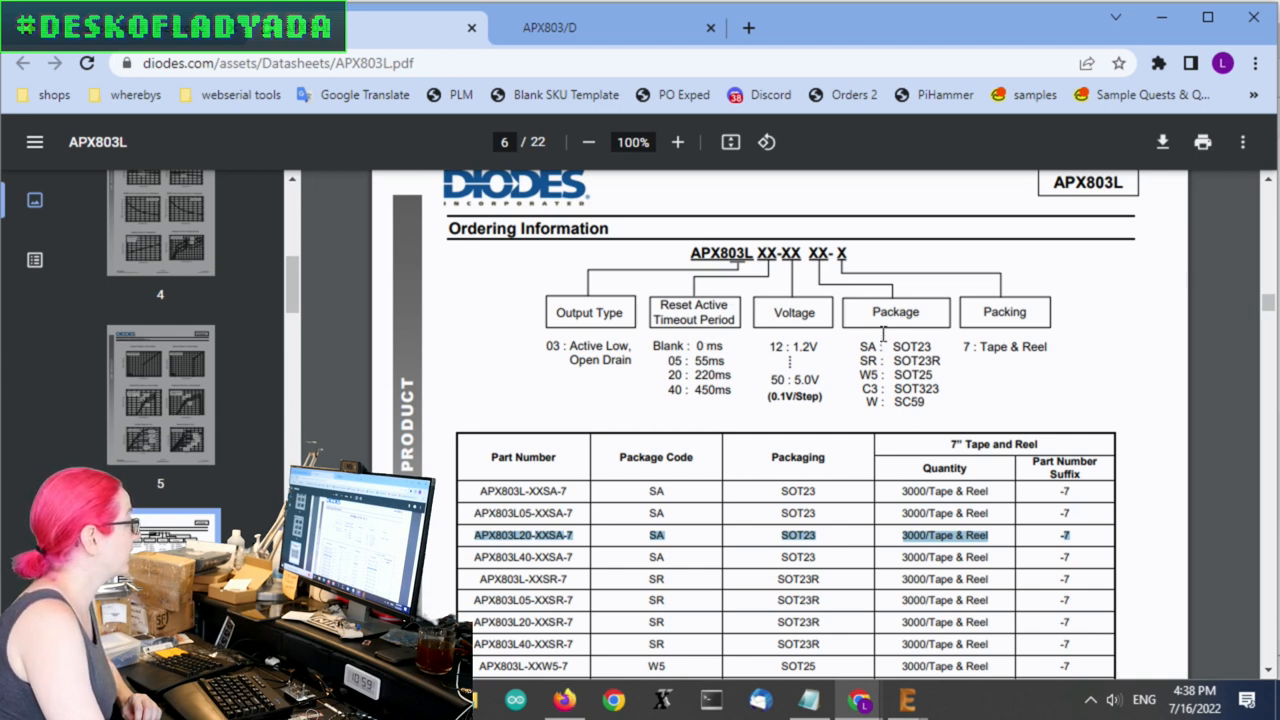
mouse_move(616, 350)
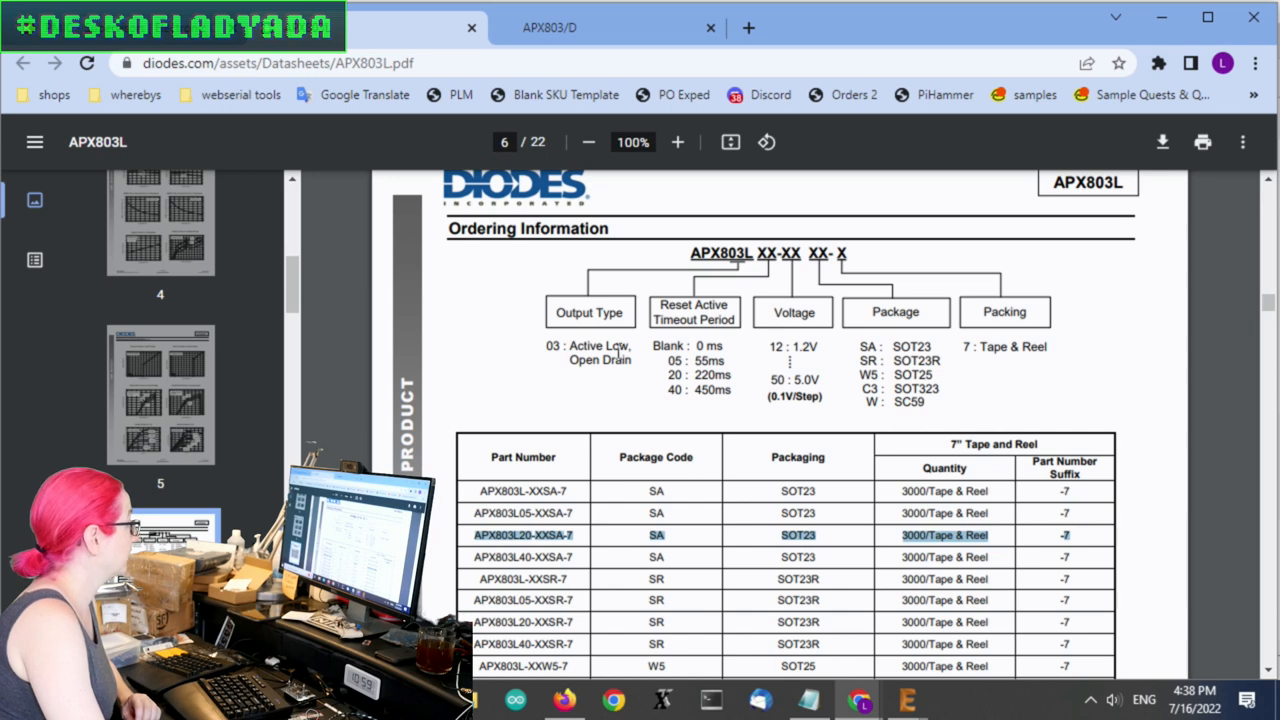
mouse_move(724, 378)
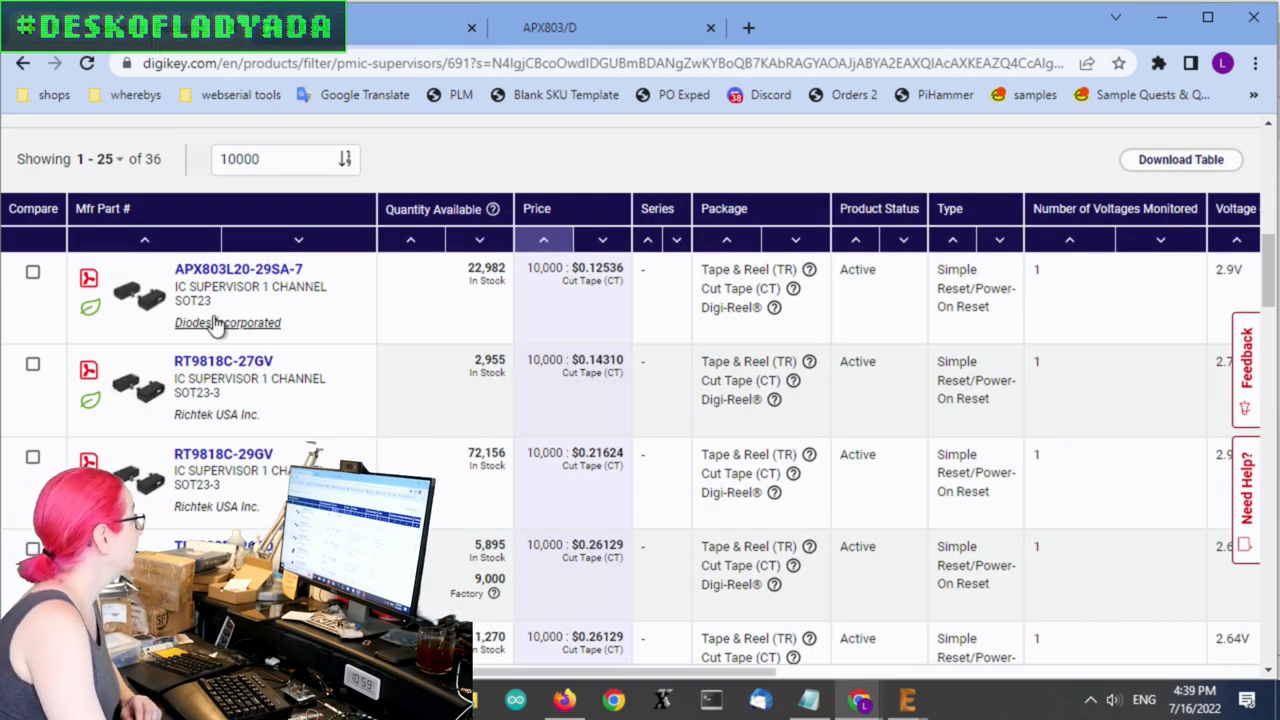
From the Digi-Key results, open the Richtek RT9818 datasheet next to the RT9818C-27GV entry
left_click_drag(174, 268, 290, 322)
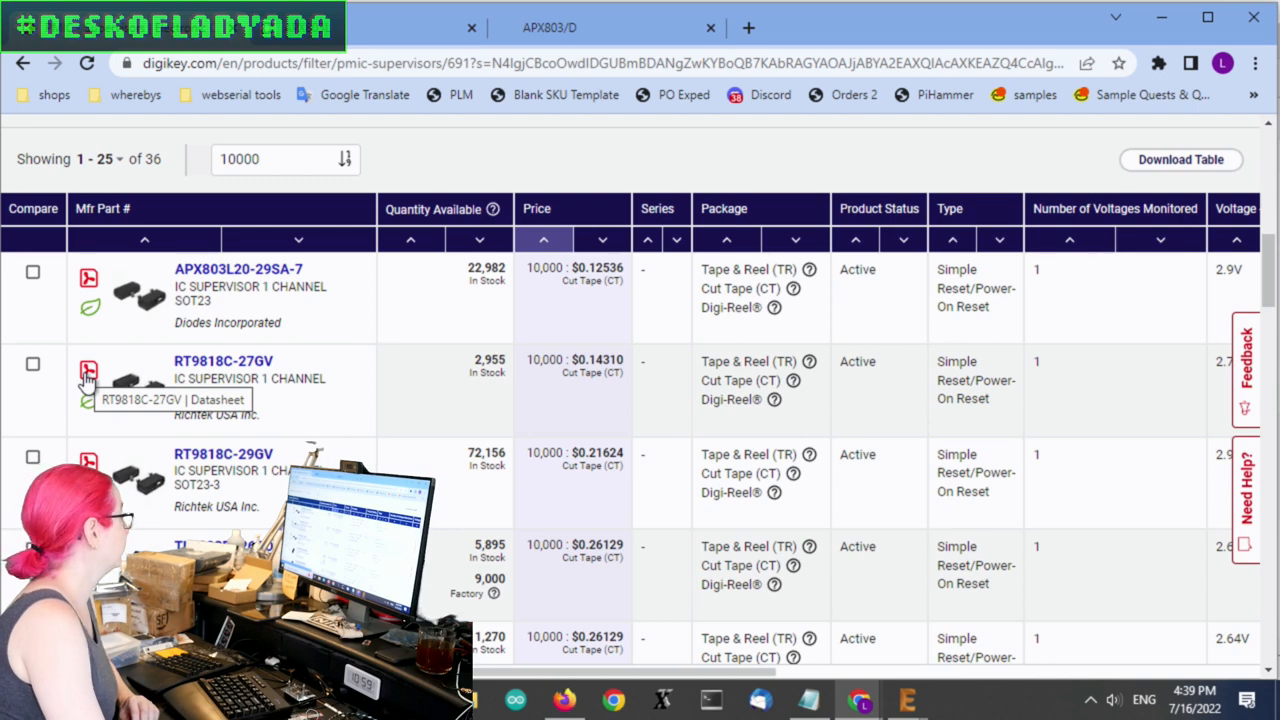
scroll("down", 3)
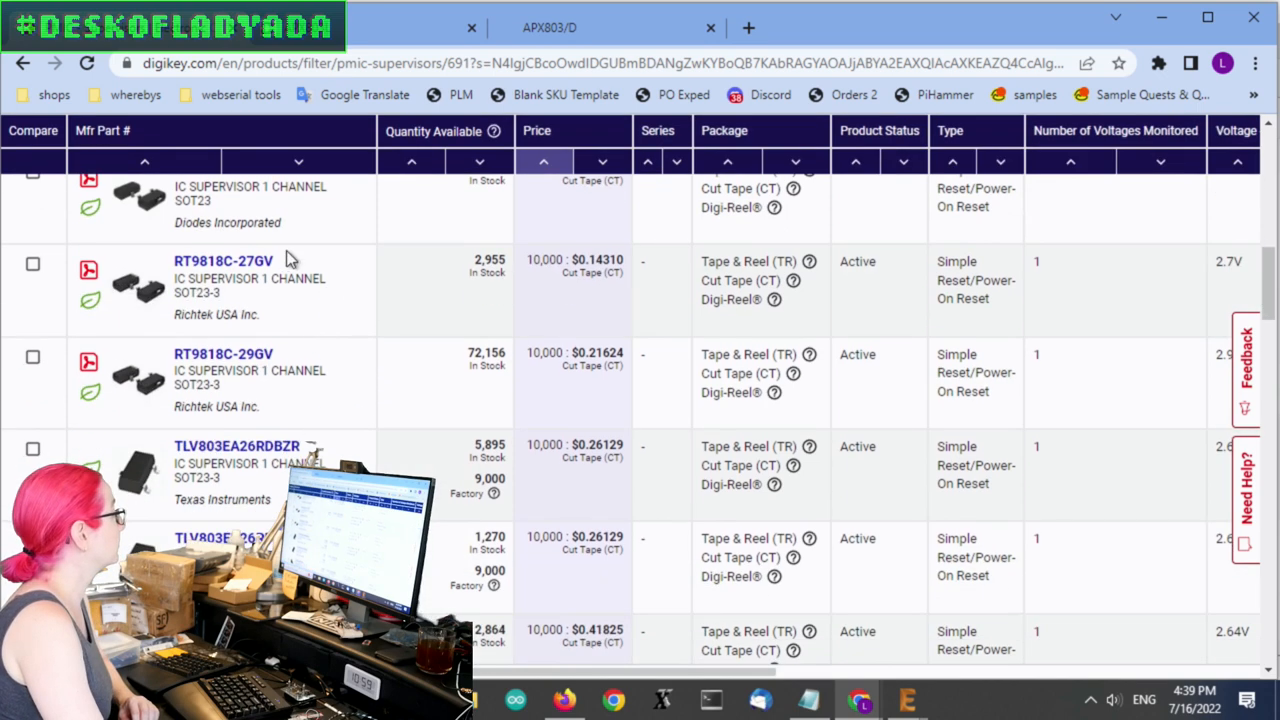
double_click(222, 260)
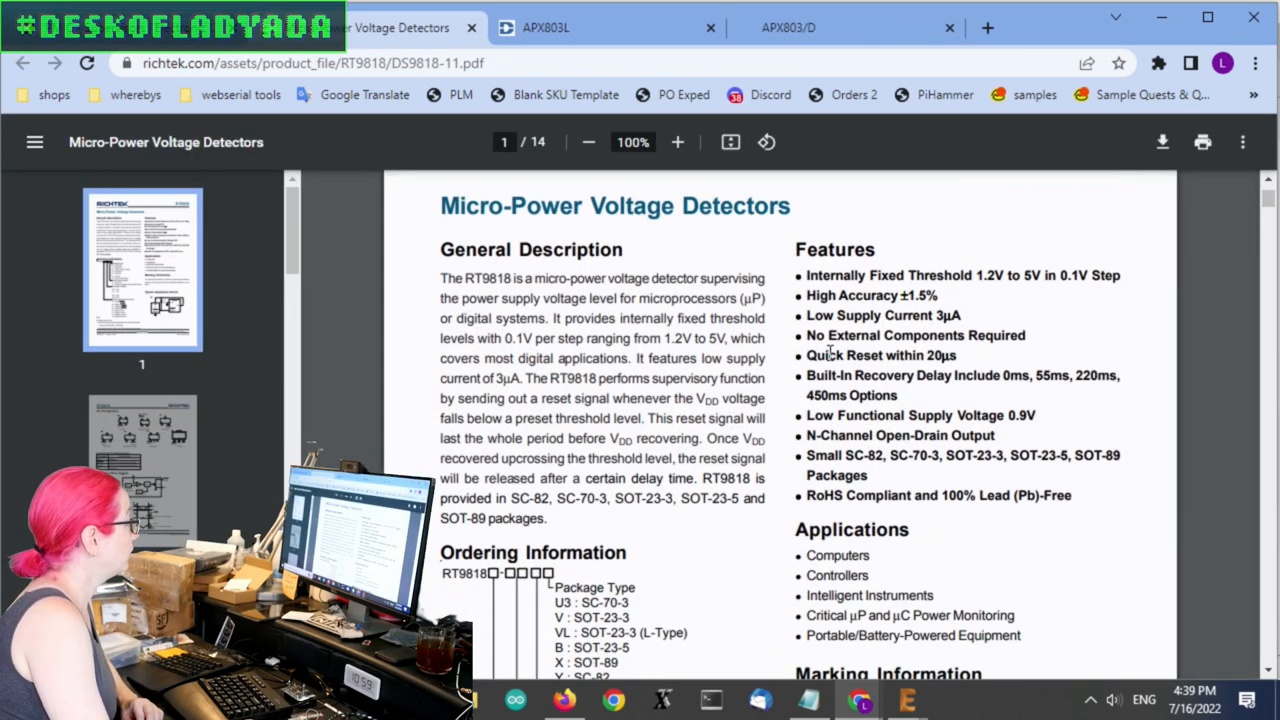
Read the RT9818 datasheet's ordering information and page-2 pin configurations
scroll("down", 3)
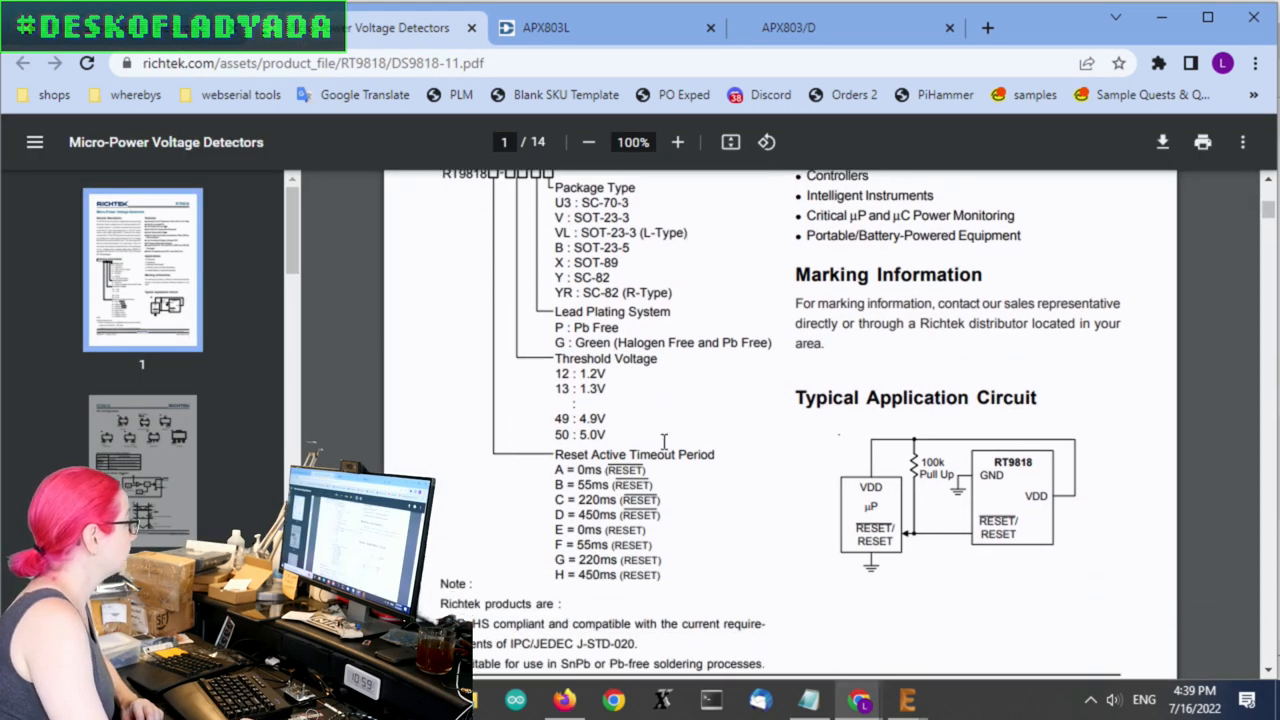
double_click(596, 500)
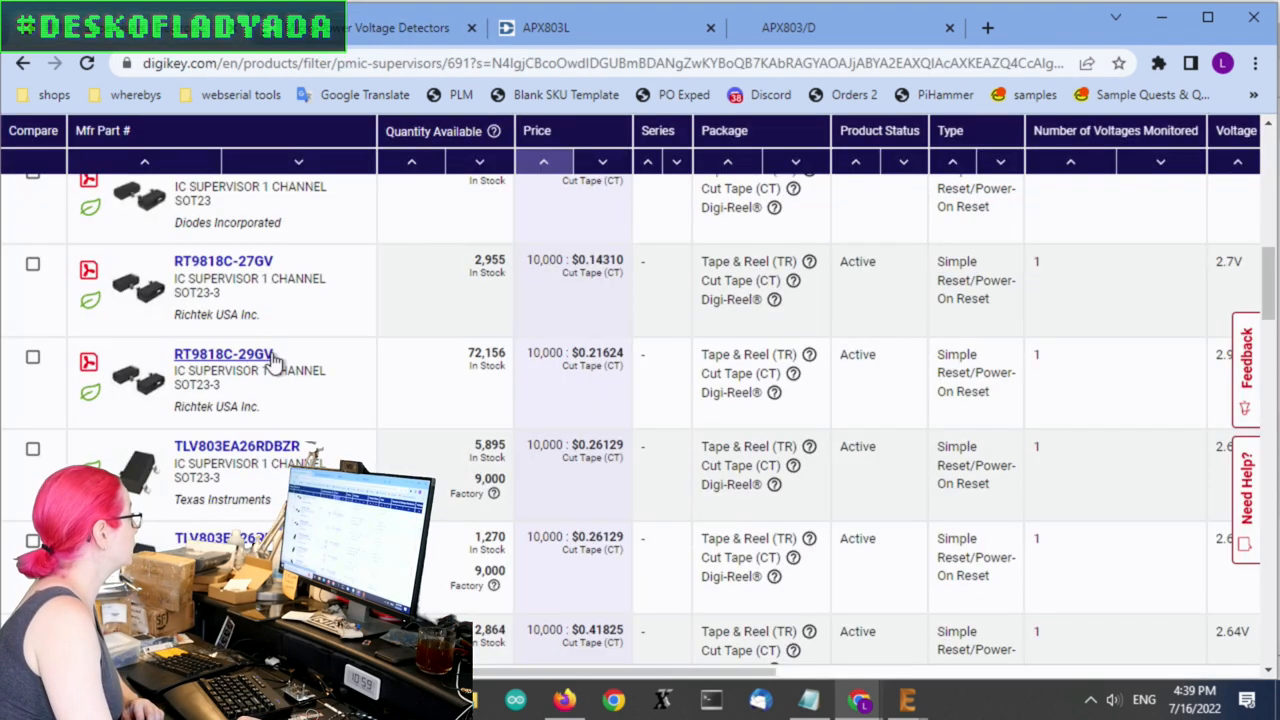
left_click(224, 354)
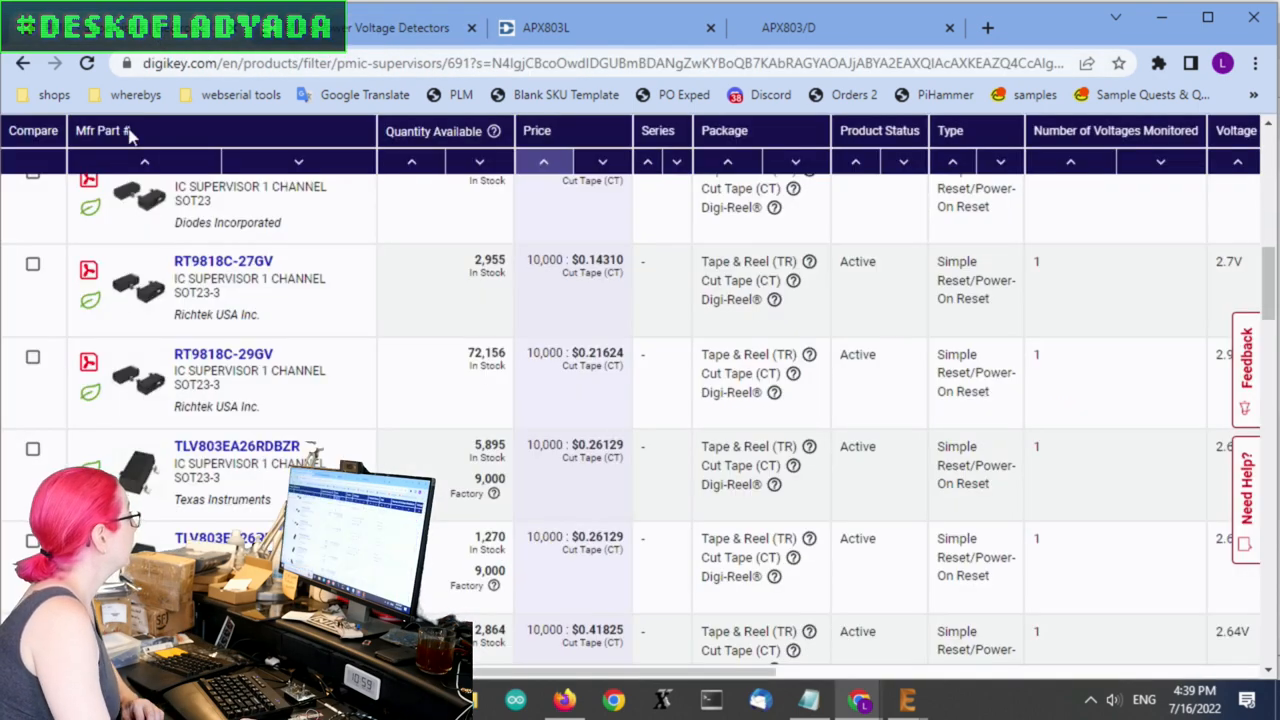
left_click(400, 28)
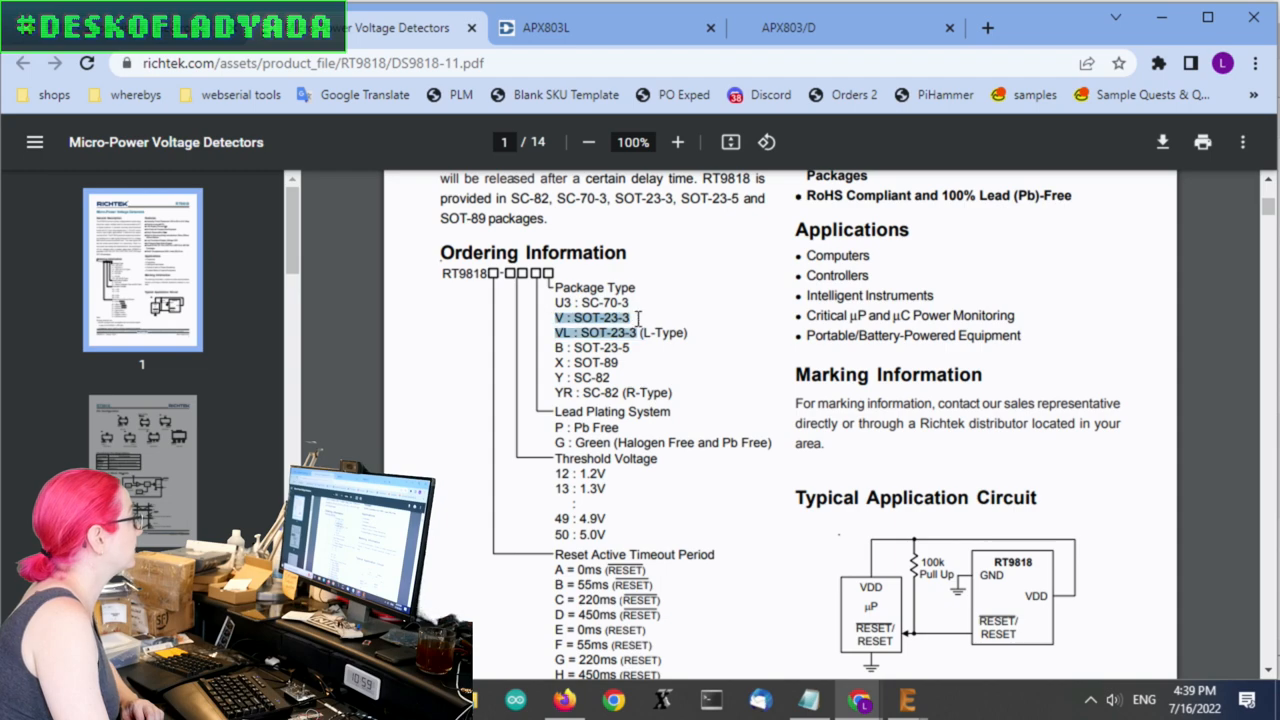
Compare against the APX803/D pin assignments and return to the Digi-Key supervisor results
scroll("down", 3)
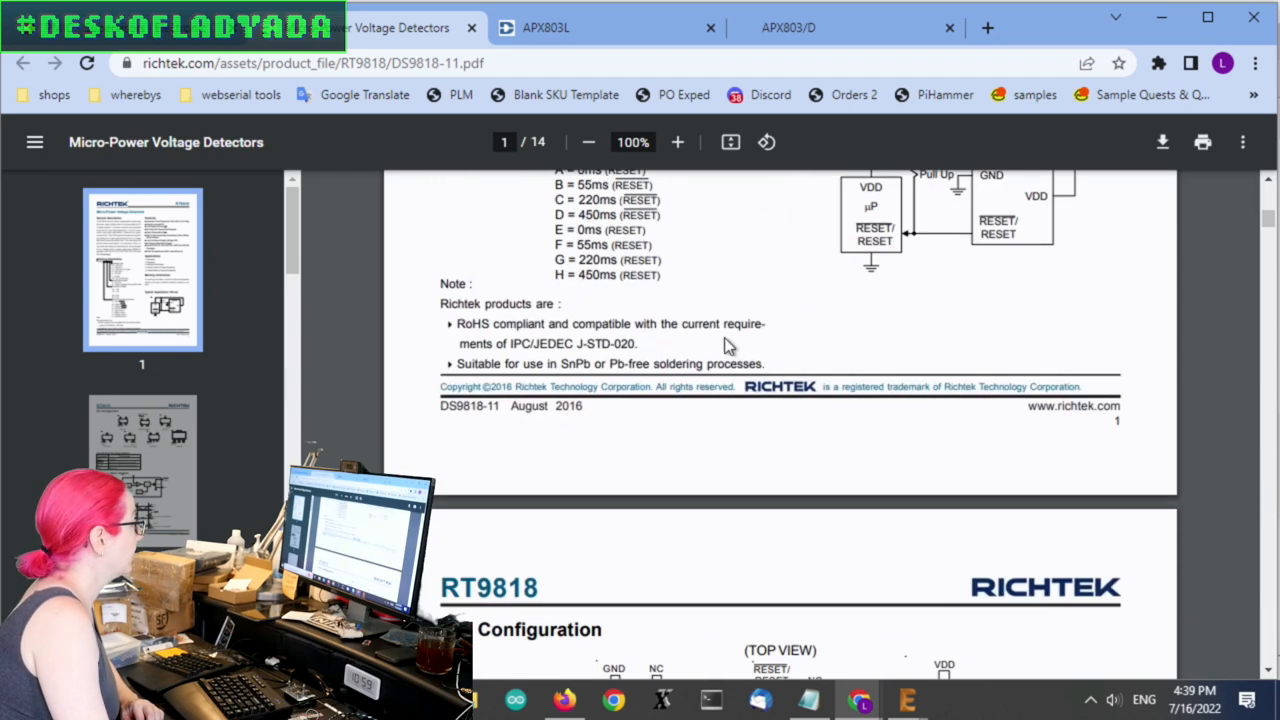
scroll("down", 3)
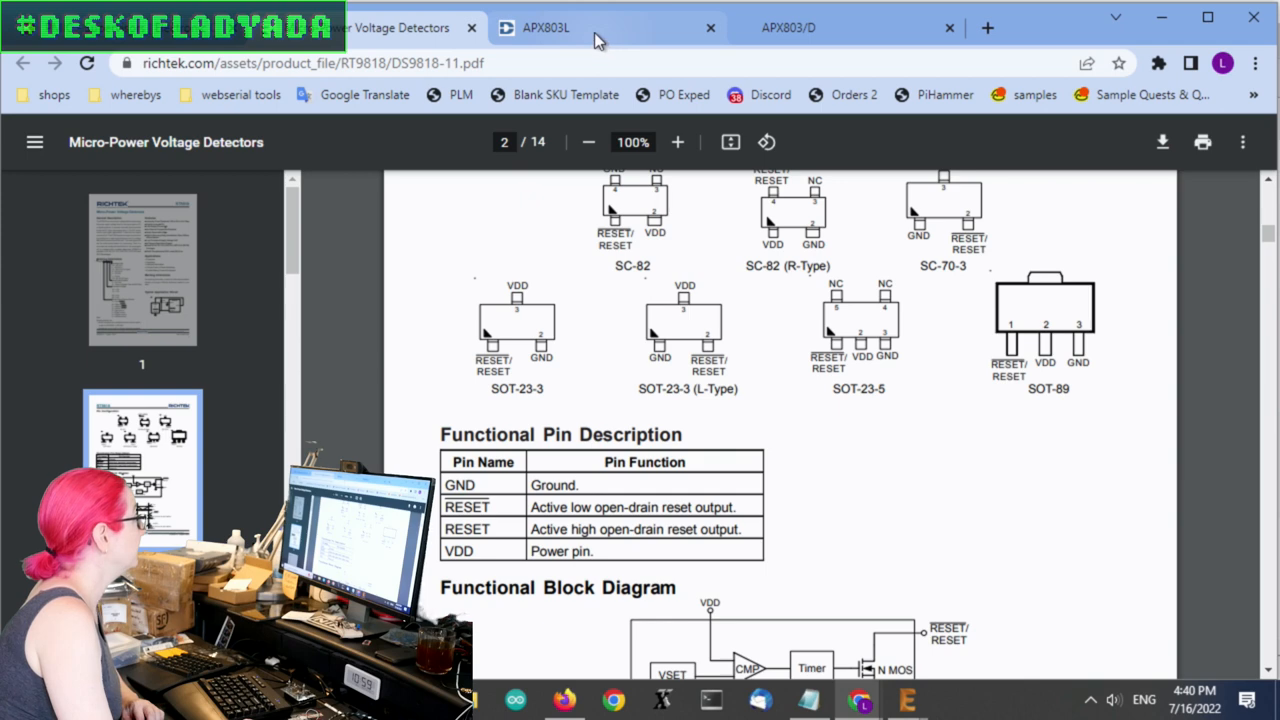
left_click(844, 28)
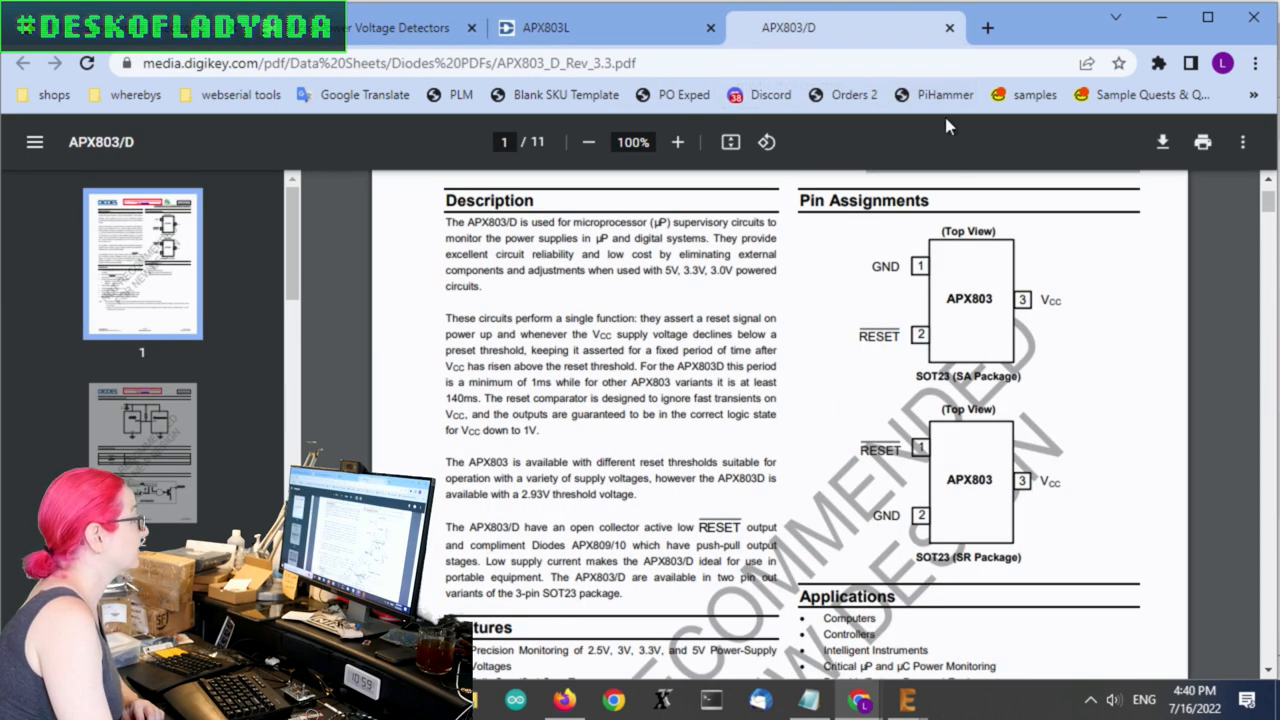
mouse_move(906, 412)
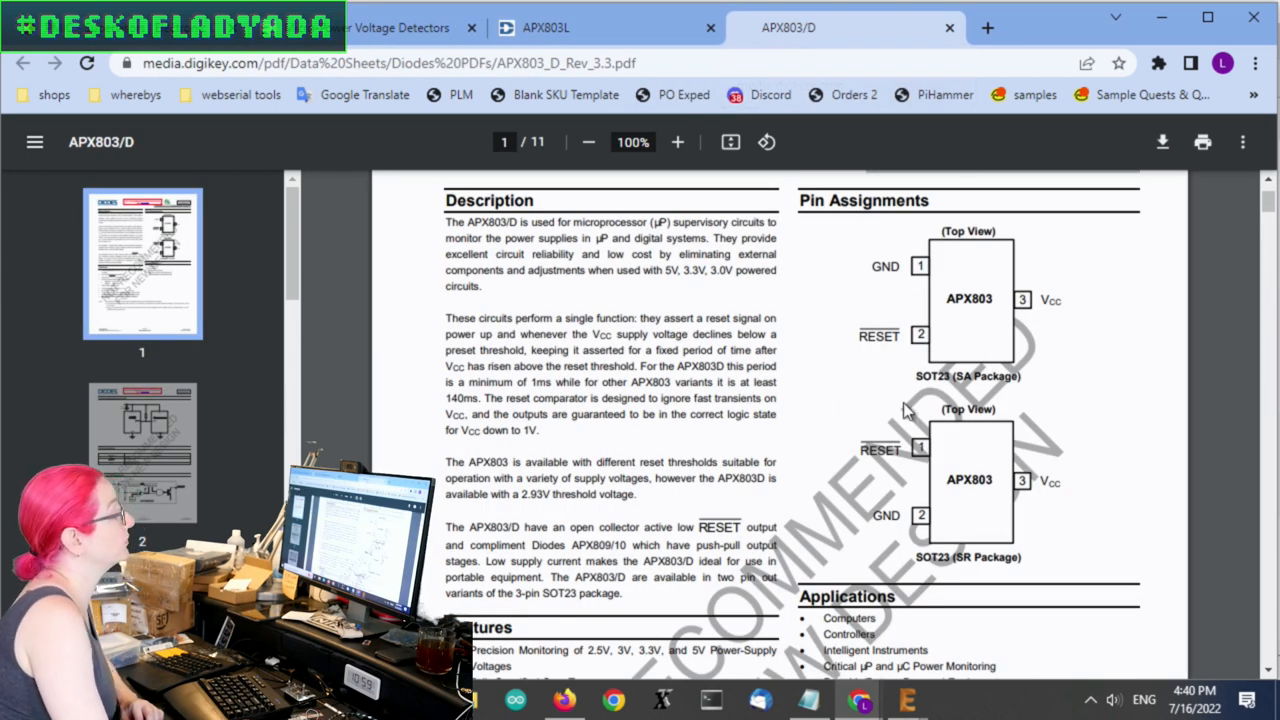
mouse_move(1010, 510)
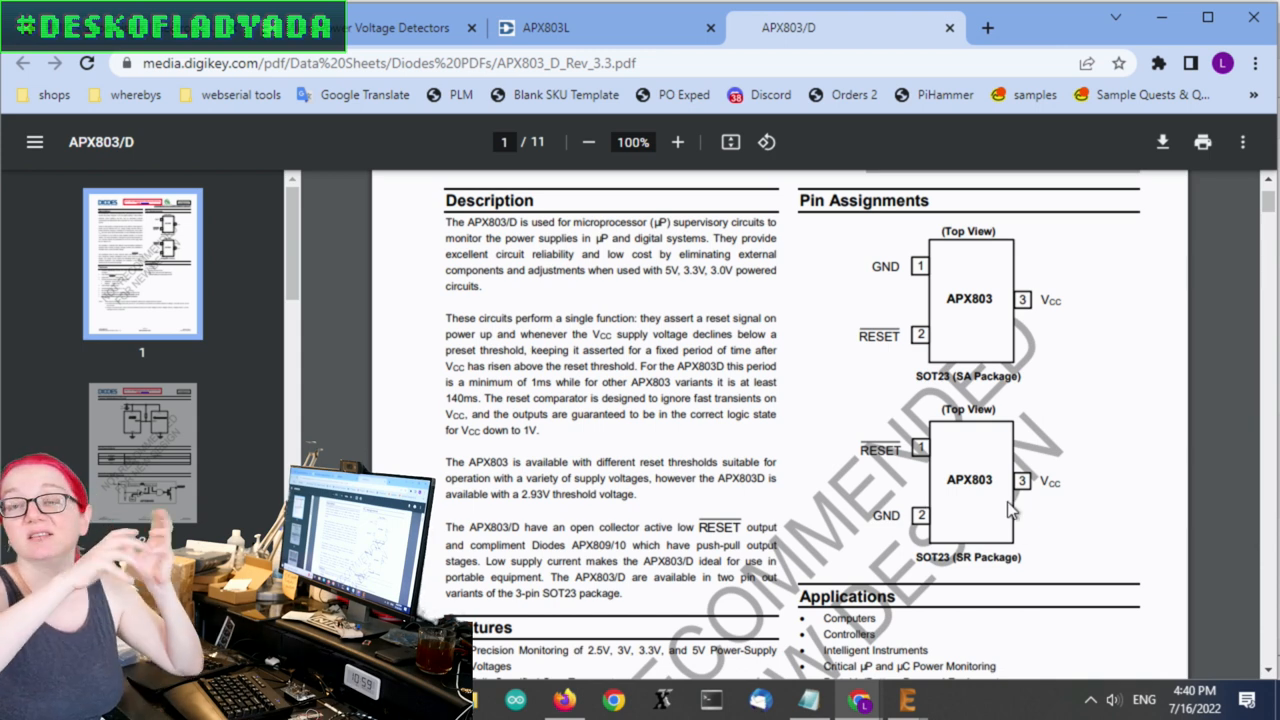
mouse_move(1084, 378)
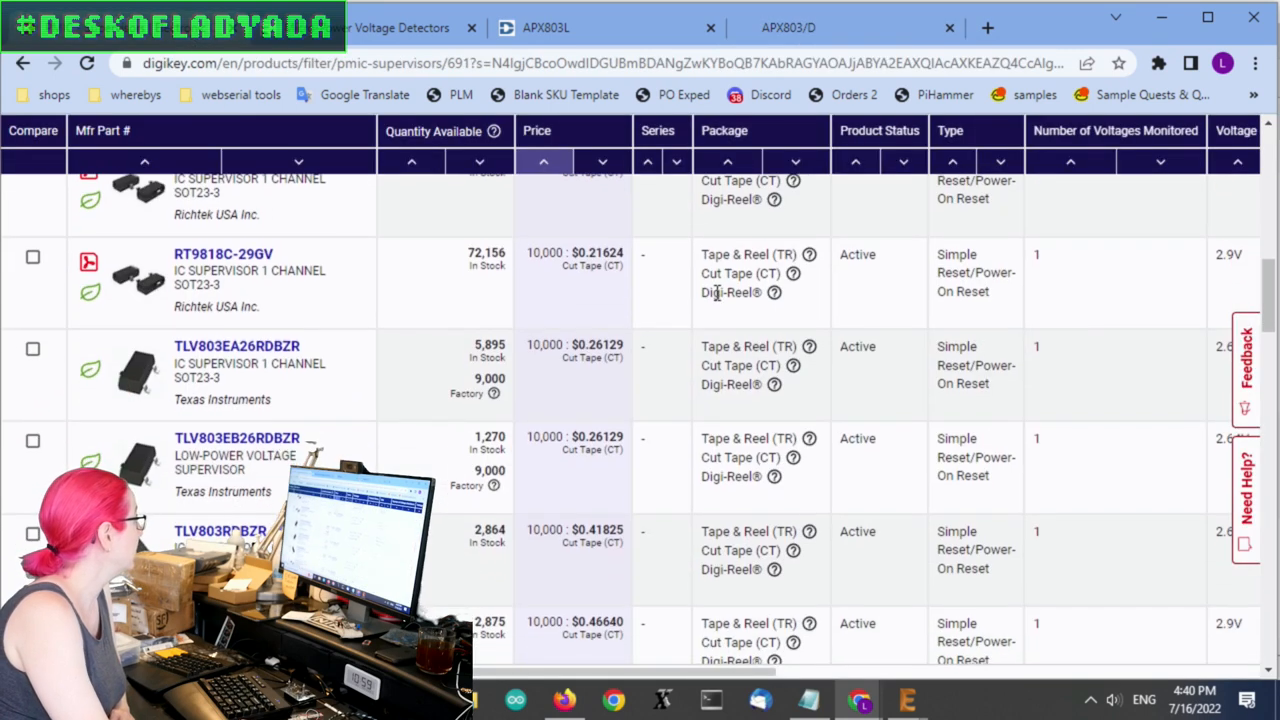
Open the TLV803EA26RDBZR product page and its TLV803E/TLV809E/TLV810E datasheet from Documents & Media
scroll("down", 3)
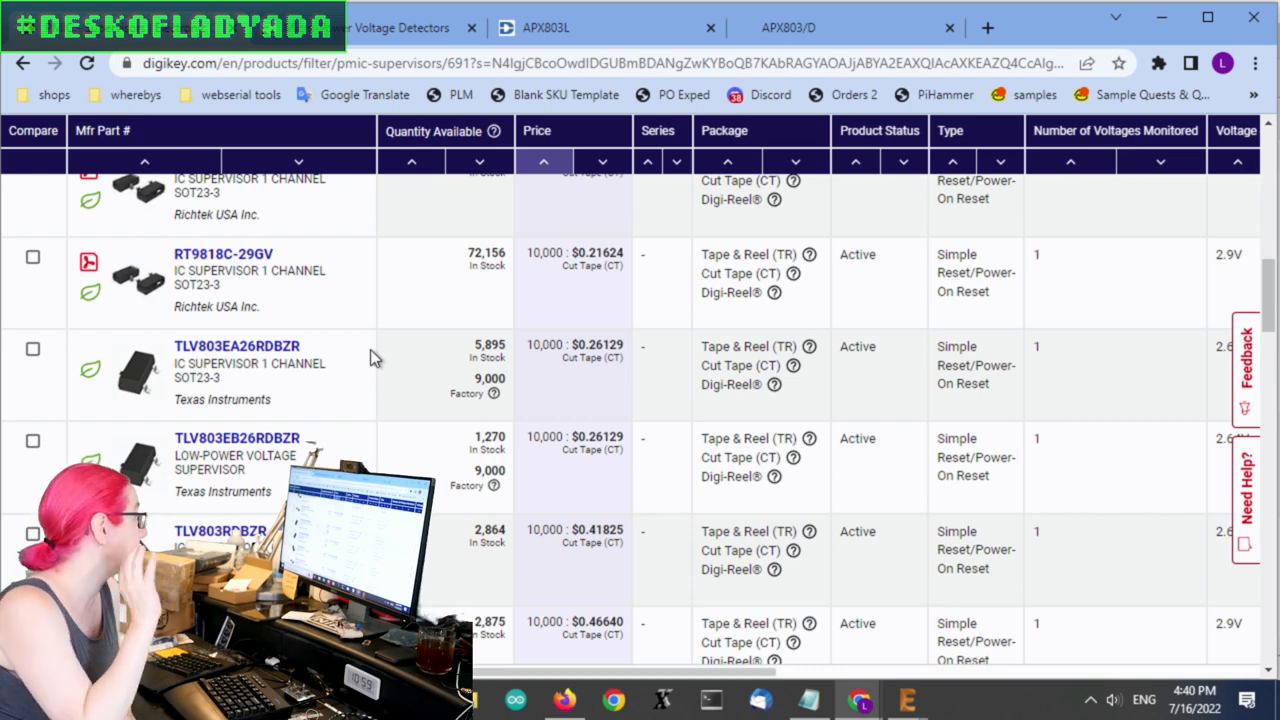
mouse_move(236, 346)
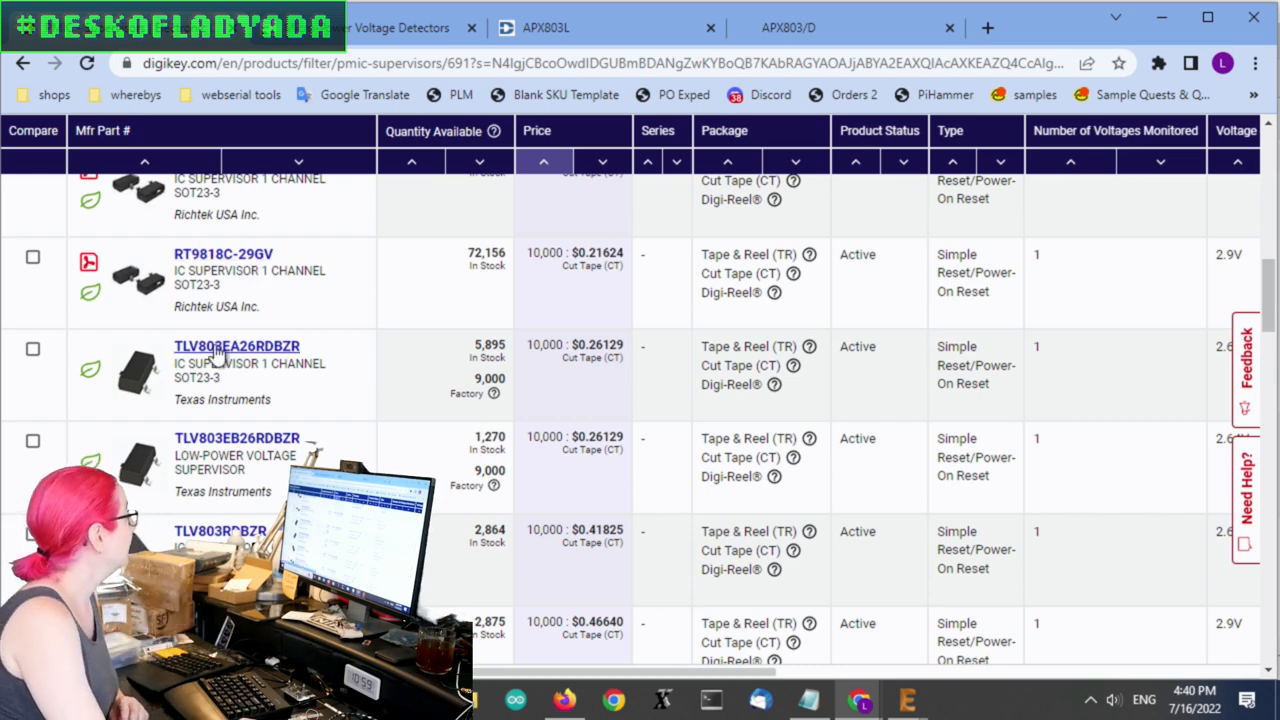
left_click(236, 346)
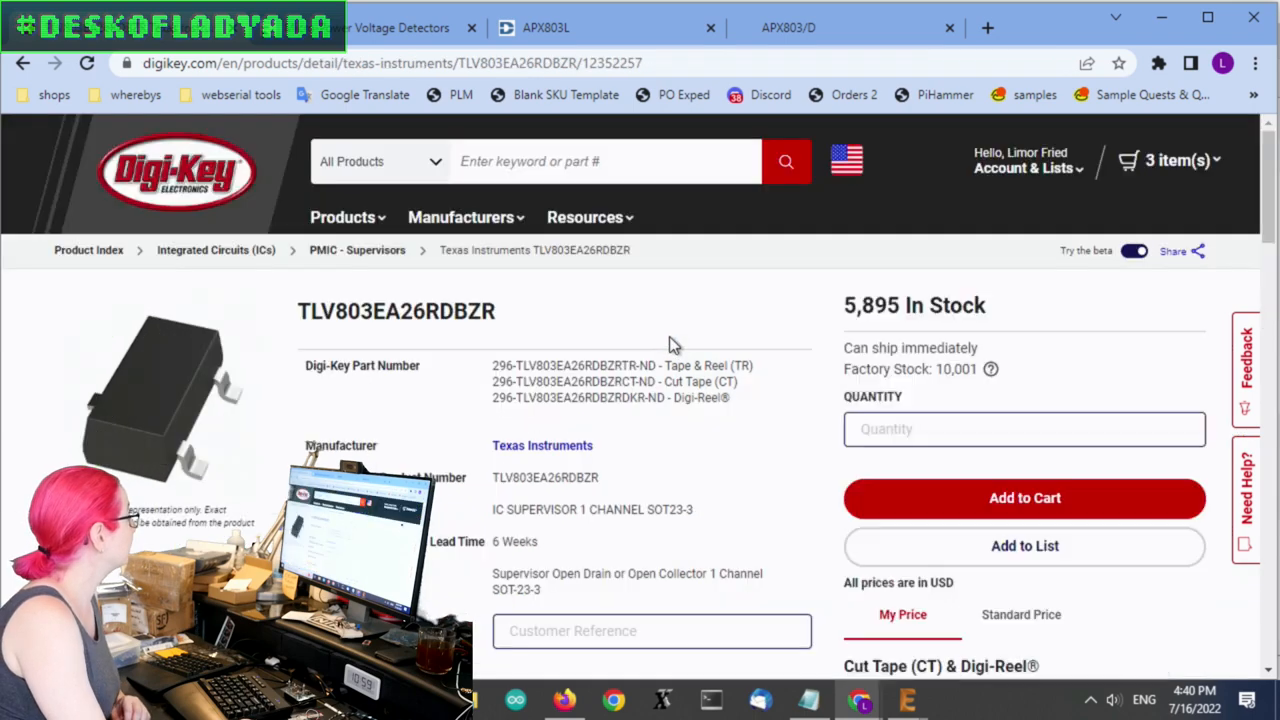
scroll("down", 3)
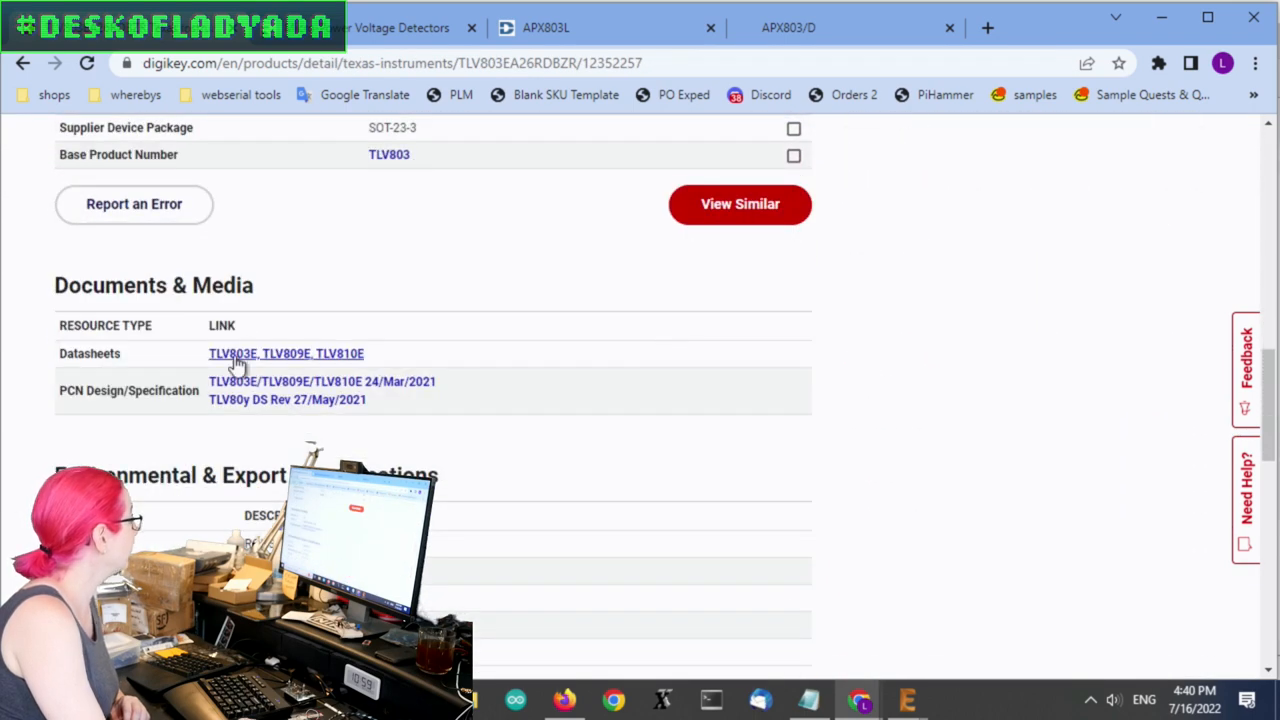
left_click(286, 352)
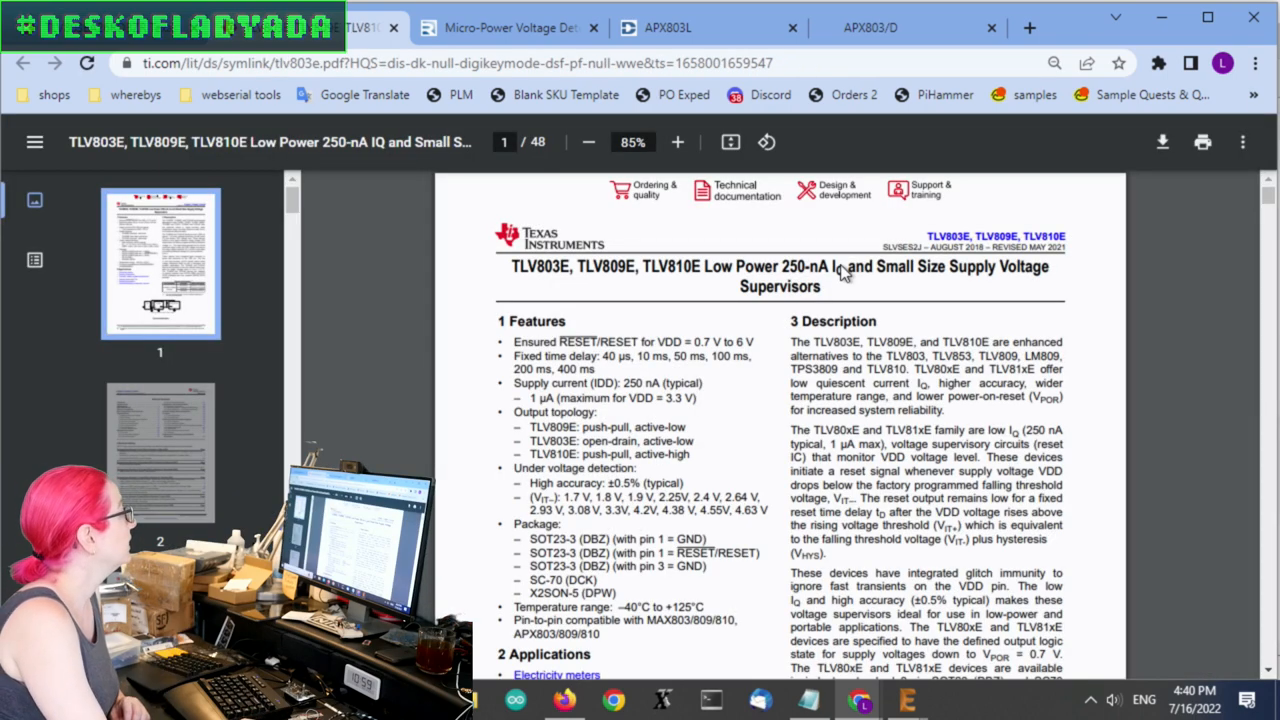
Review the TI datasheet's page-3 device naming nomenclature, marking the 803E open-drain active-low output type
scroll("down", 3)
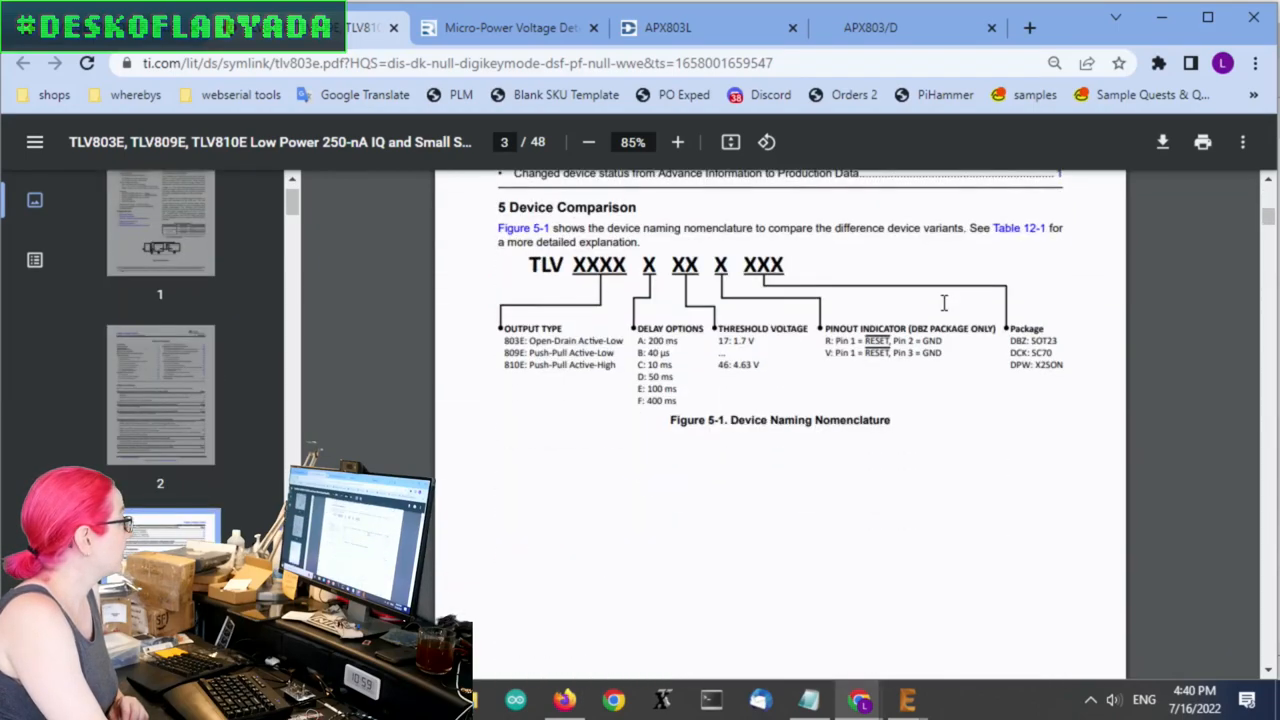
left_click(676, 140)
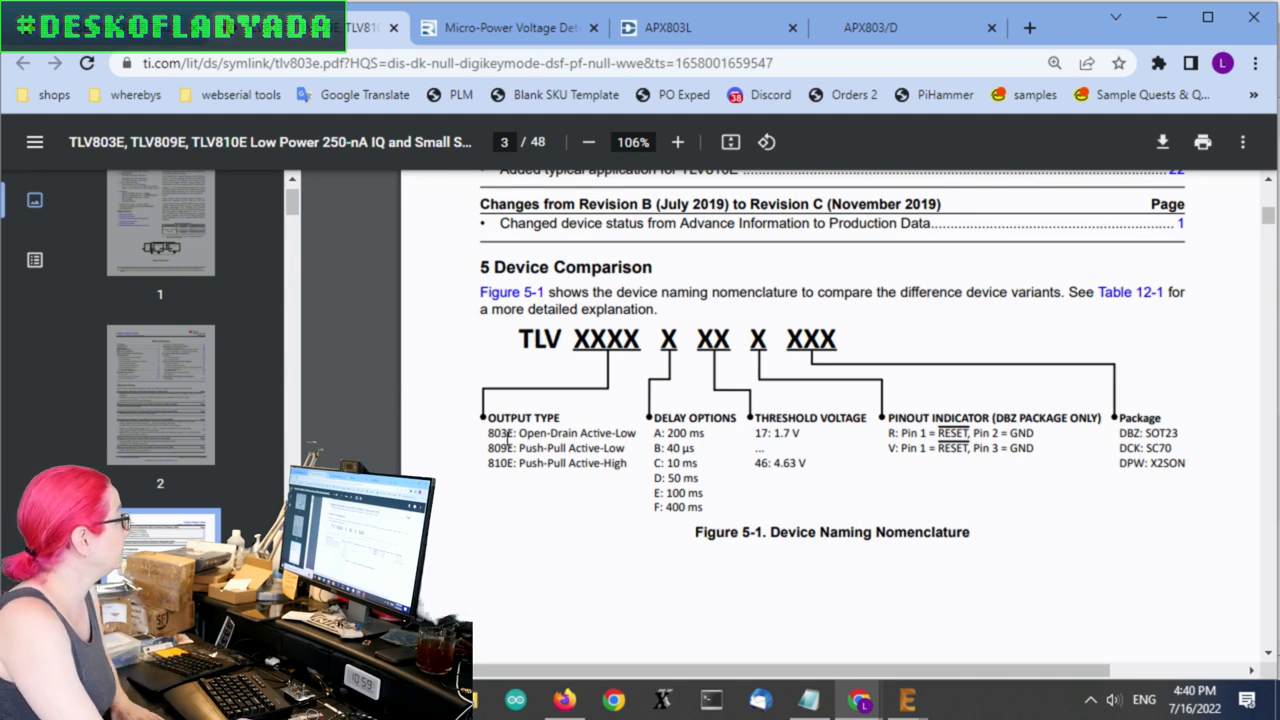
double_click(560, 432)
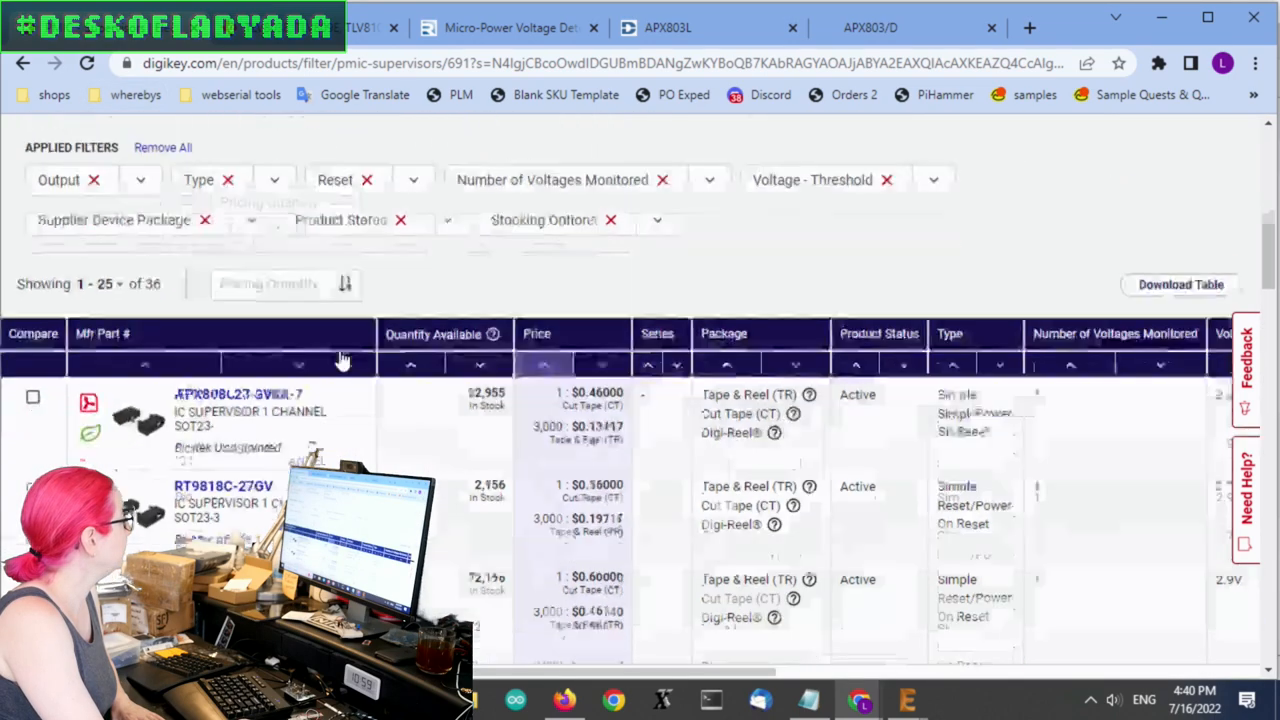
scroll("down", 3)
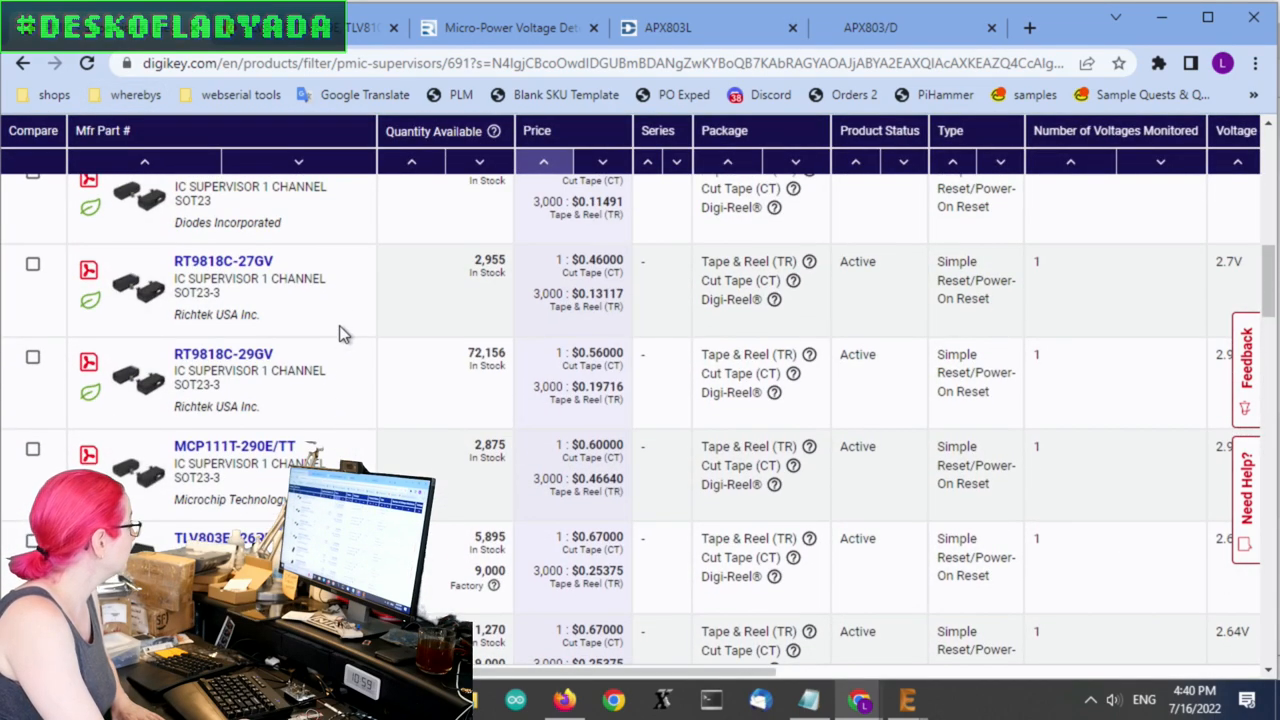
scroll("down", 3)
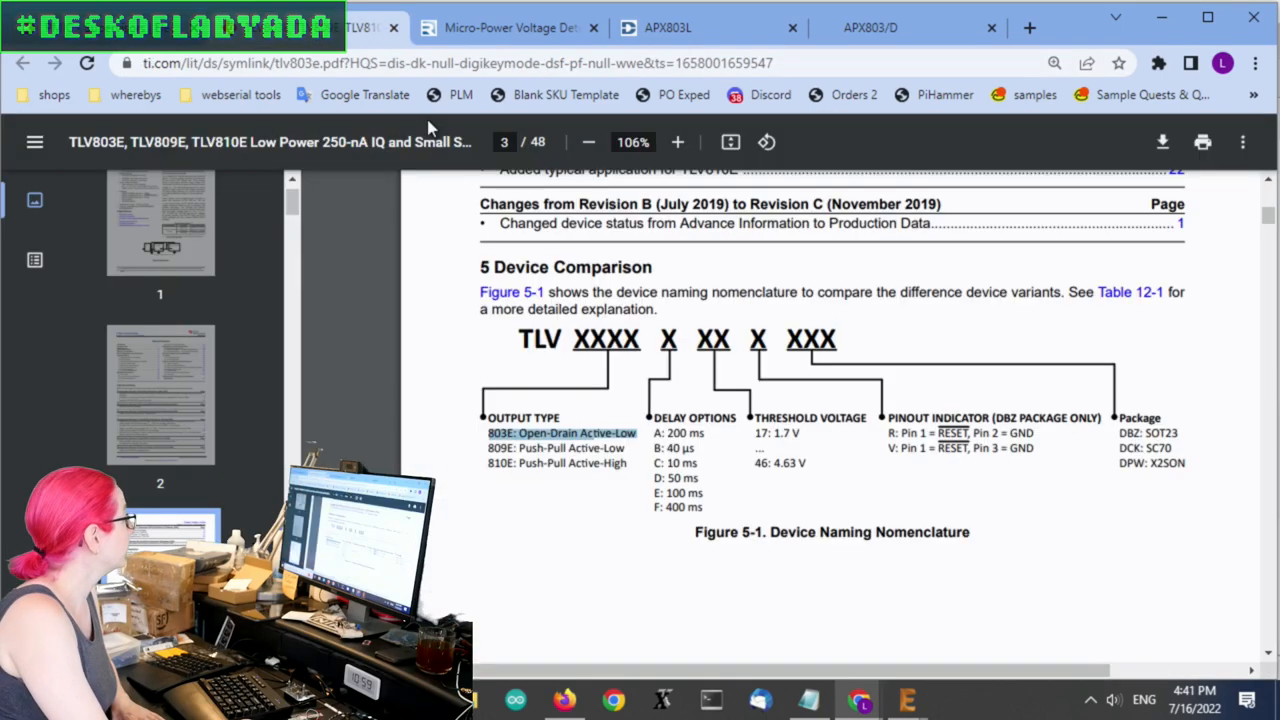
mouse_move(728, 472)
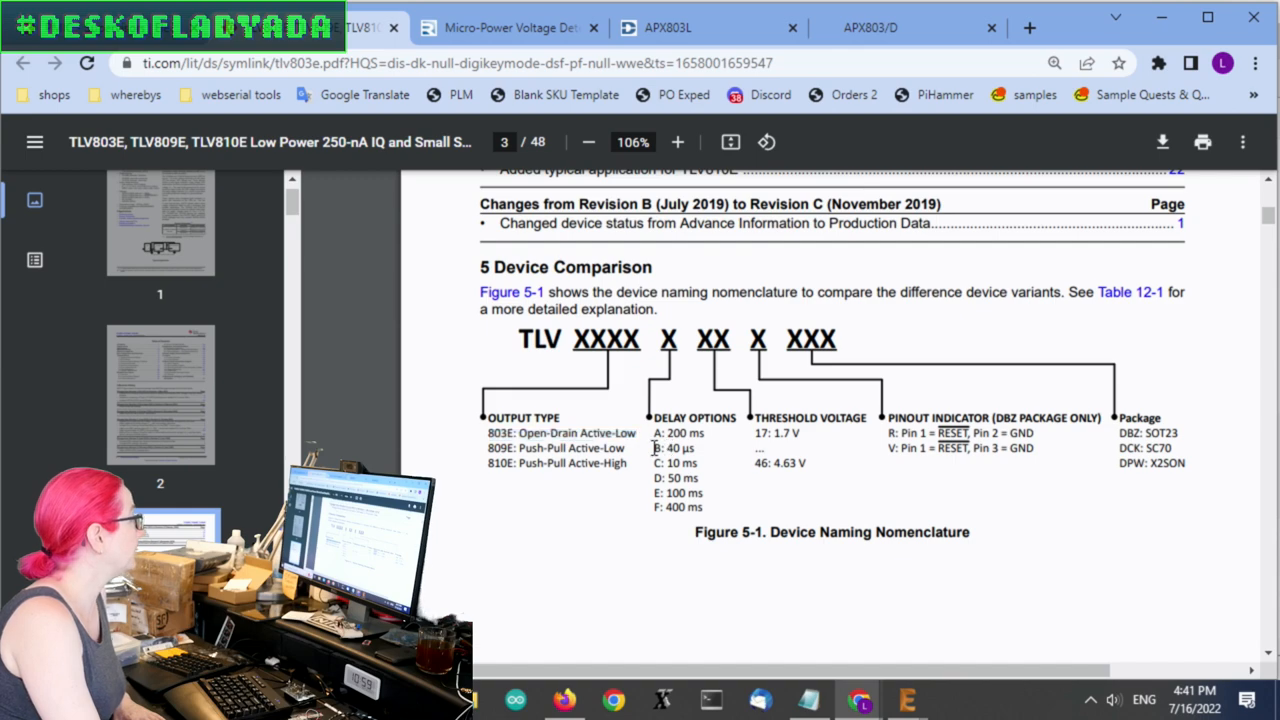
double_click(676, 448)
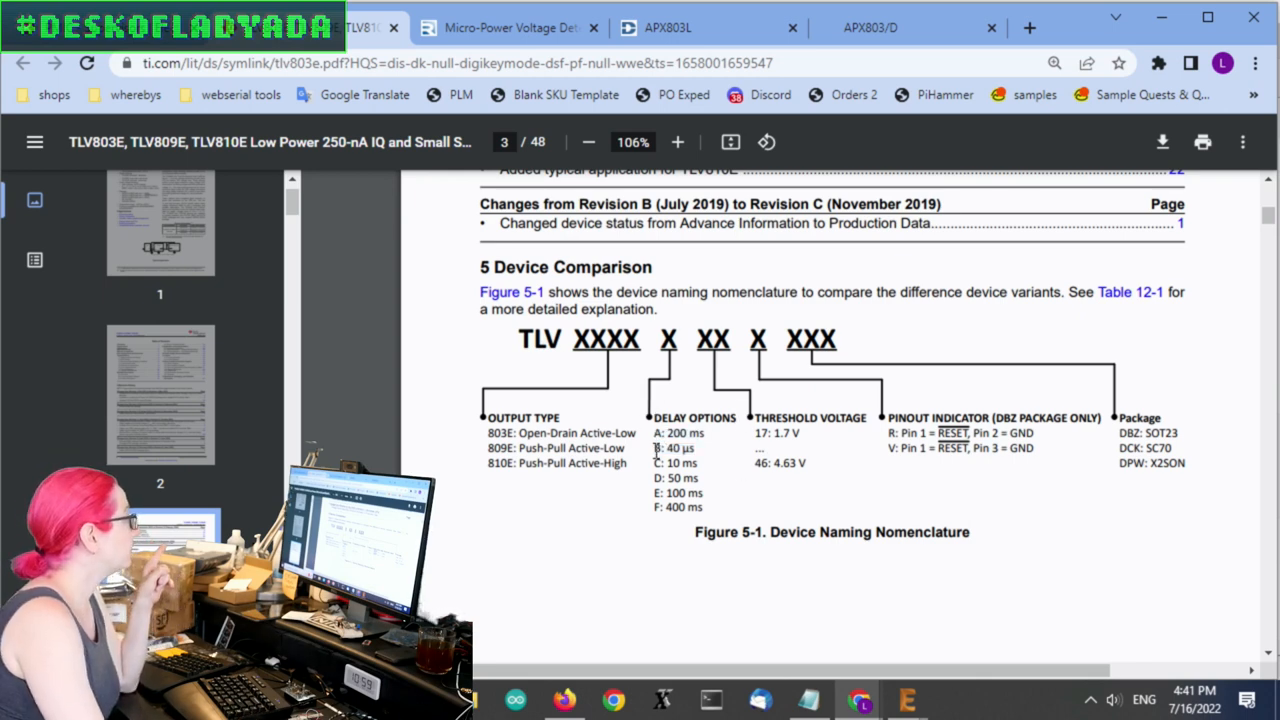
double_click(674, 448)
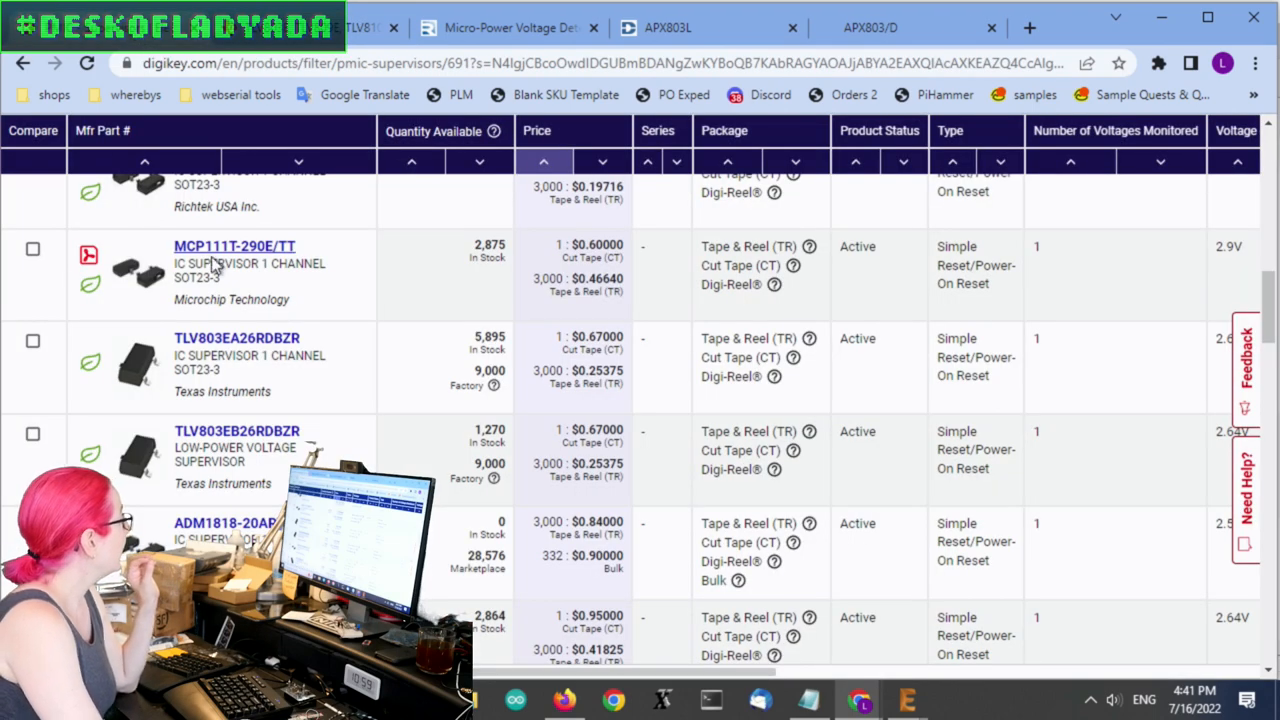
mouse_move(256, 348)
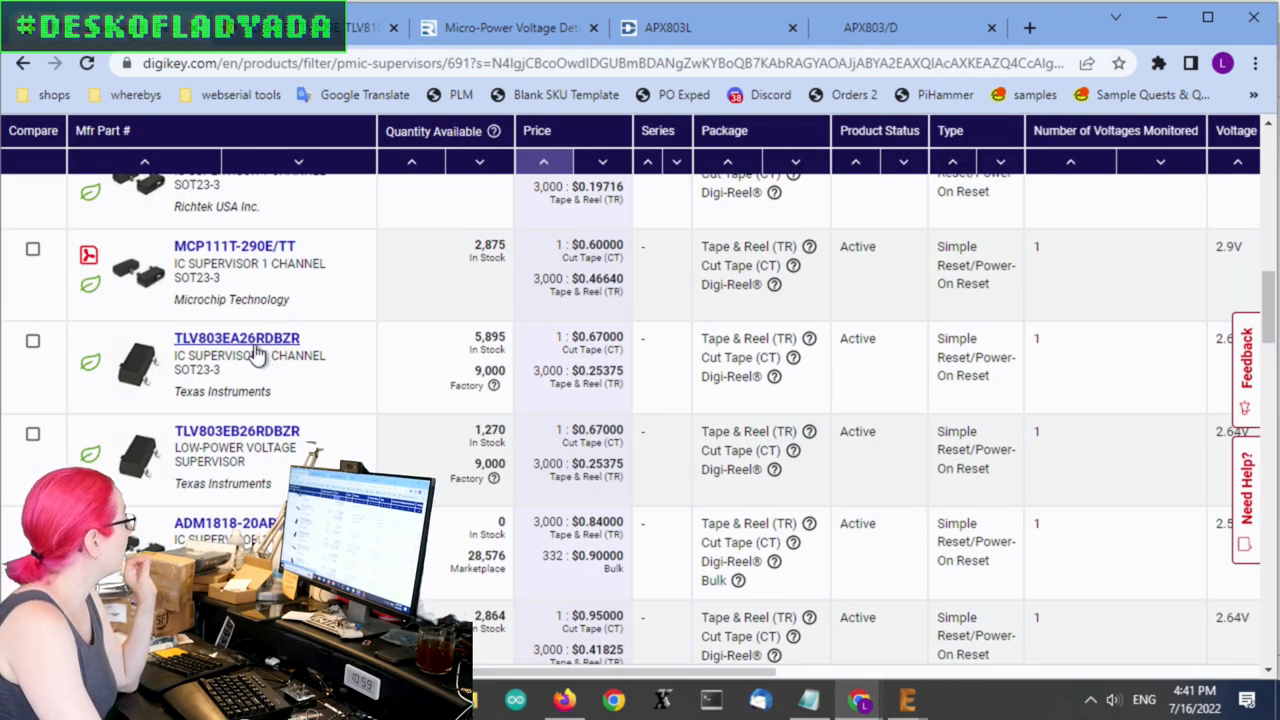
Check the TI pinout indicator codes, then land on the APX803L20-29SA-7 Digi-Key page showing 22,982 in stock
left_click(236, 338)
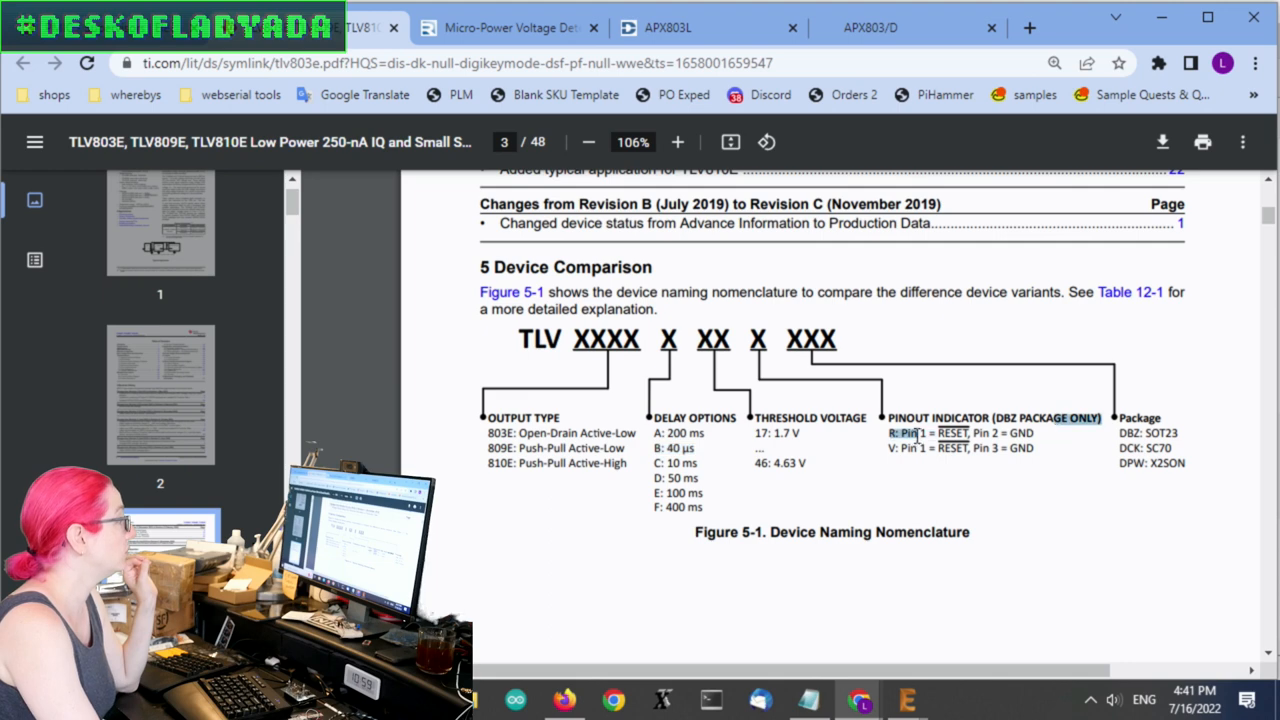
left_click(870, 28)
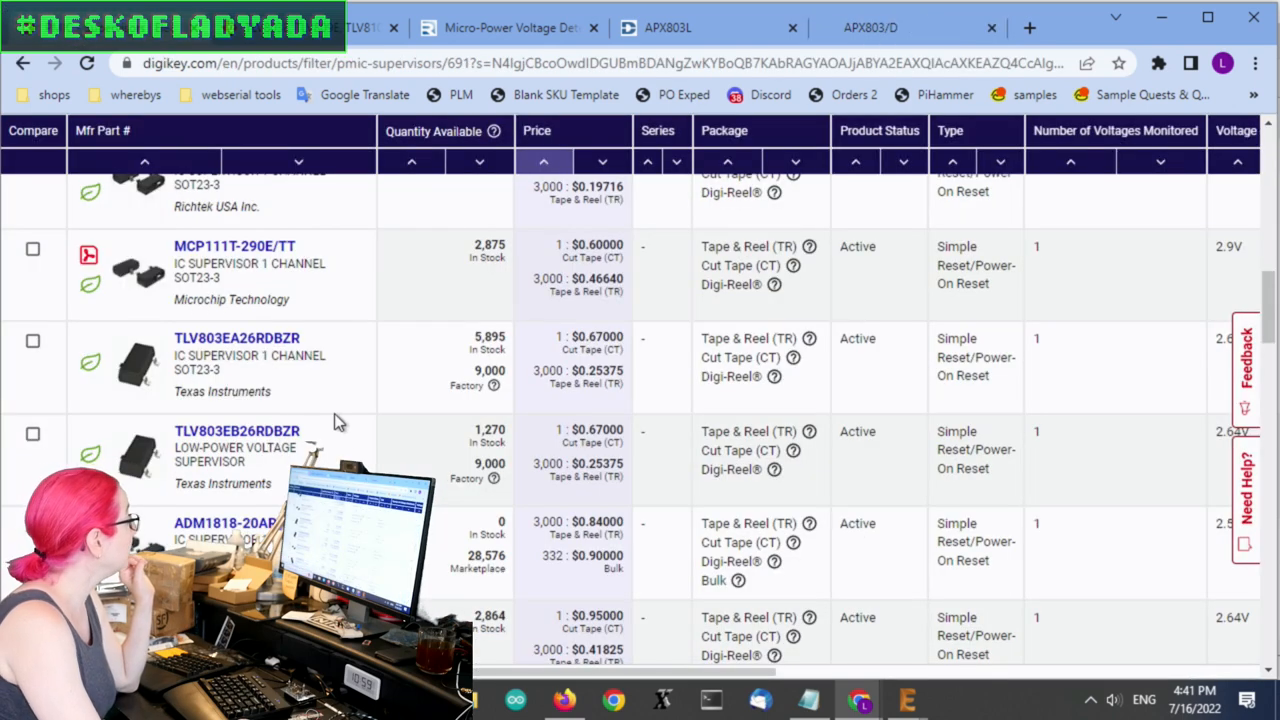
scroll("down", 3)
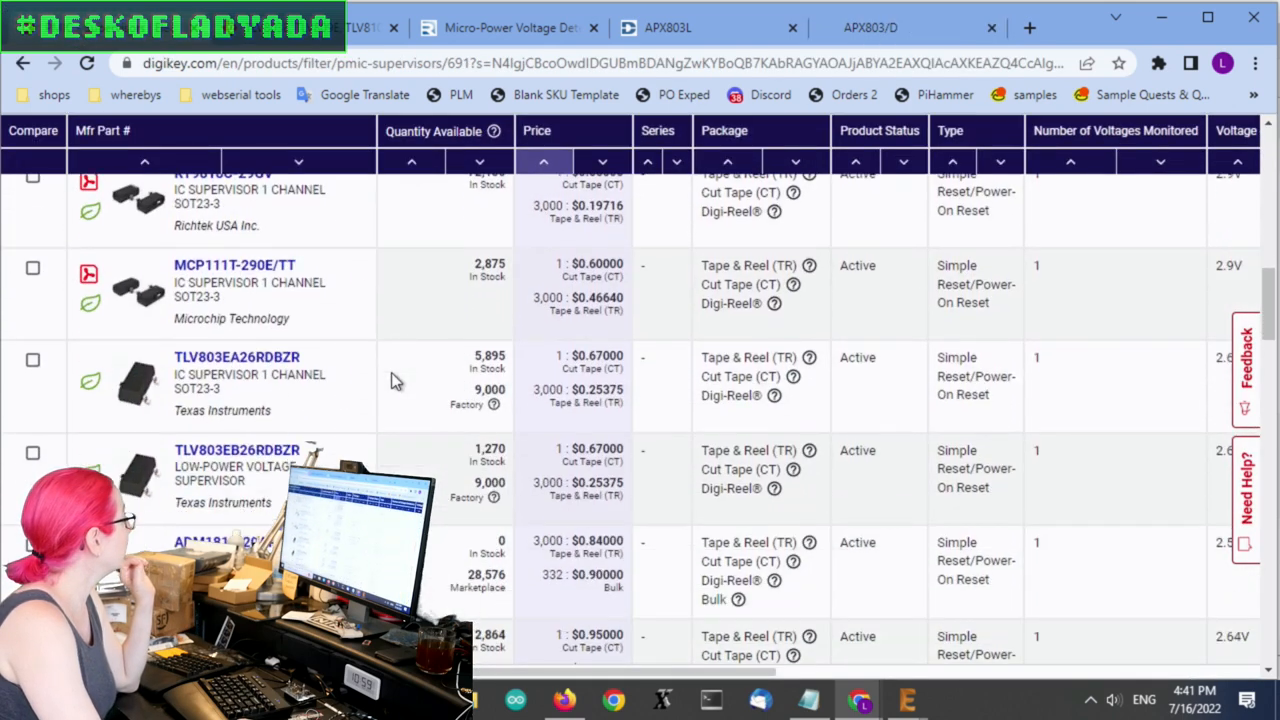
scroll("down", 3)
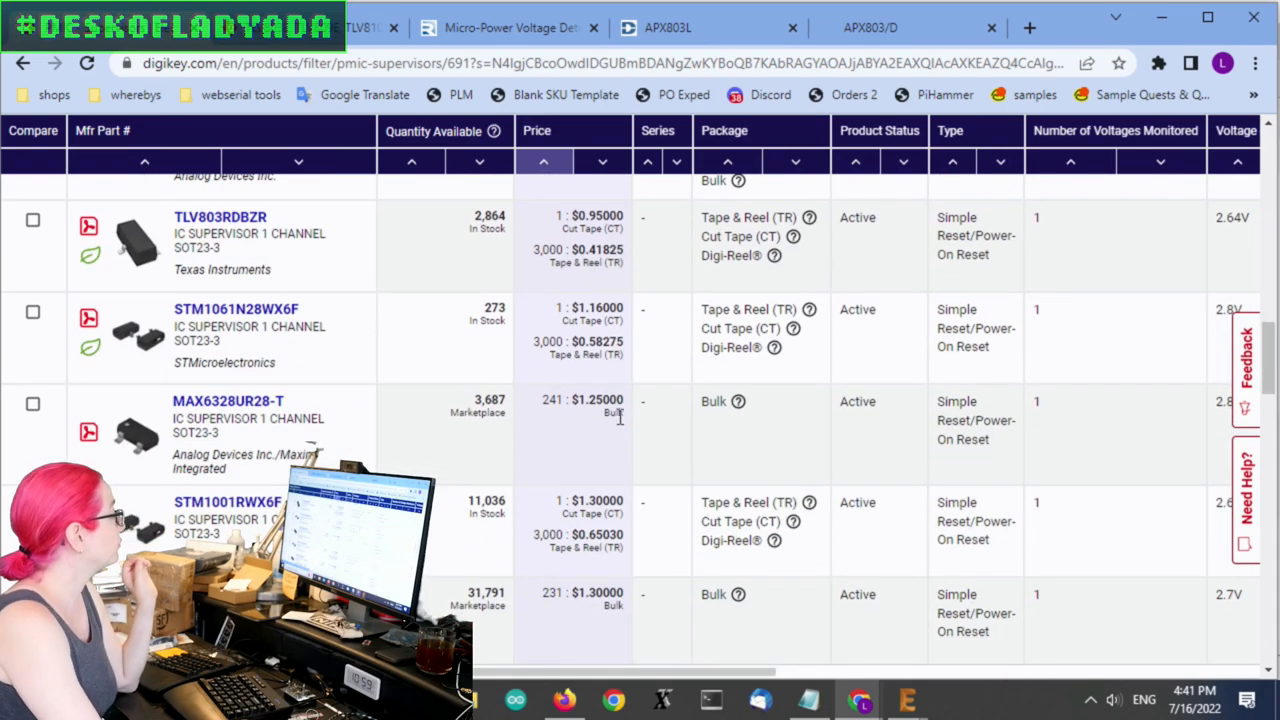
scroll("down", 3)
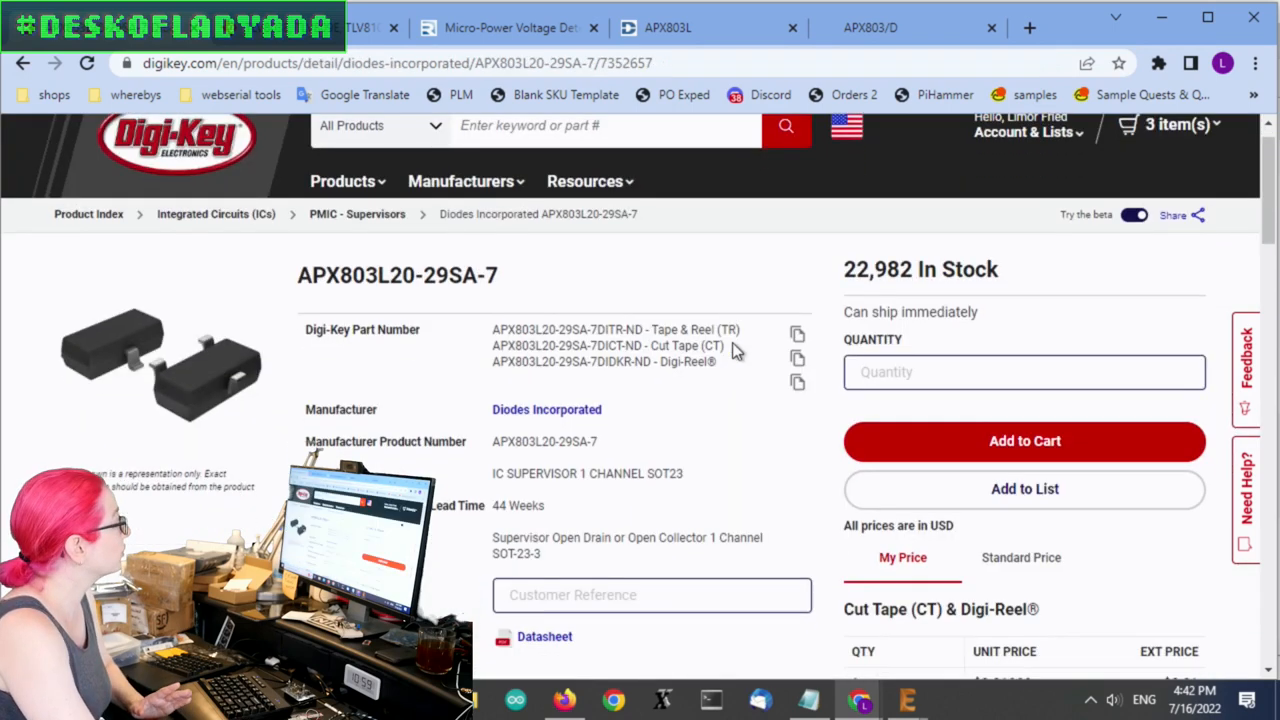
scroll("down", 3)
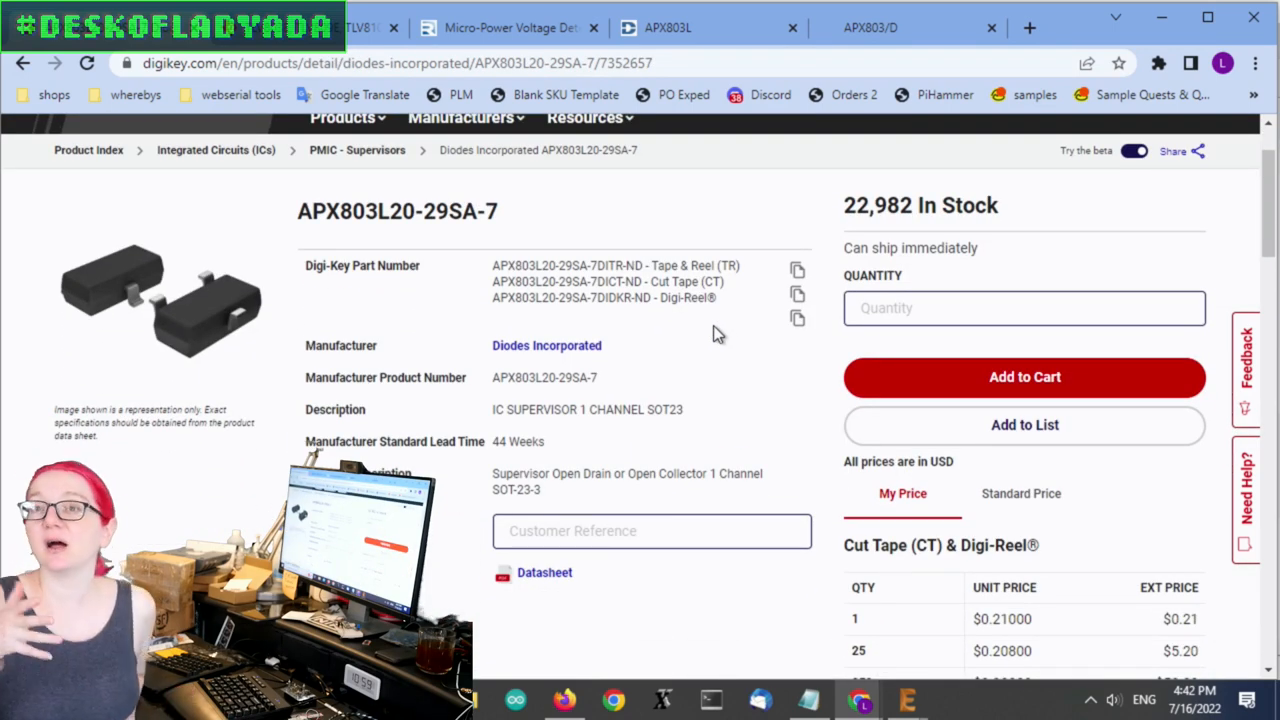